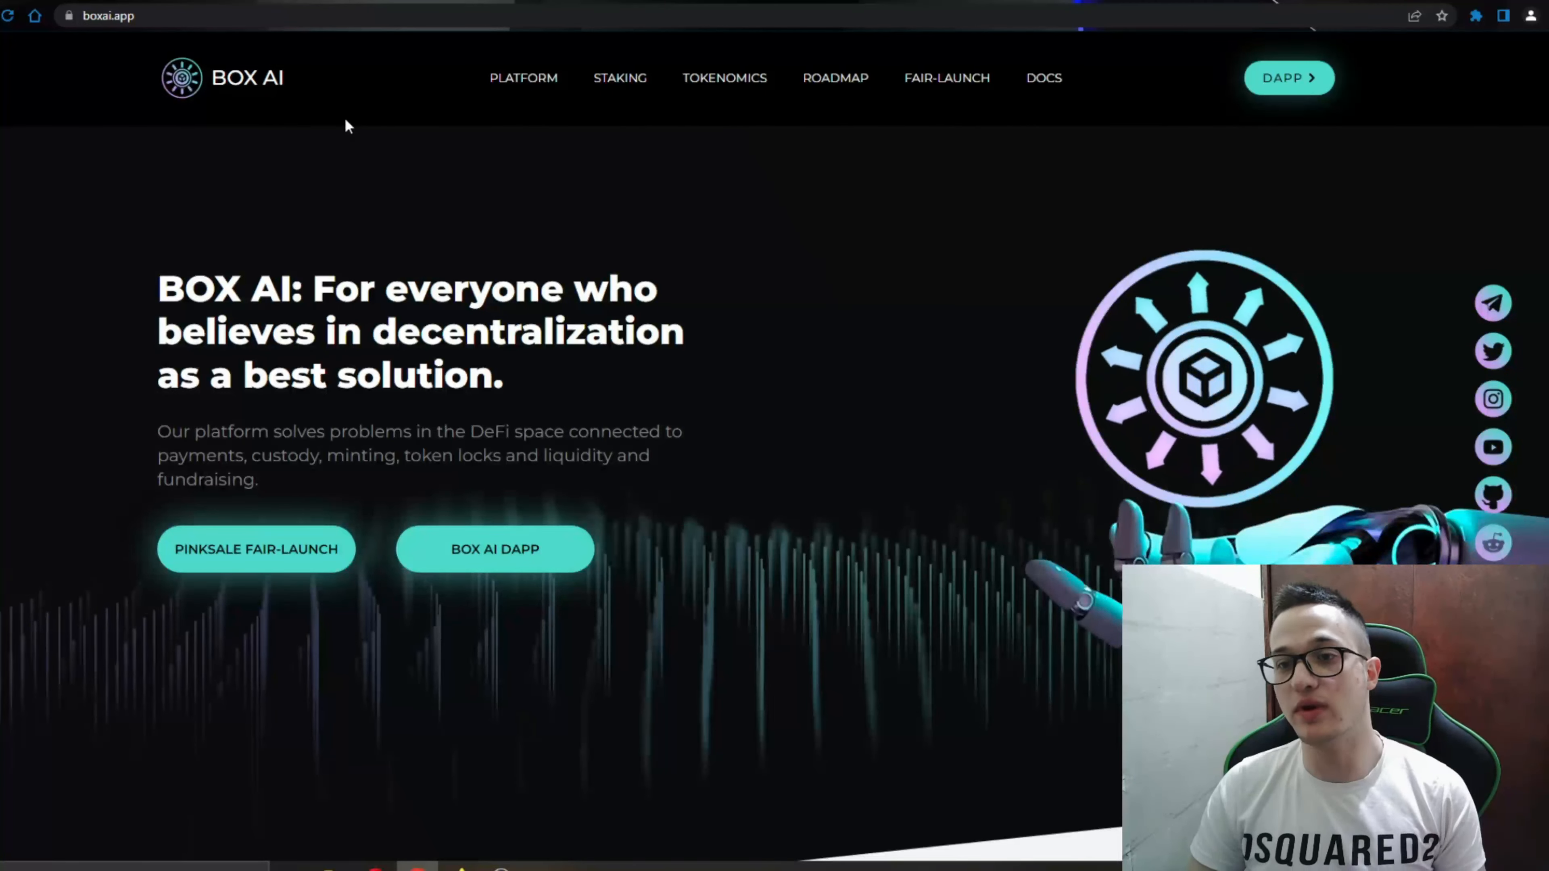
mouse_move(433, 208)
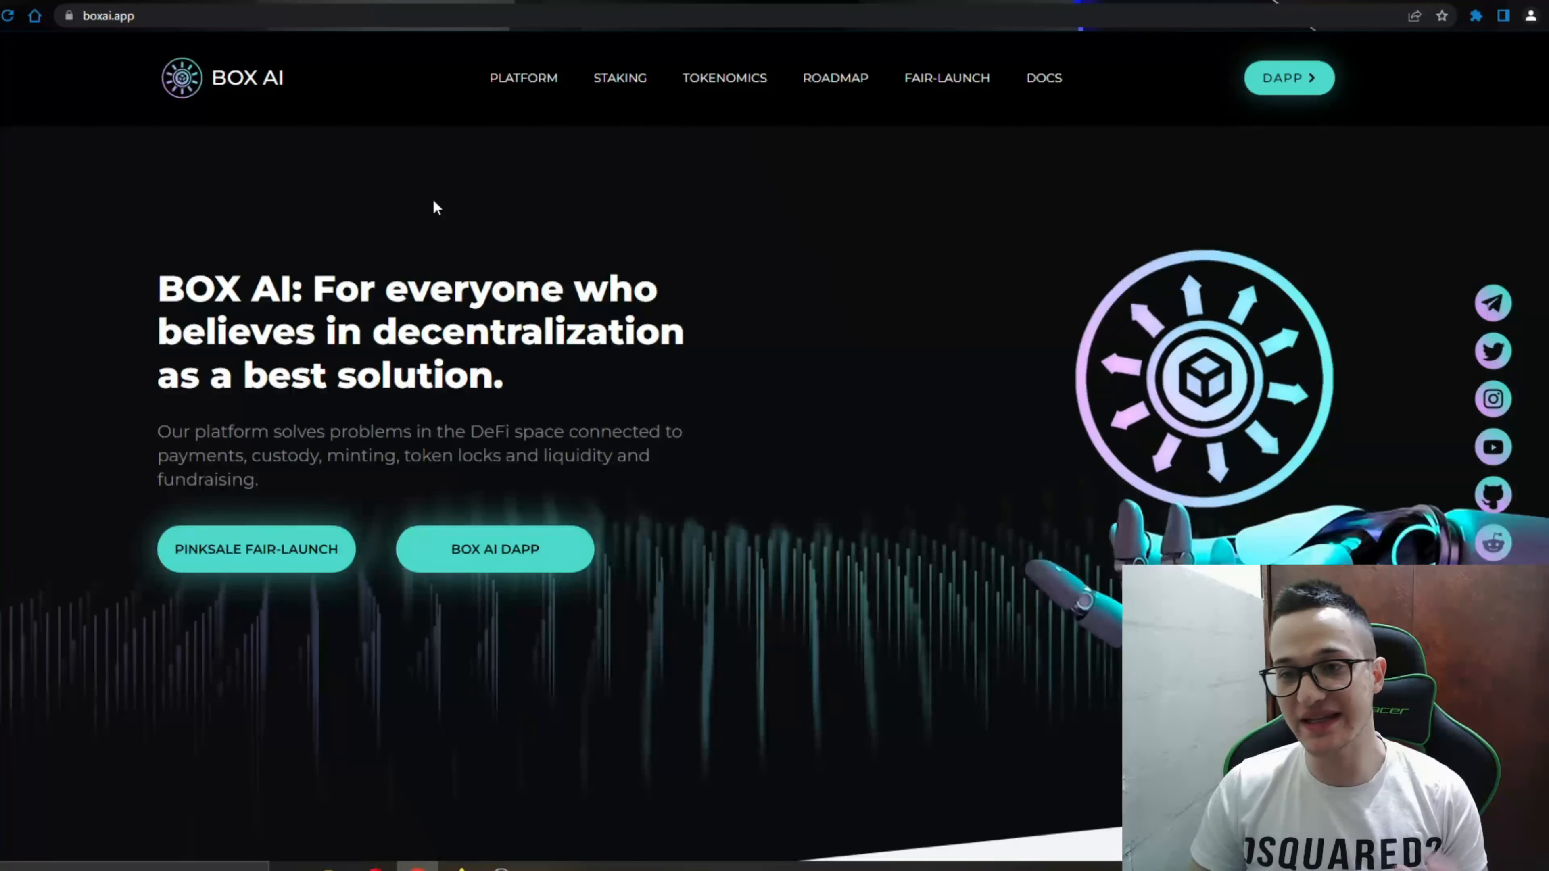
mouse_move(1066, 162)
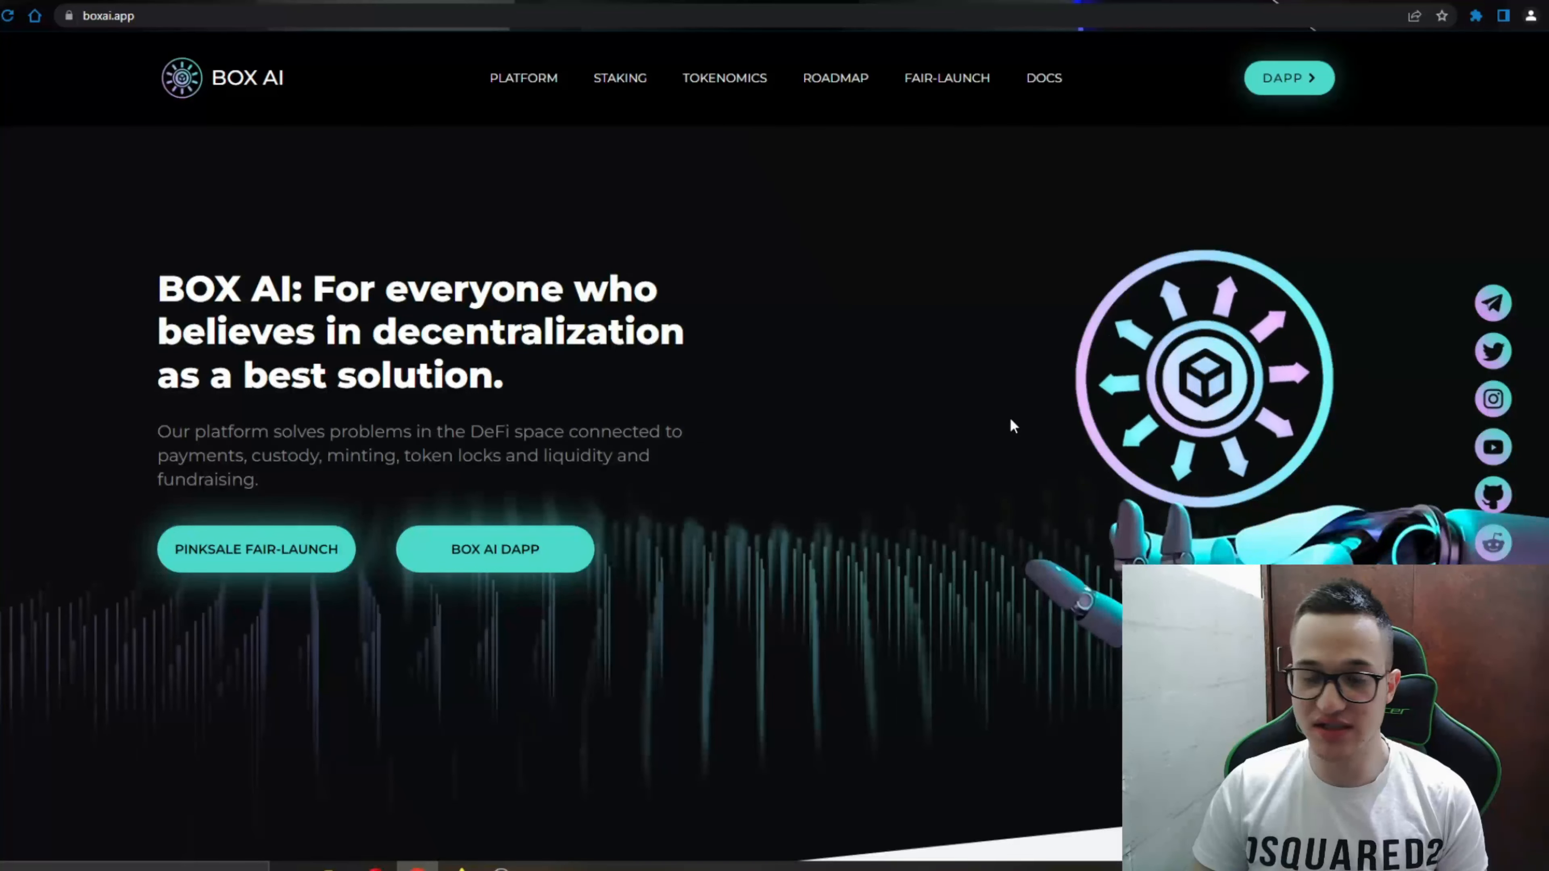
Step: Briefly visit the BOX AI staking pool dapp, return home, and reach the Box Platform section
scroll(down, 3)
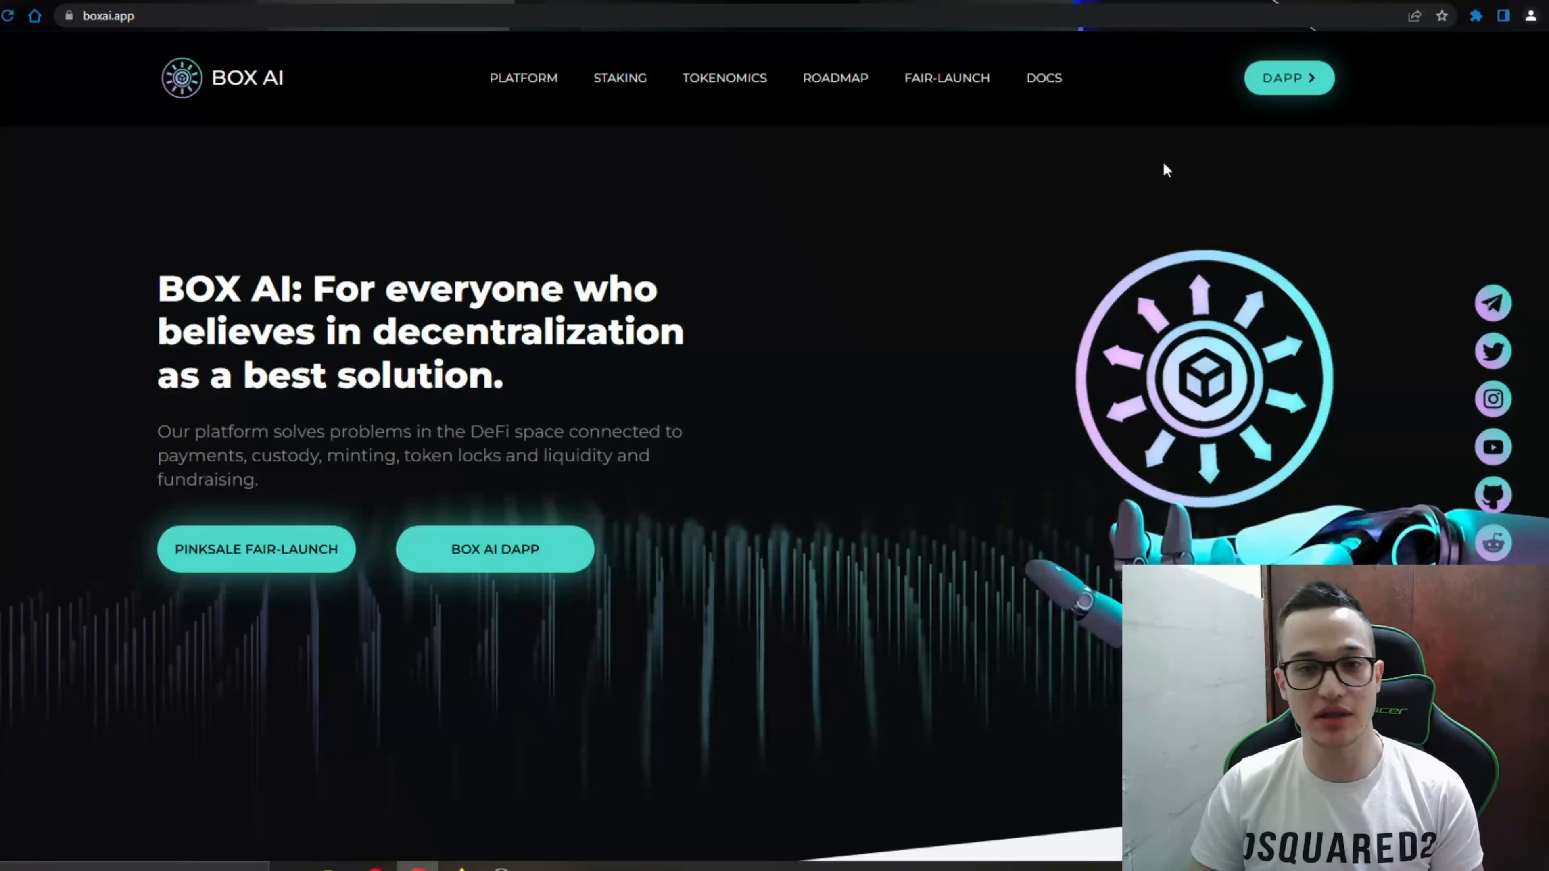
mouse_move(1077, 153)
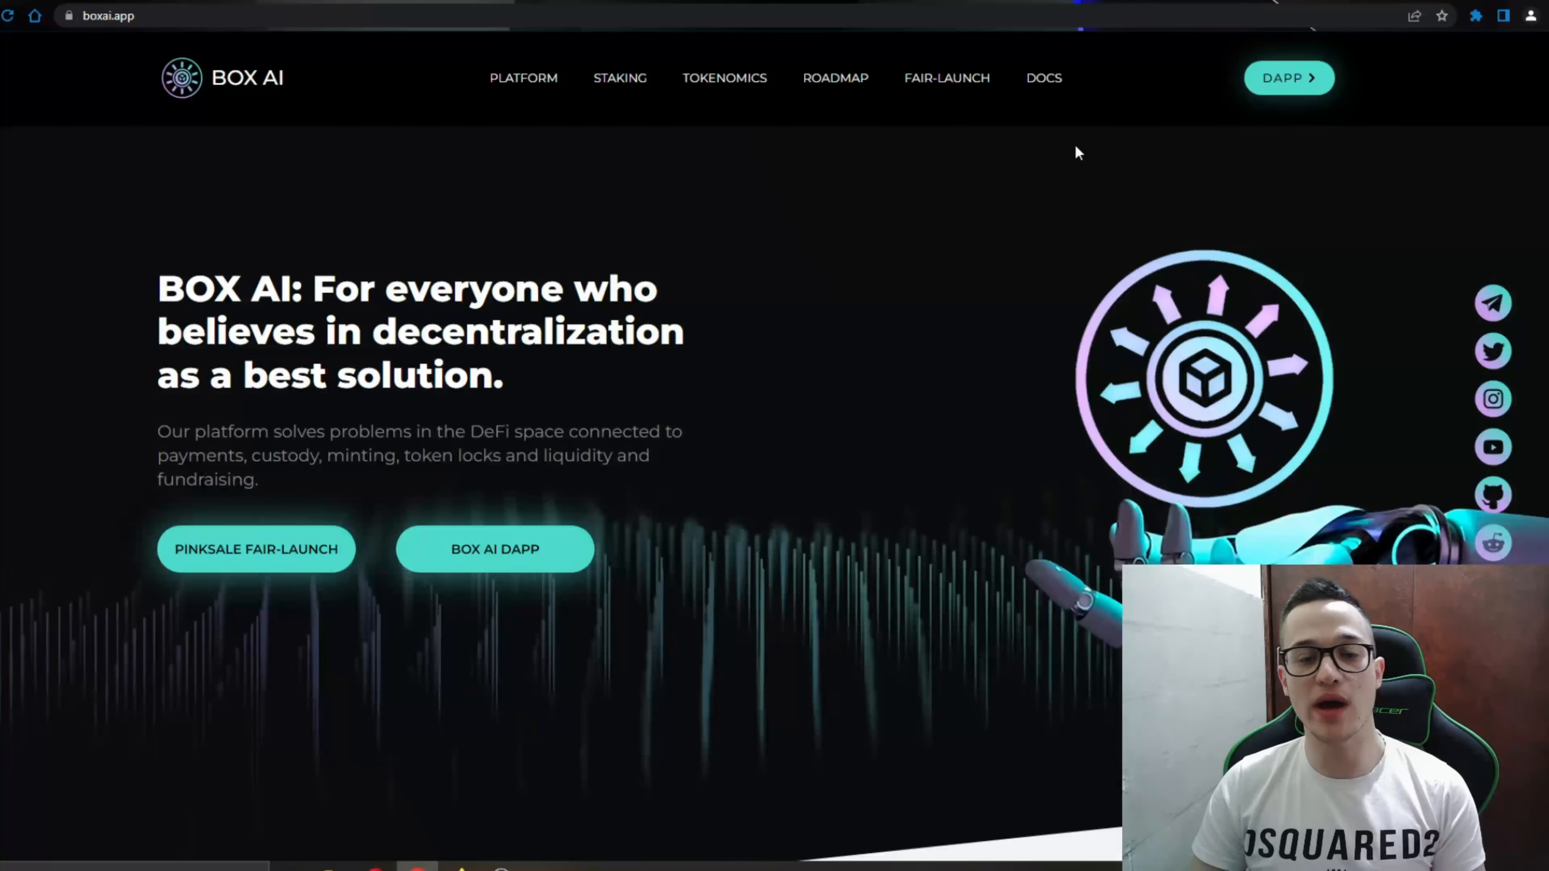
mouse_move(899, 139)
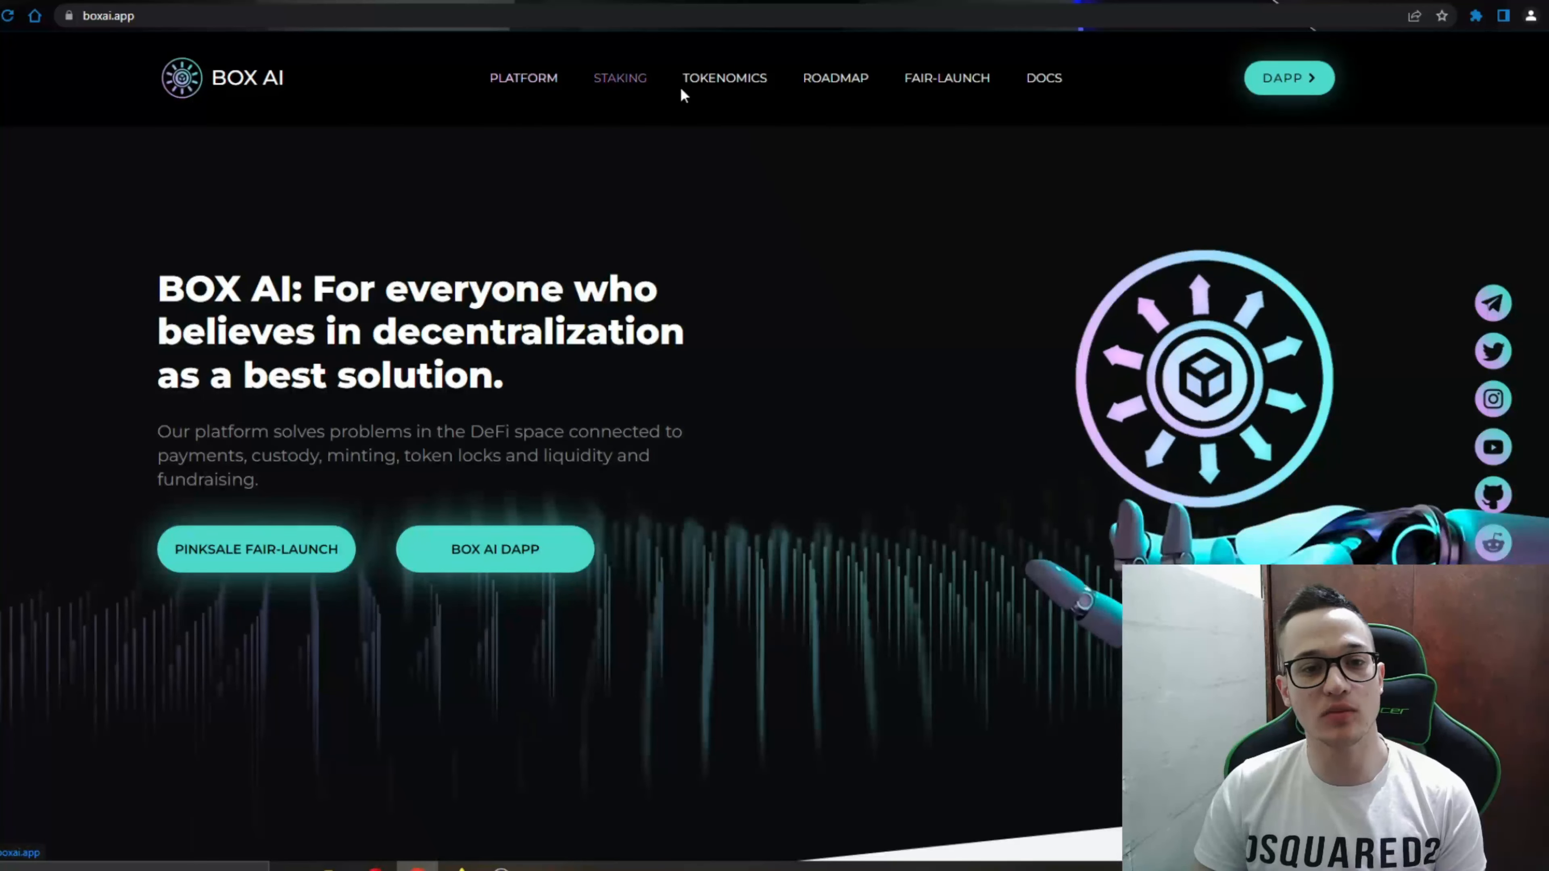
mouse_move(945, 78)
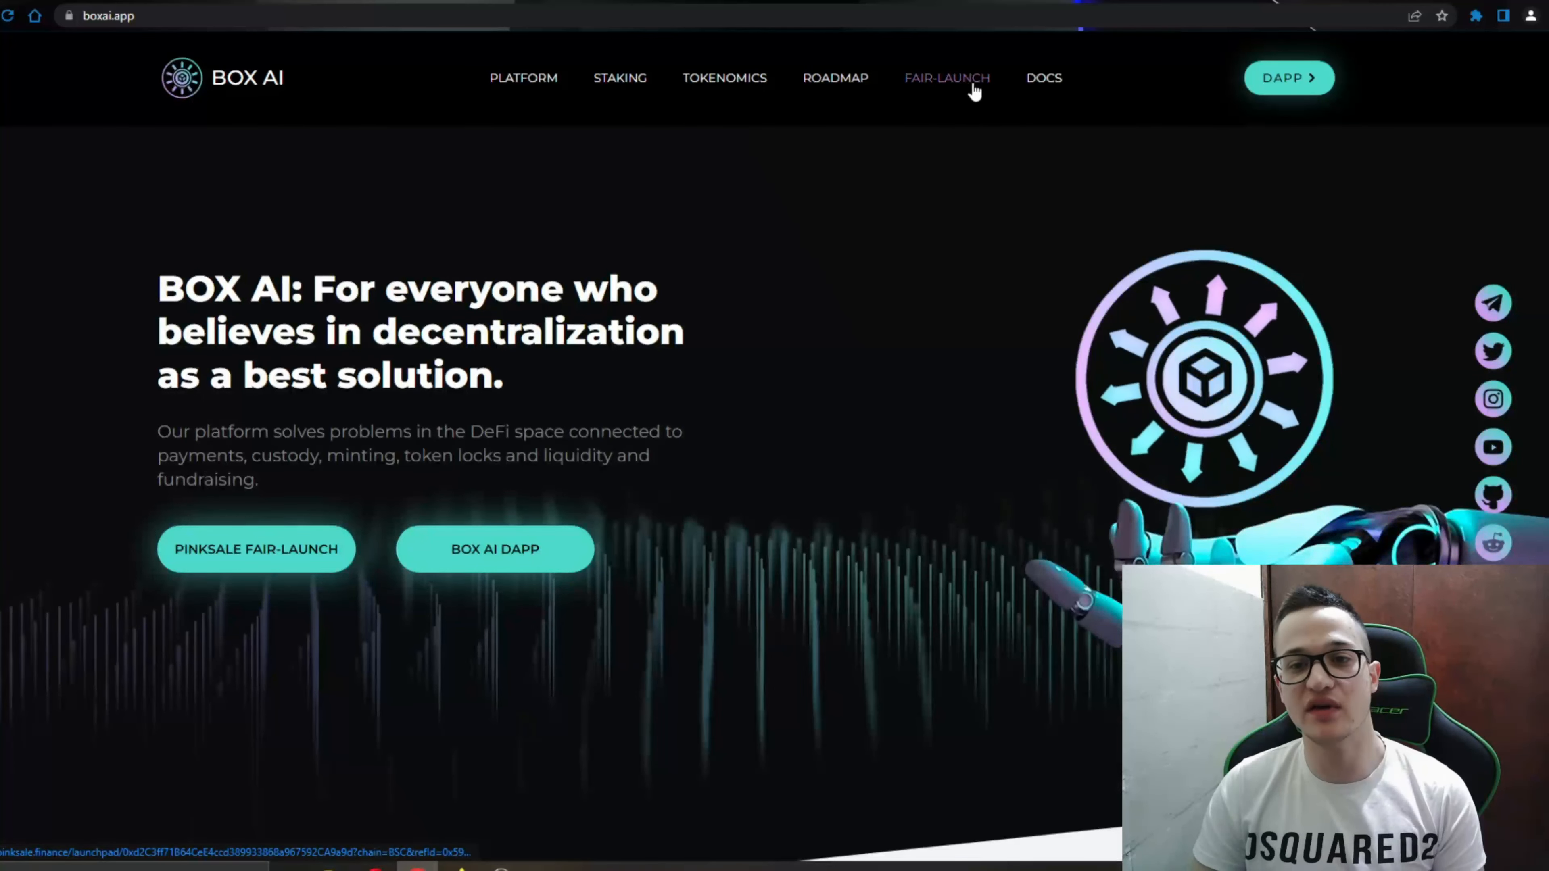
mouse_move(1061, 106)
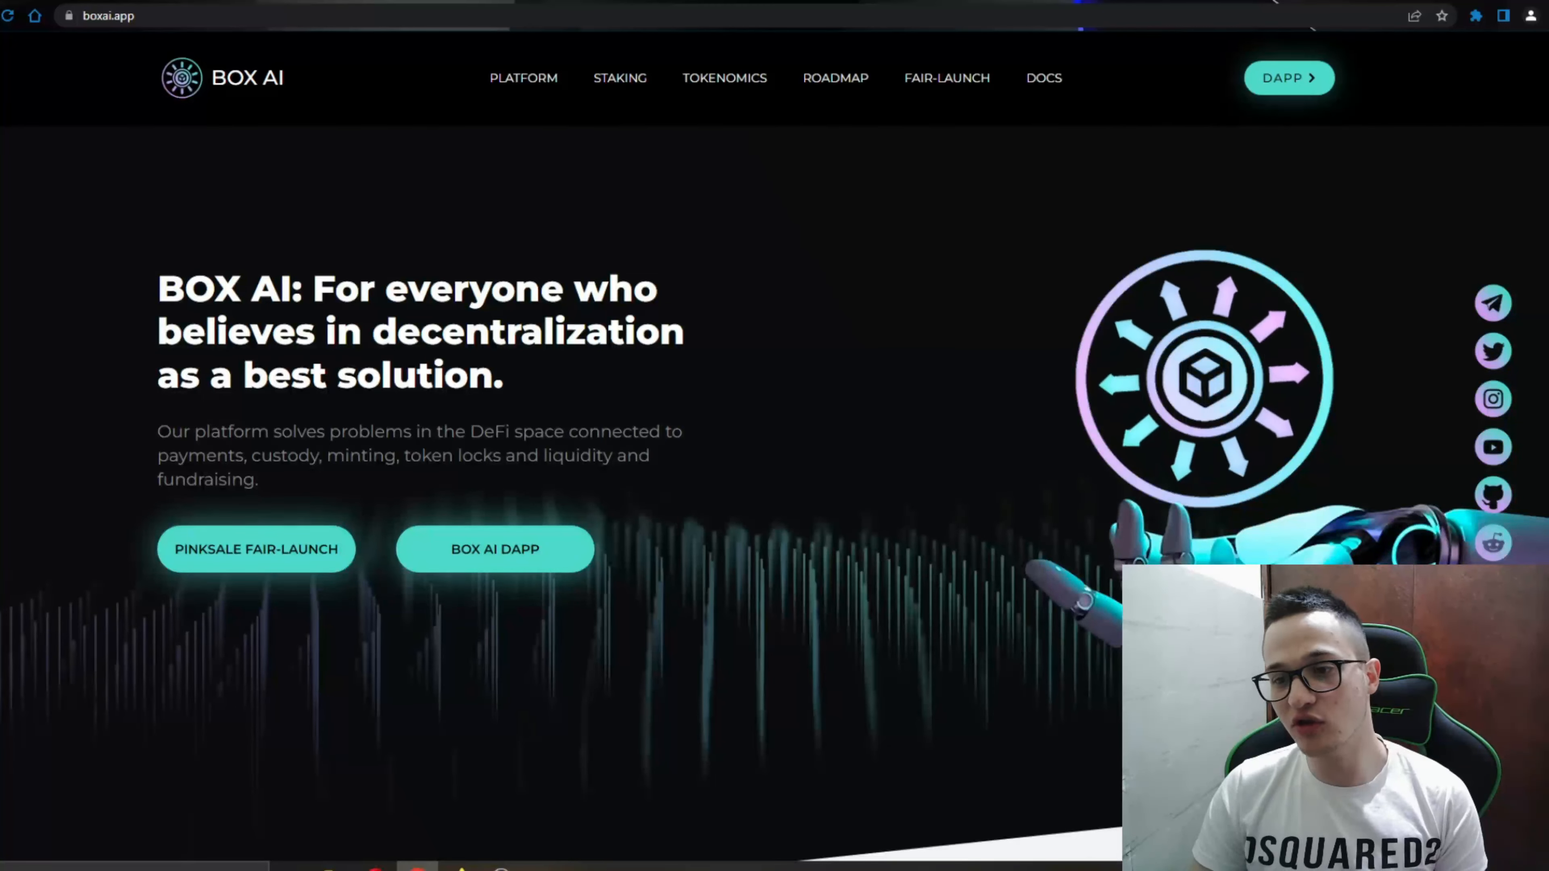
mouse_move(1505, 92)
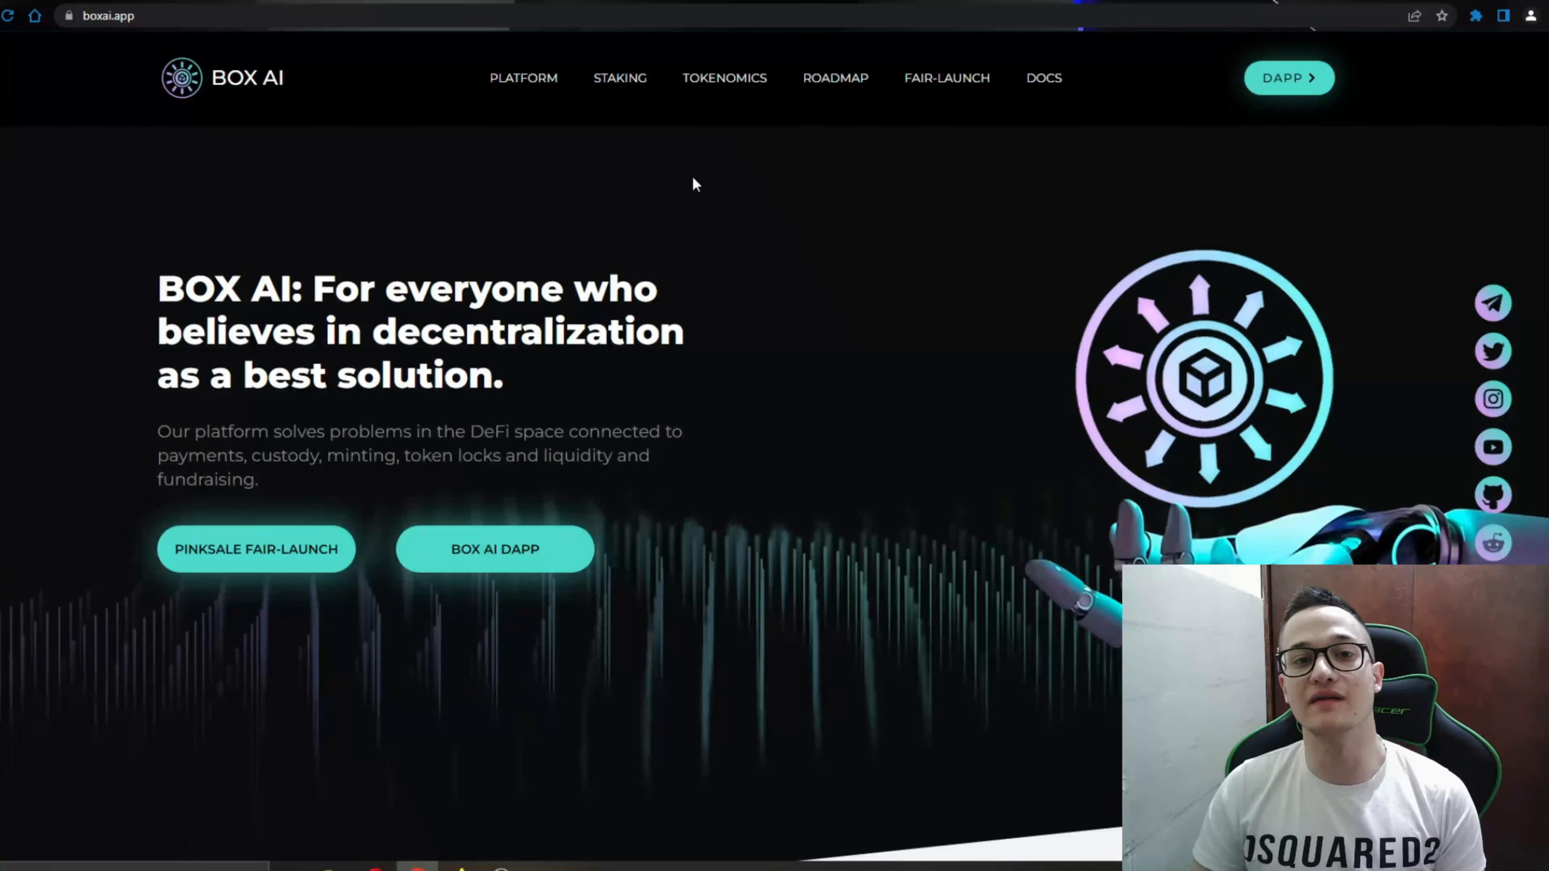
mouse_move(735, 162)
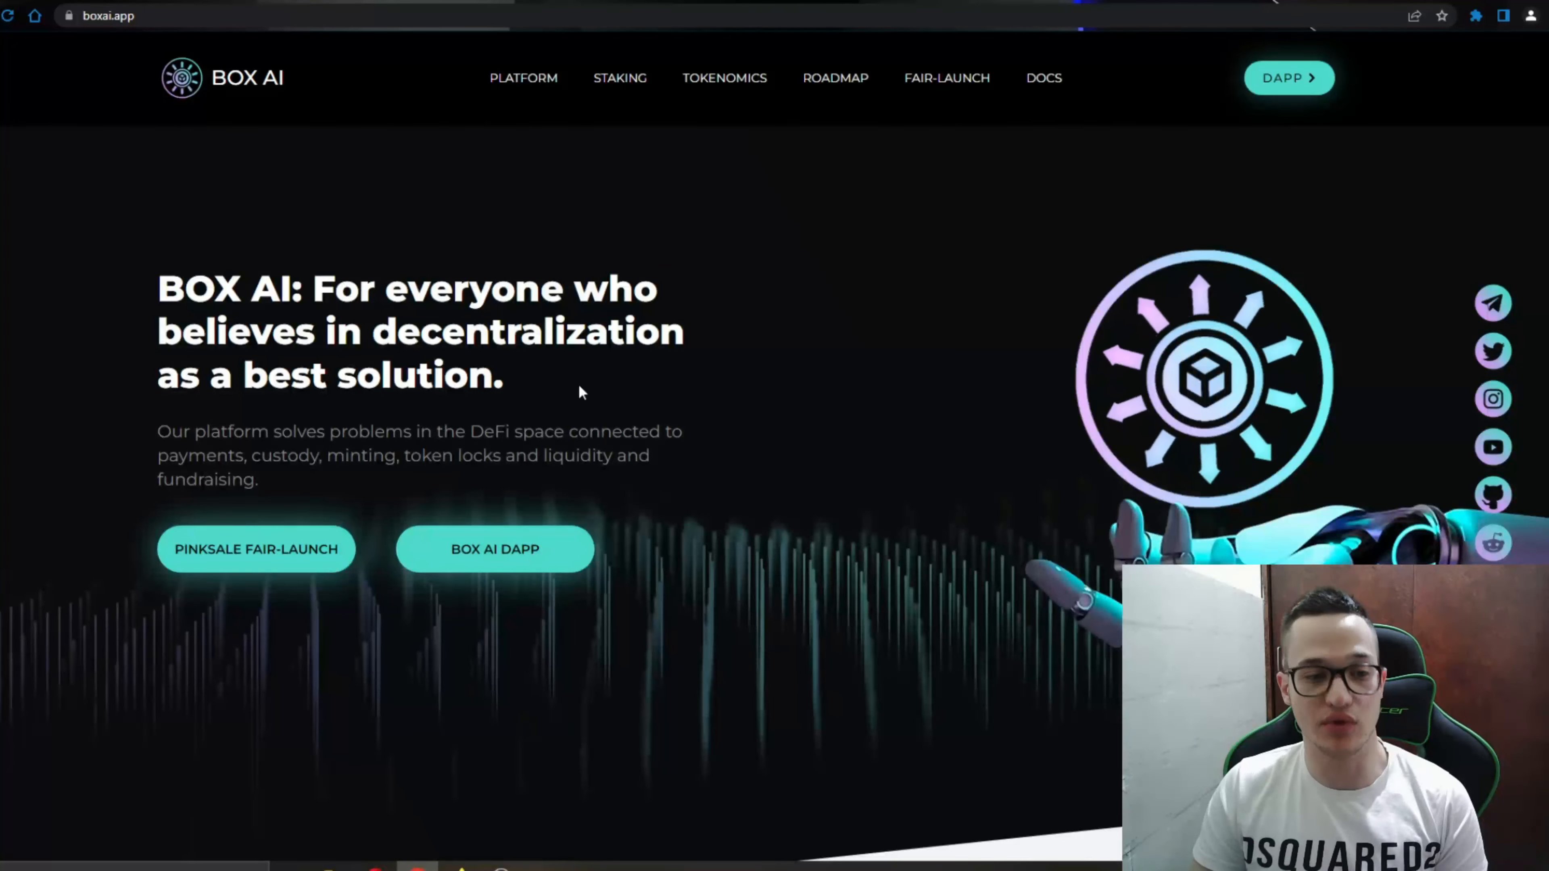
mouse_move(1509, 237)
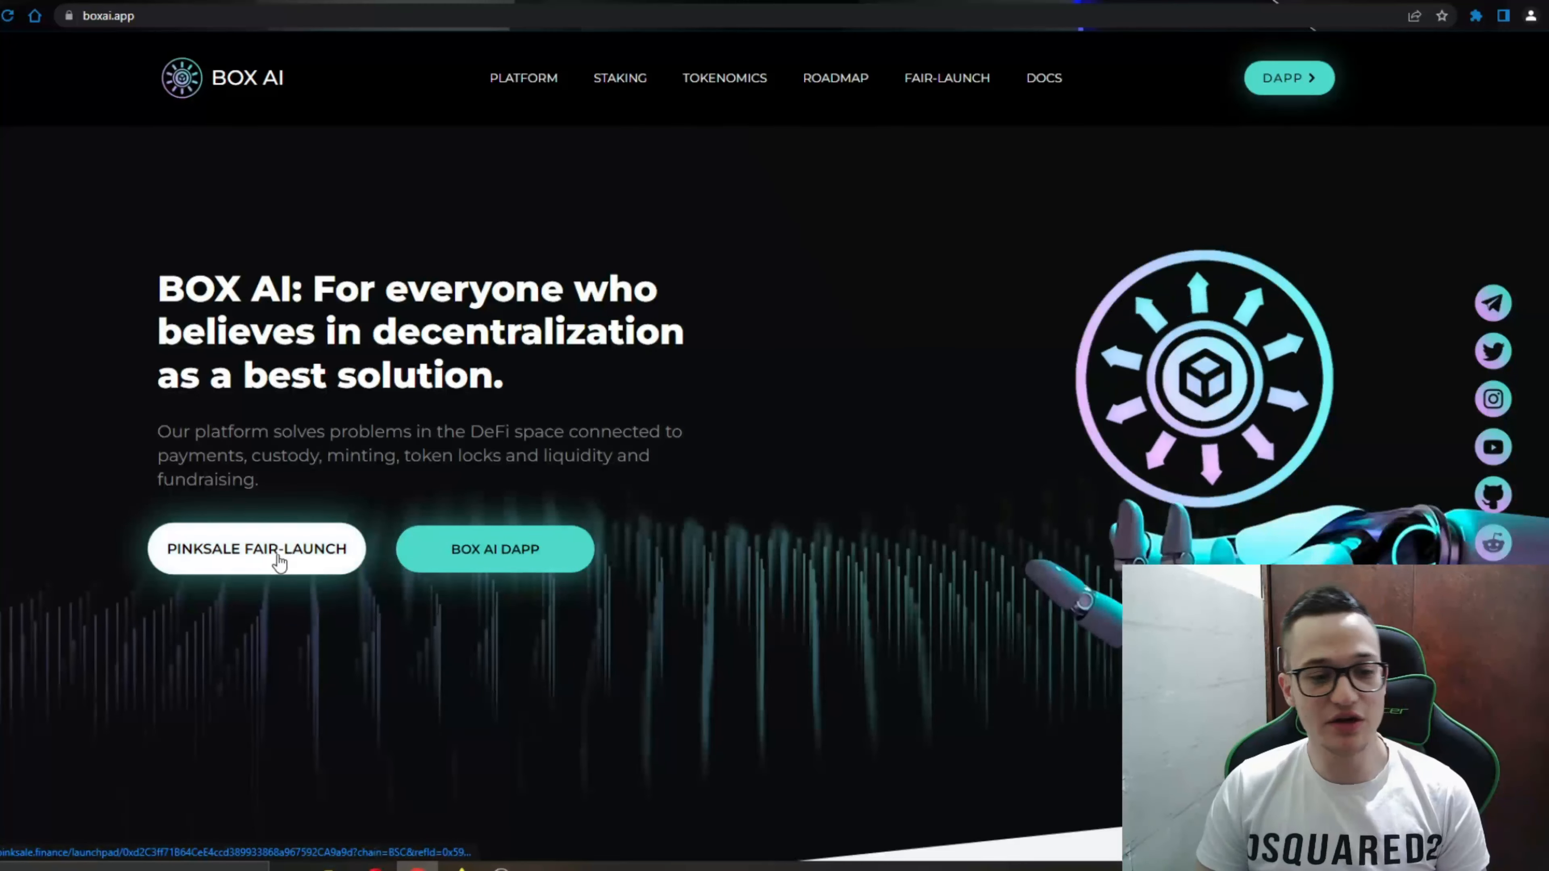
mouse_move(356, 536)
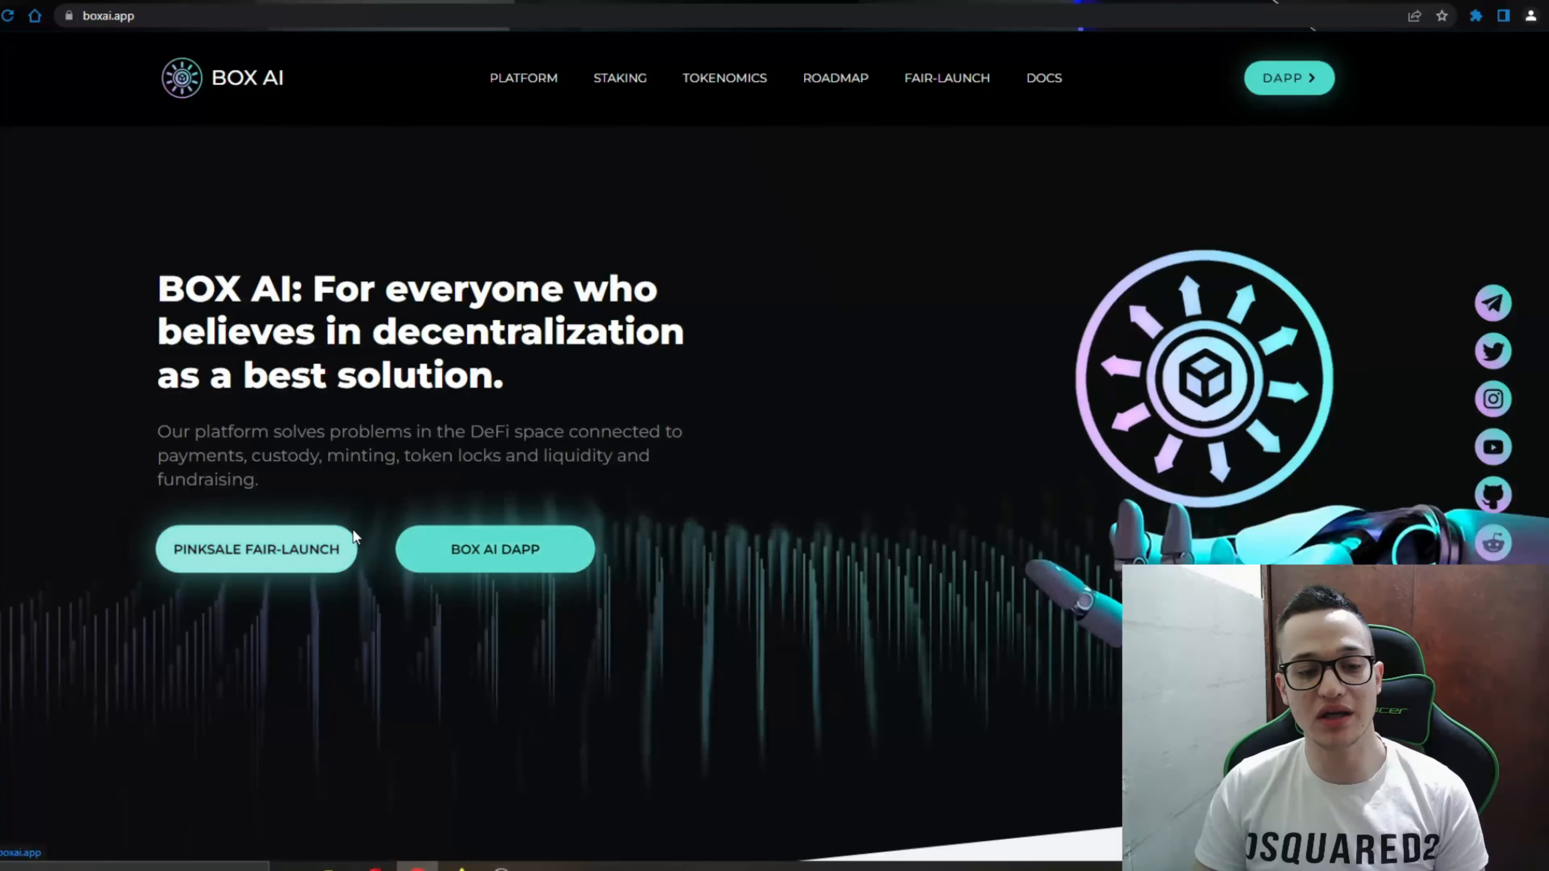
mouse_move(511, 568)
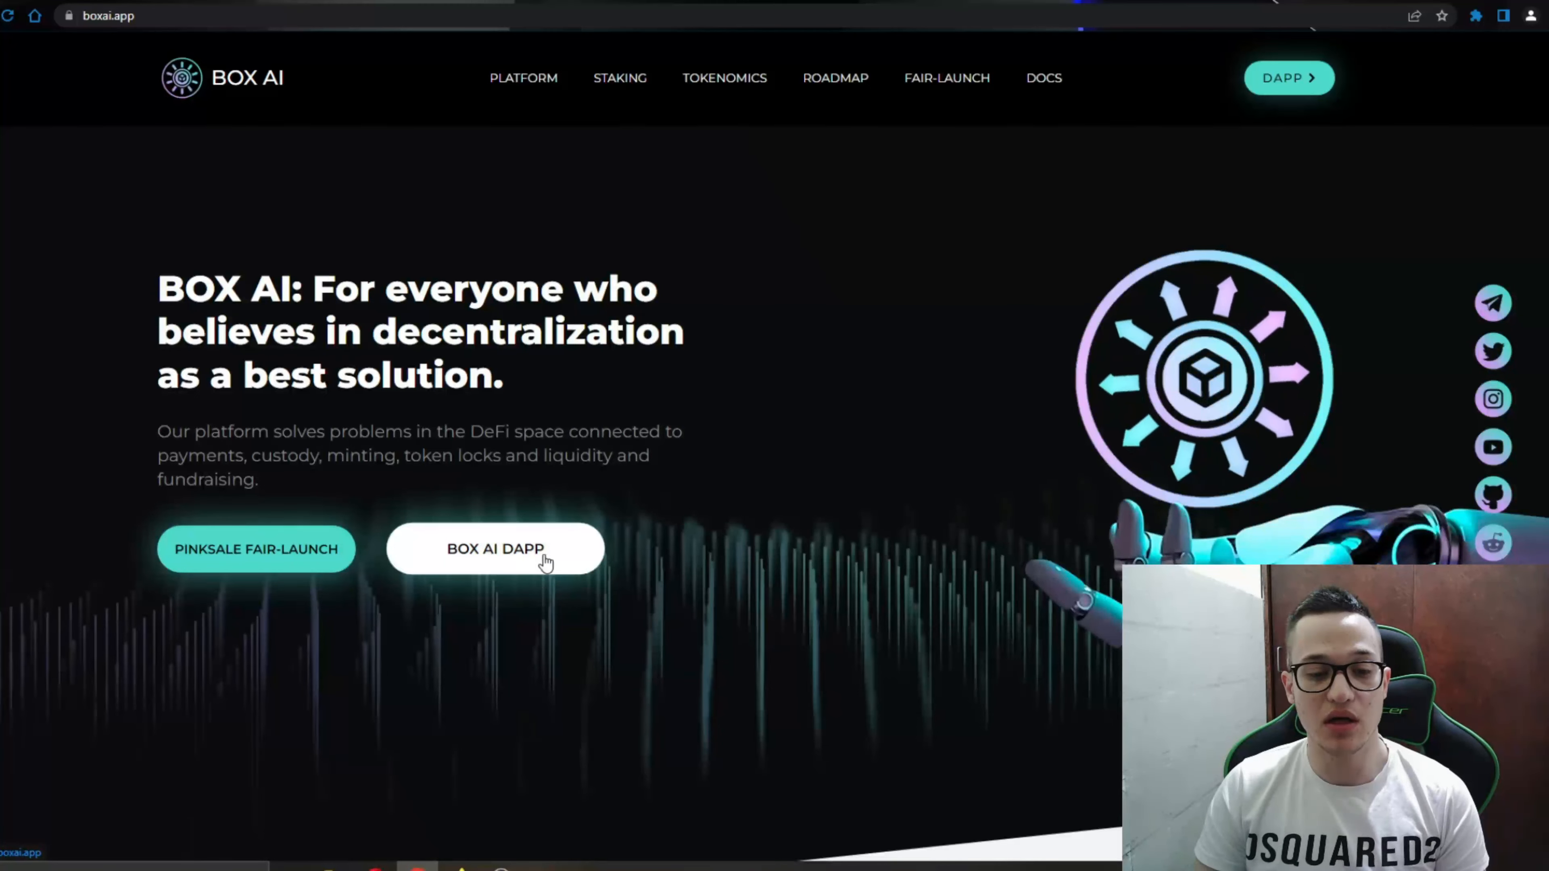
click(494, 548)
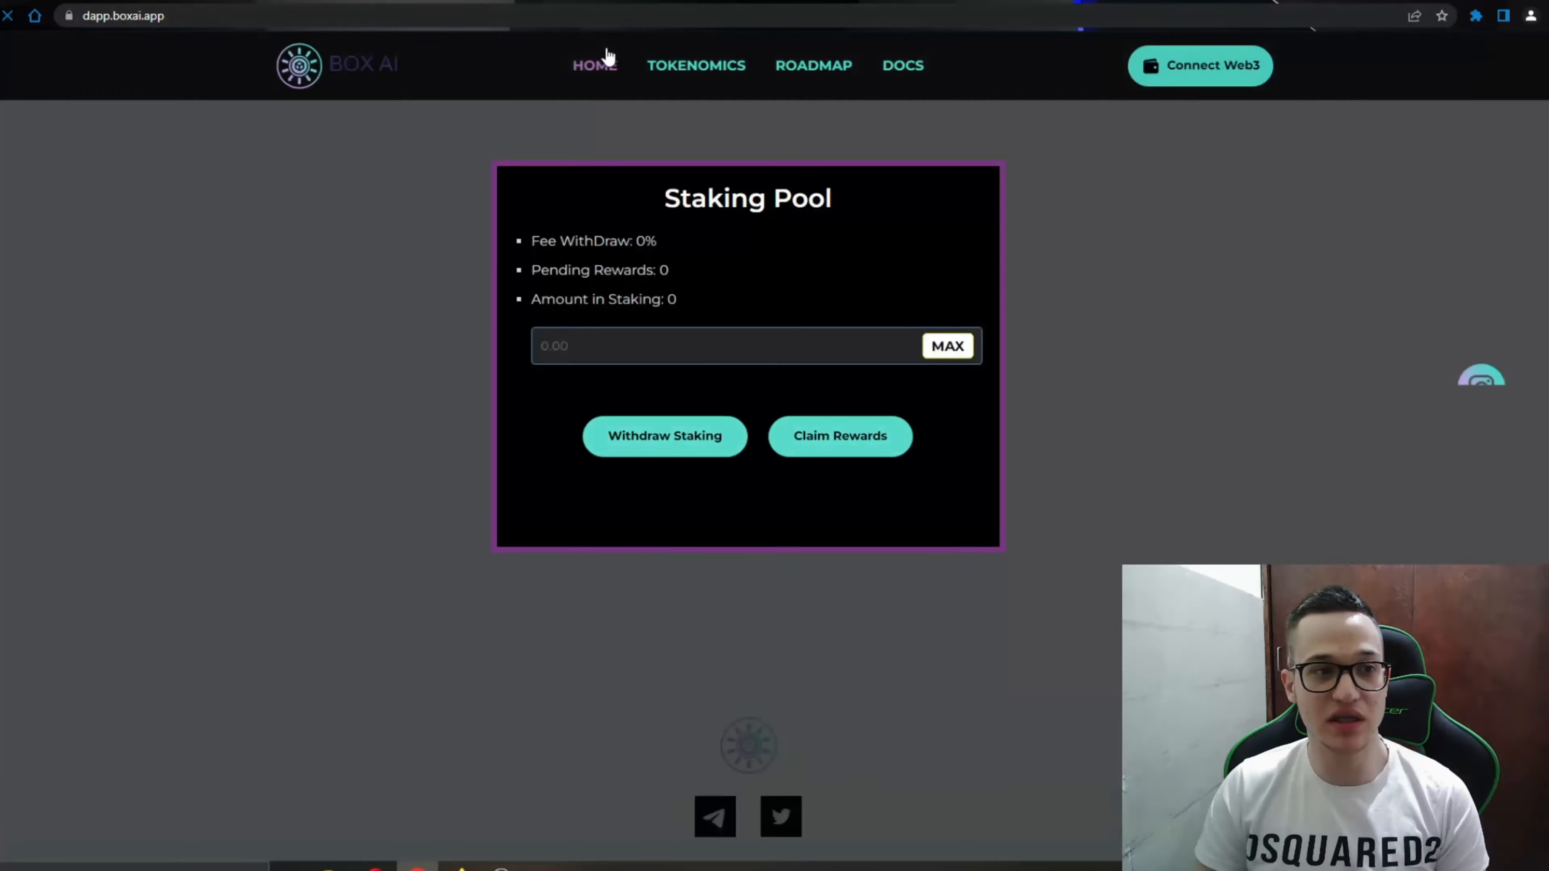
click(1200, 65)
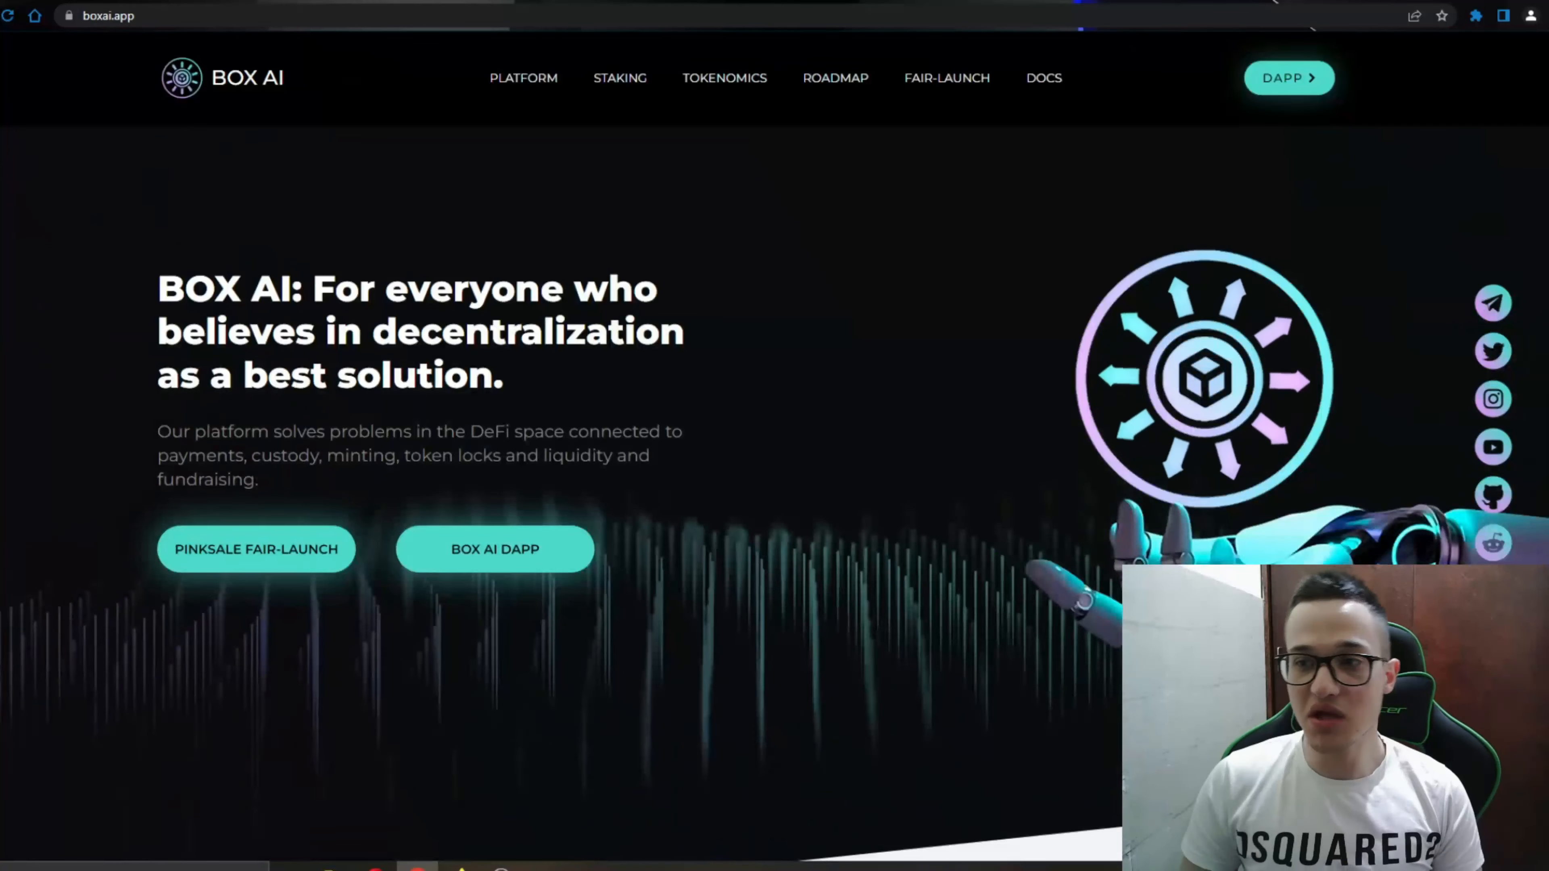
scroll(down, 3)
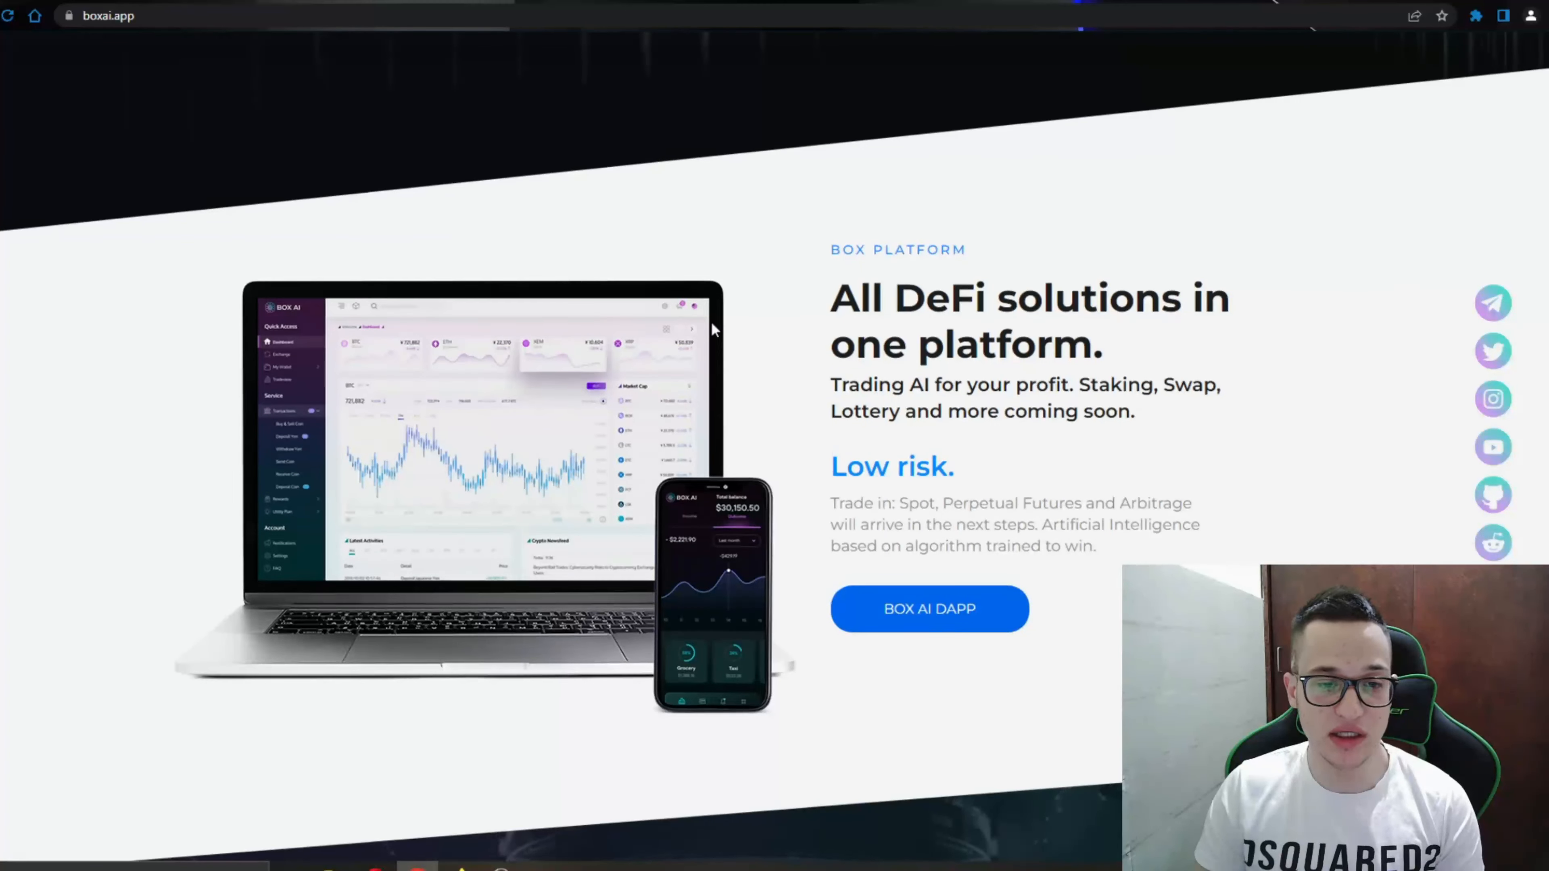
mouse_move(519, 393)
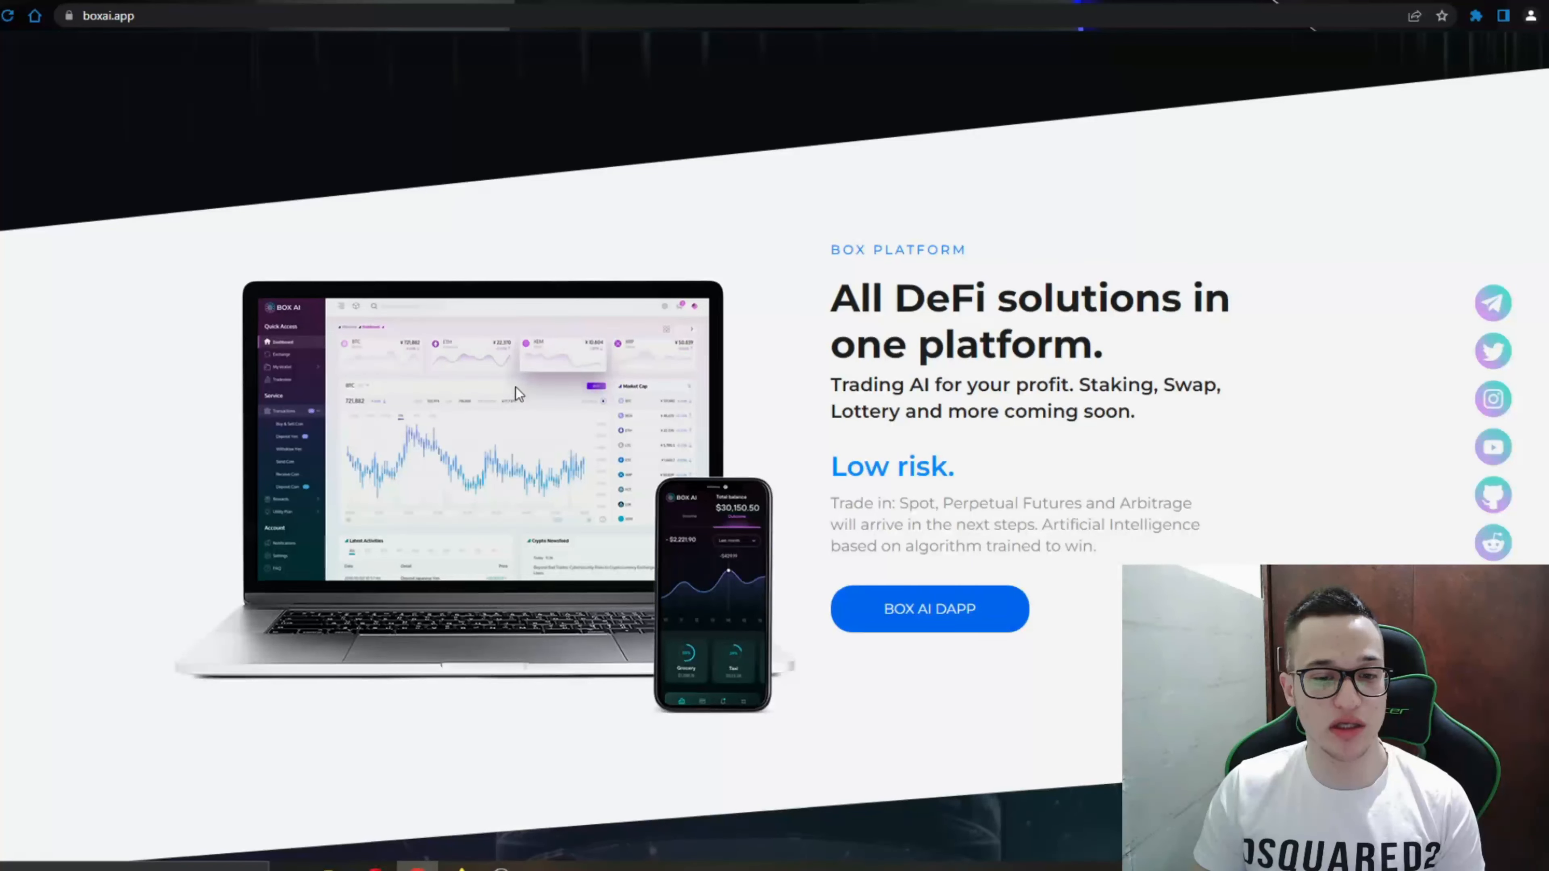
mouse_move(330, 395)
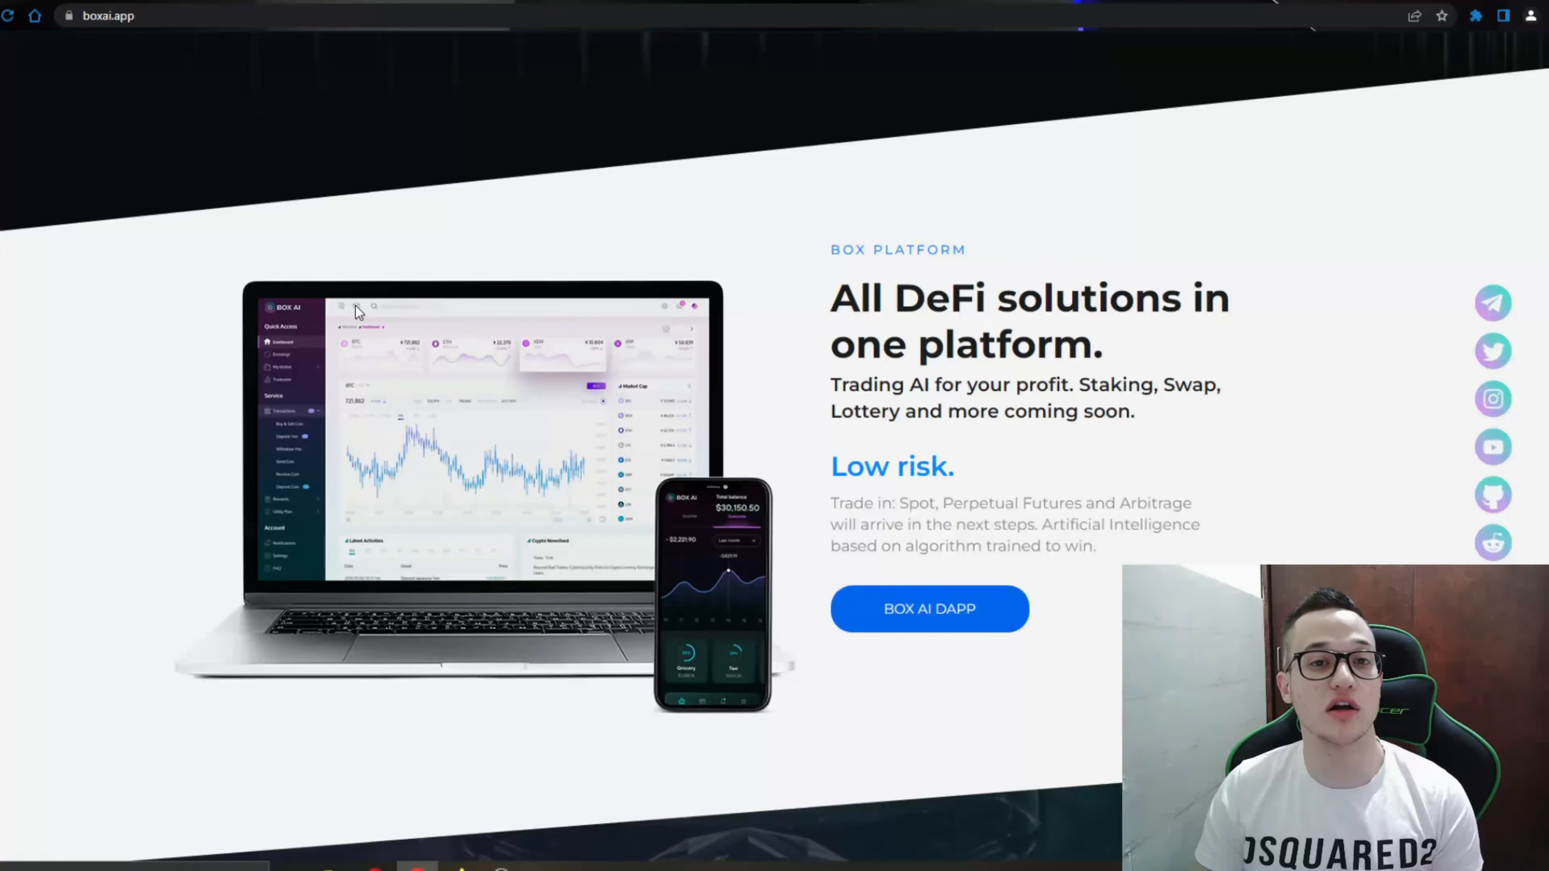
scroll(down, 3)
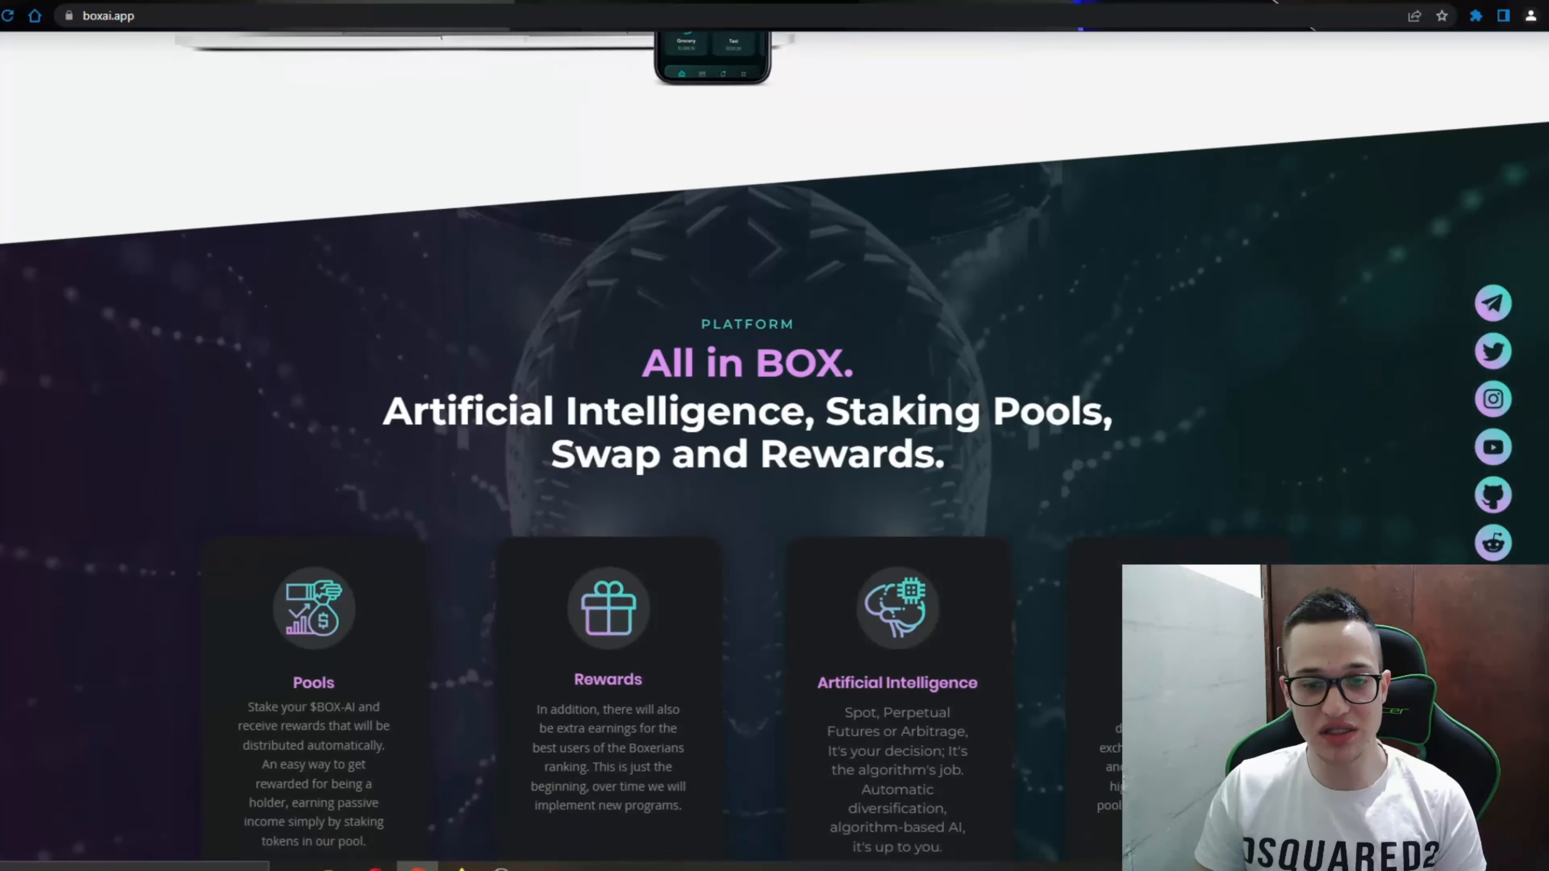
scroll(down, 3)
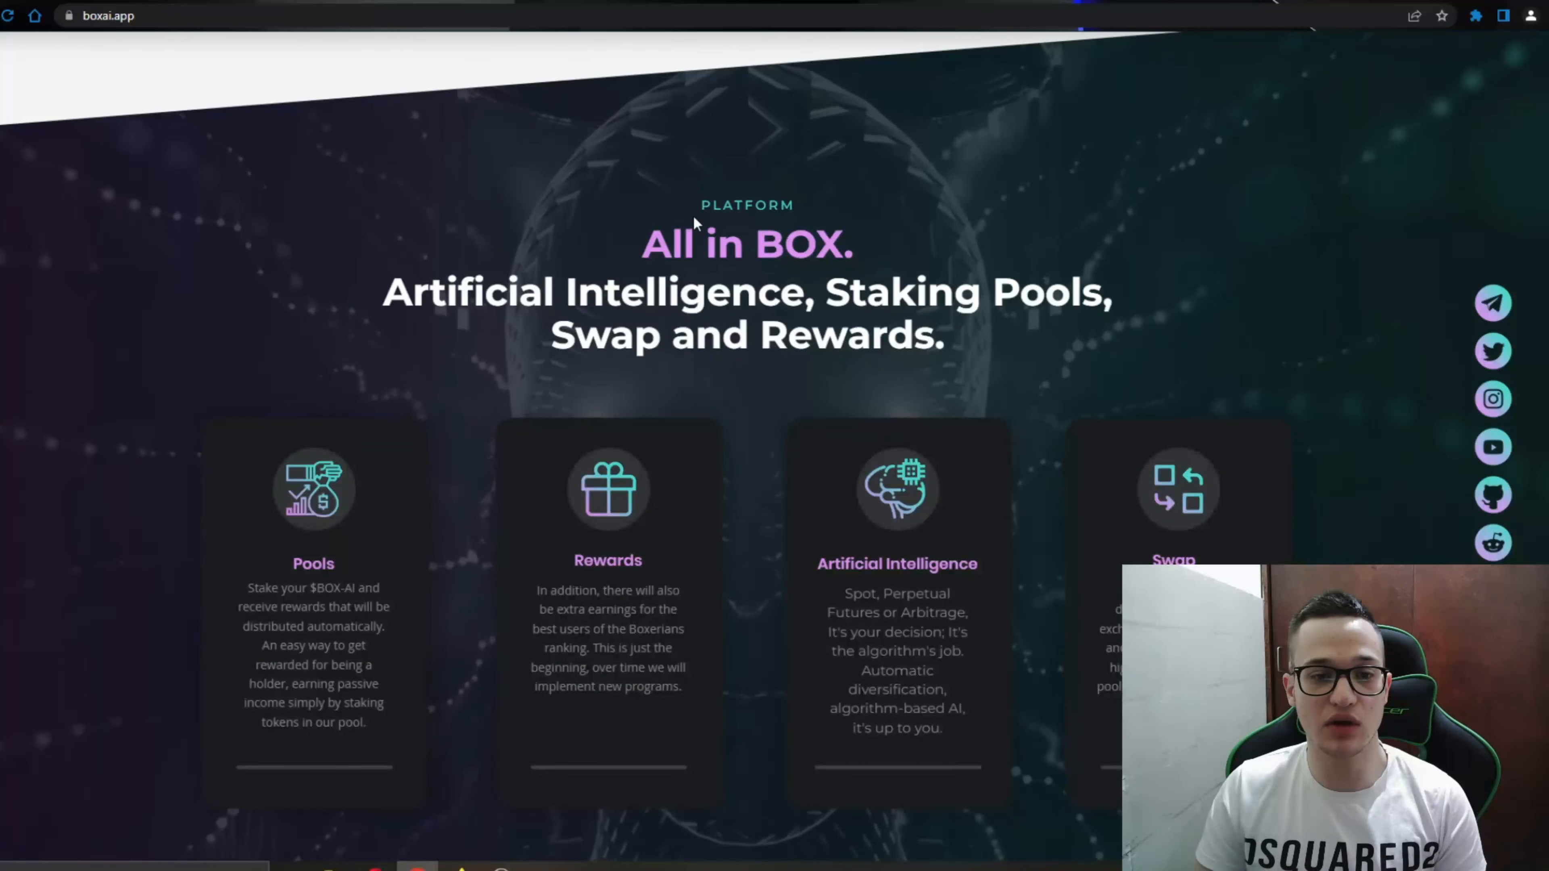
scroll(down, 3)
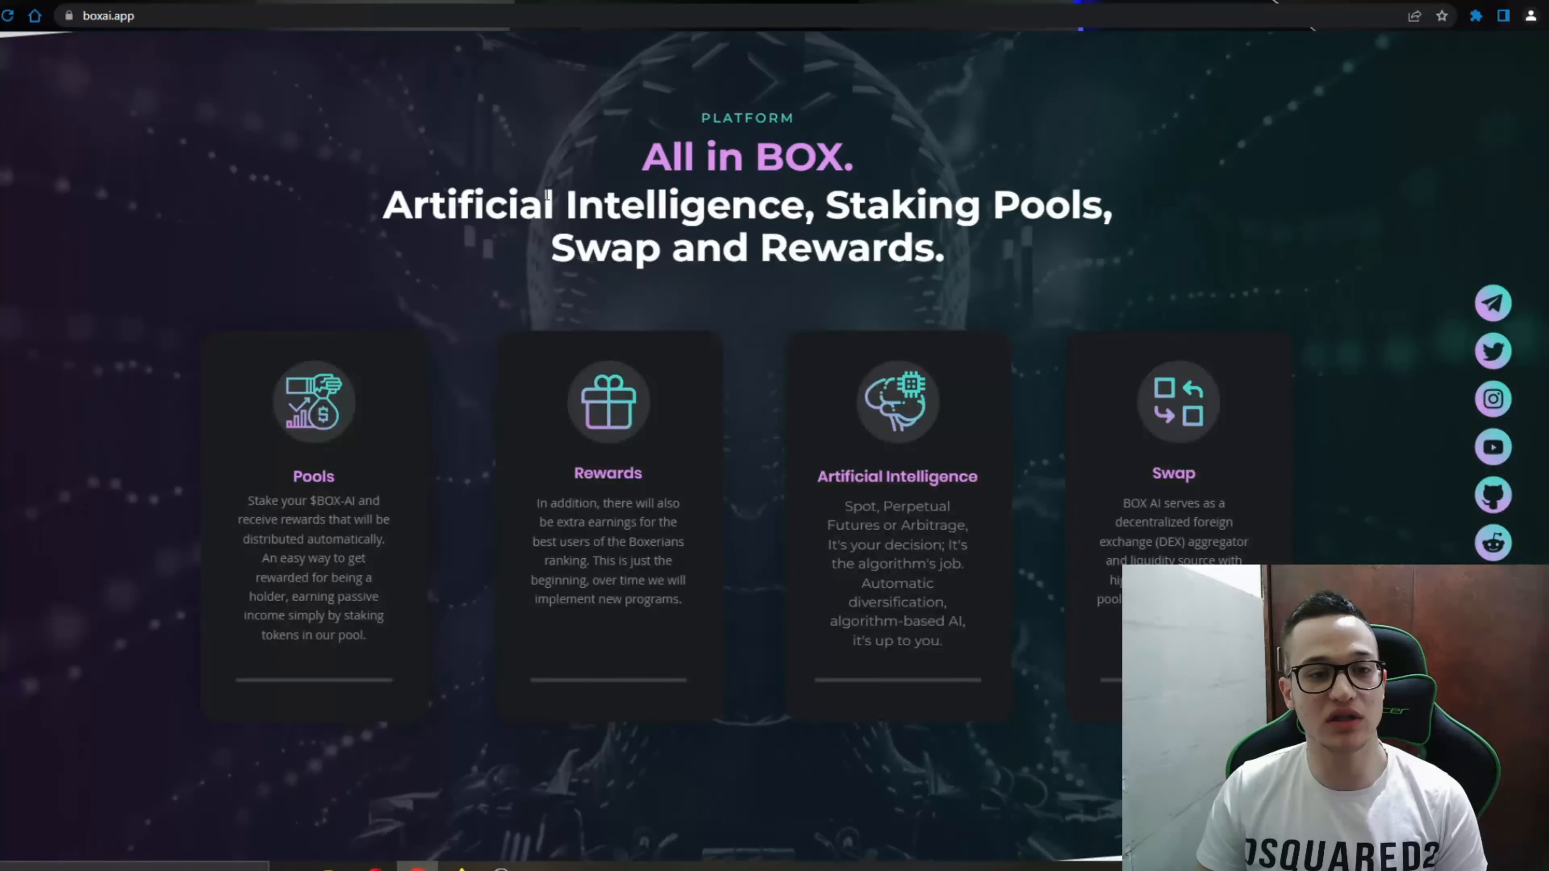
drag(386, 204, 1087, 204)
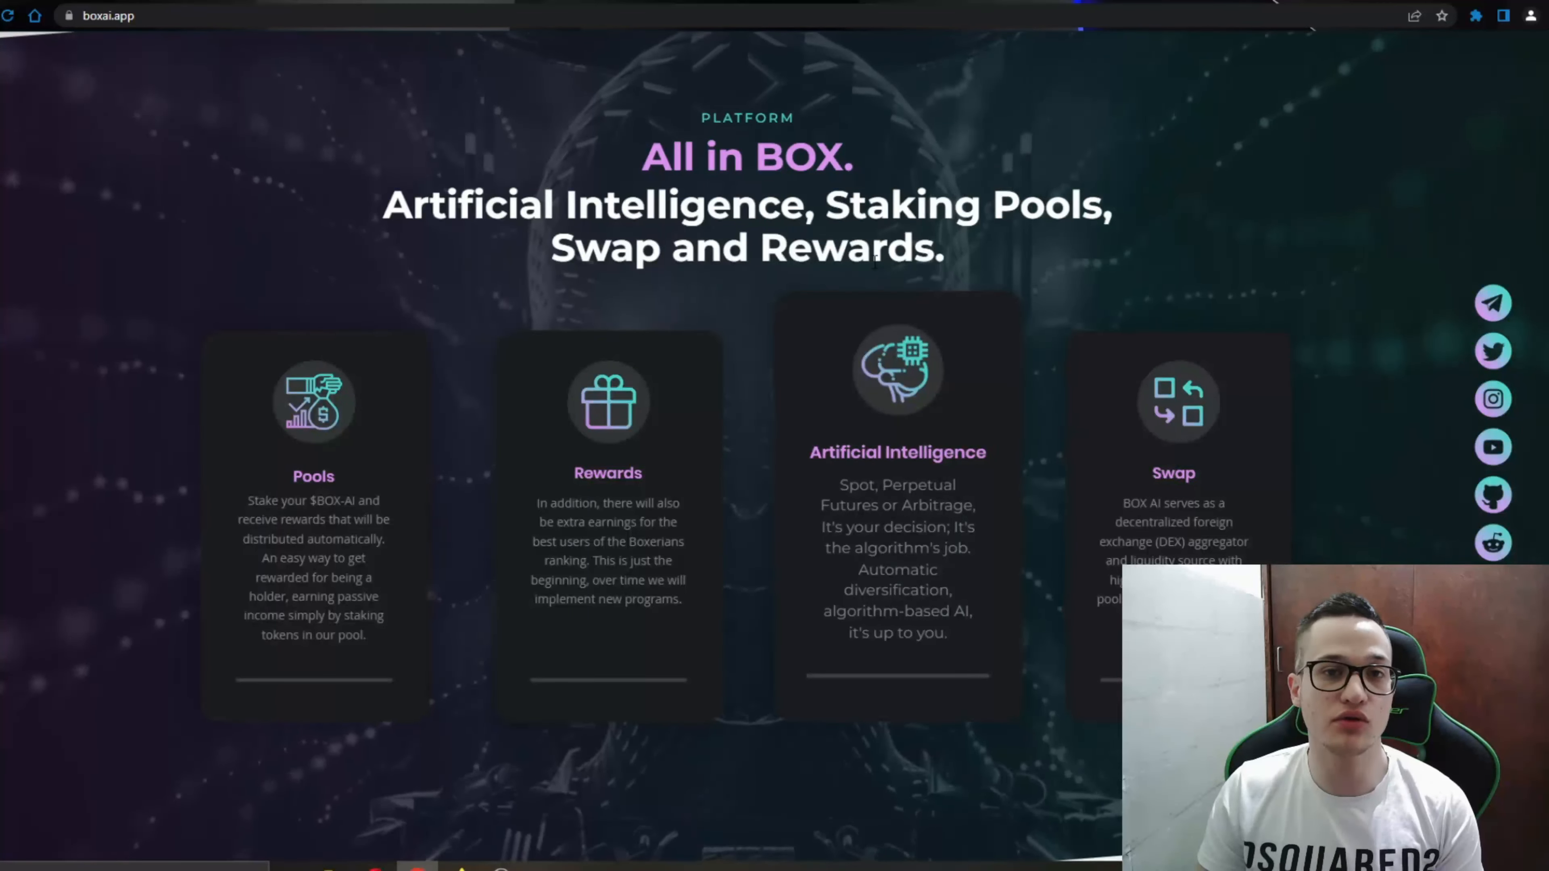
scroll(down, 3)
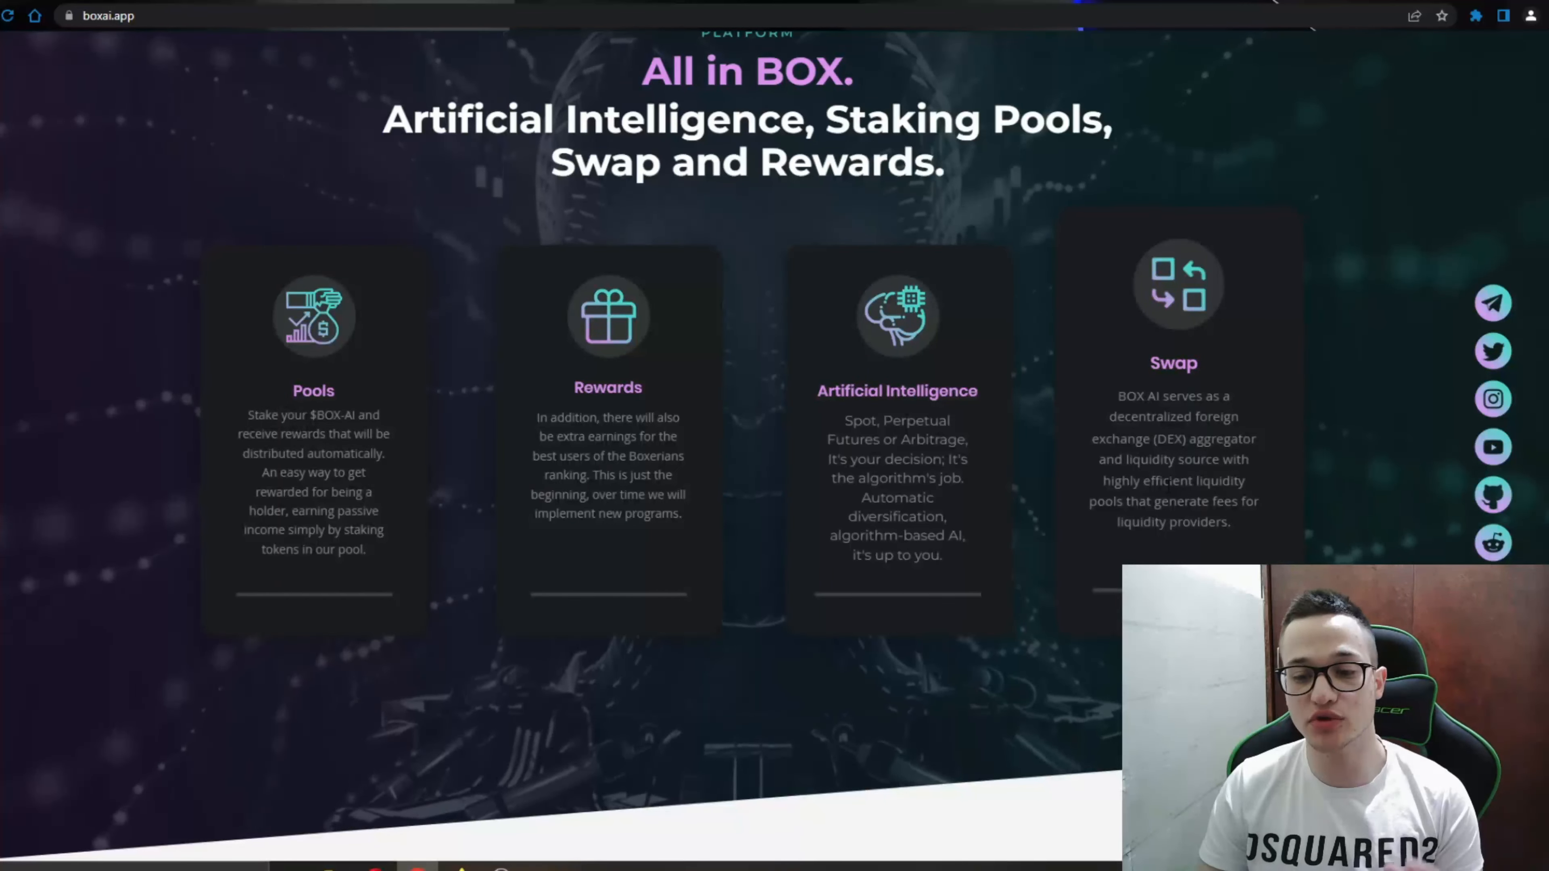
scroll(down, 3)
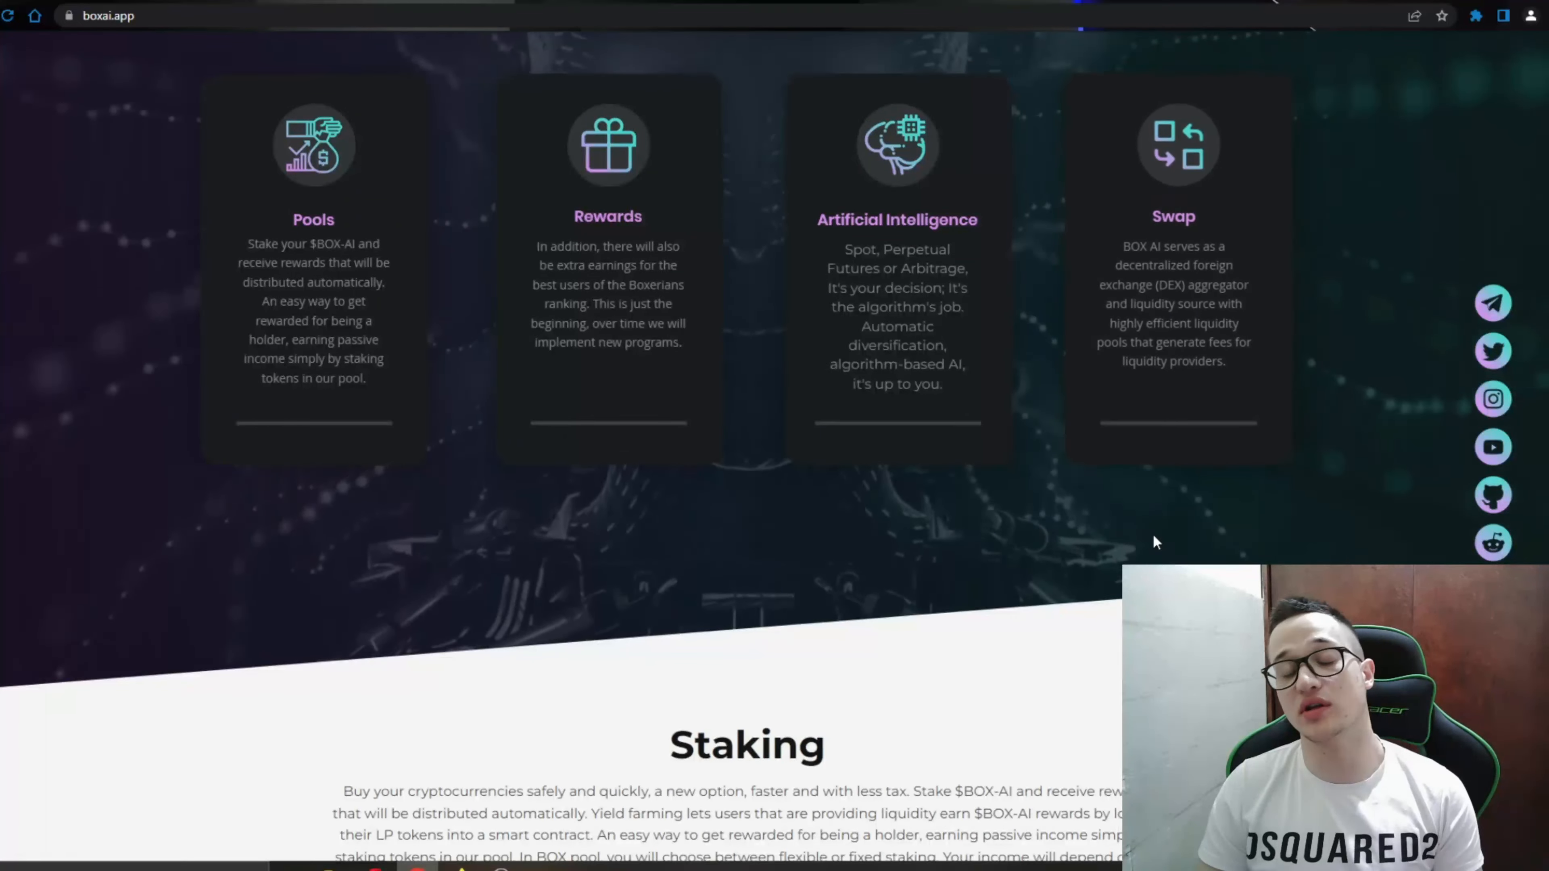
scroll(down, 3)
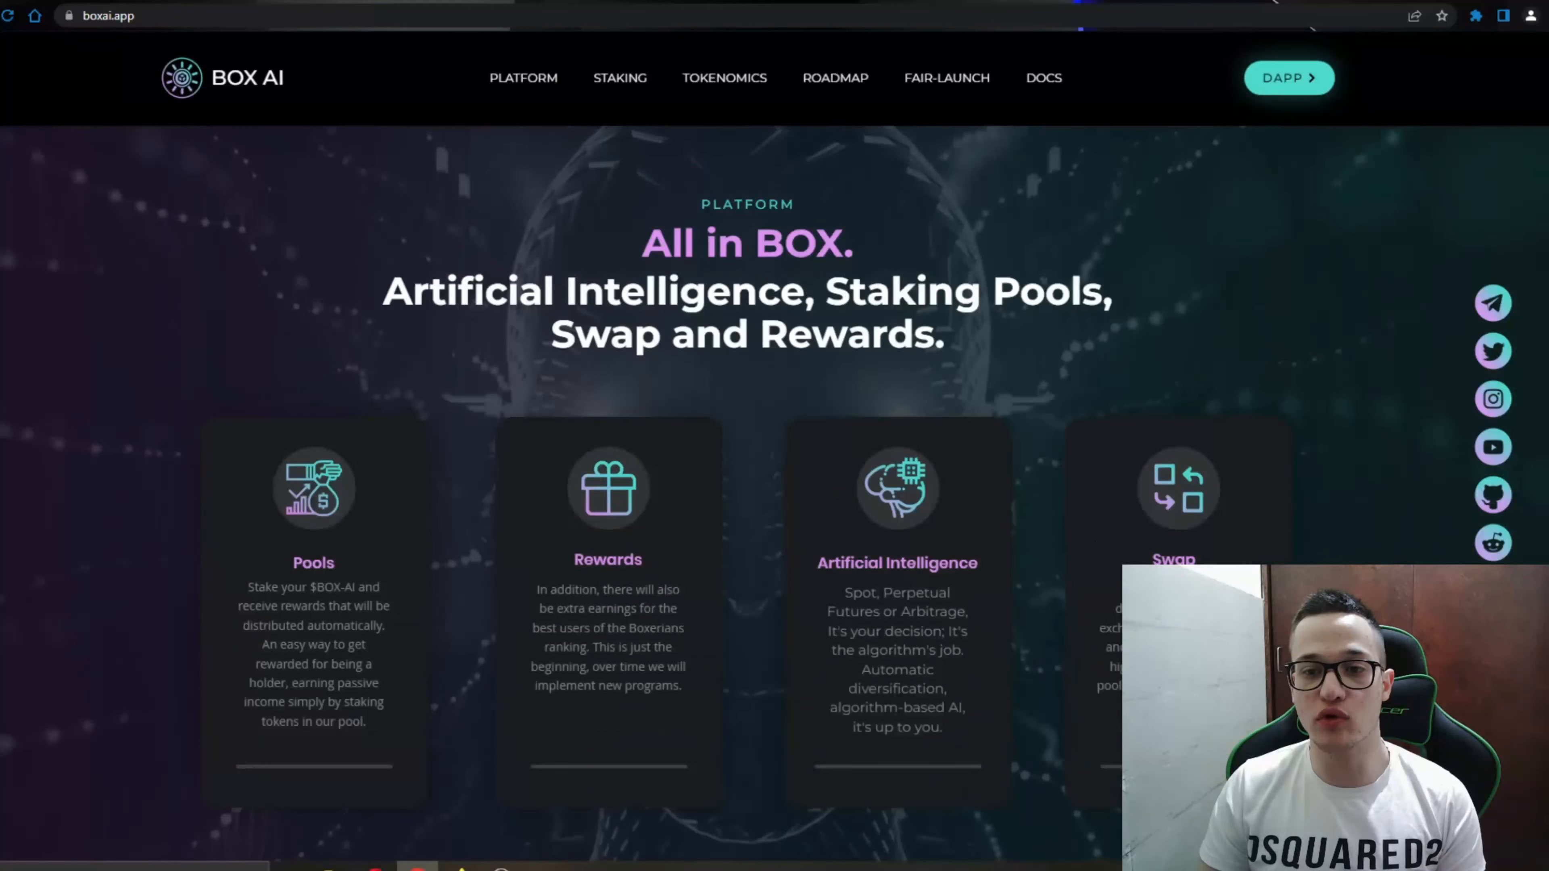
Step: Scroll the boxai.app page down to the Staking section with its dashboard preview
scroll(down, 3)
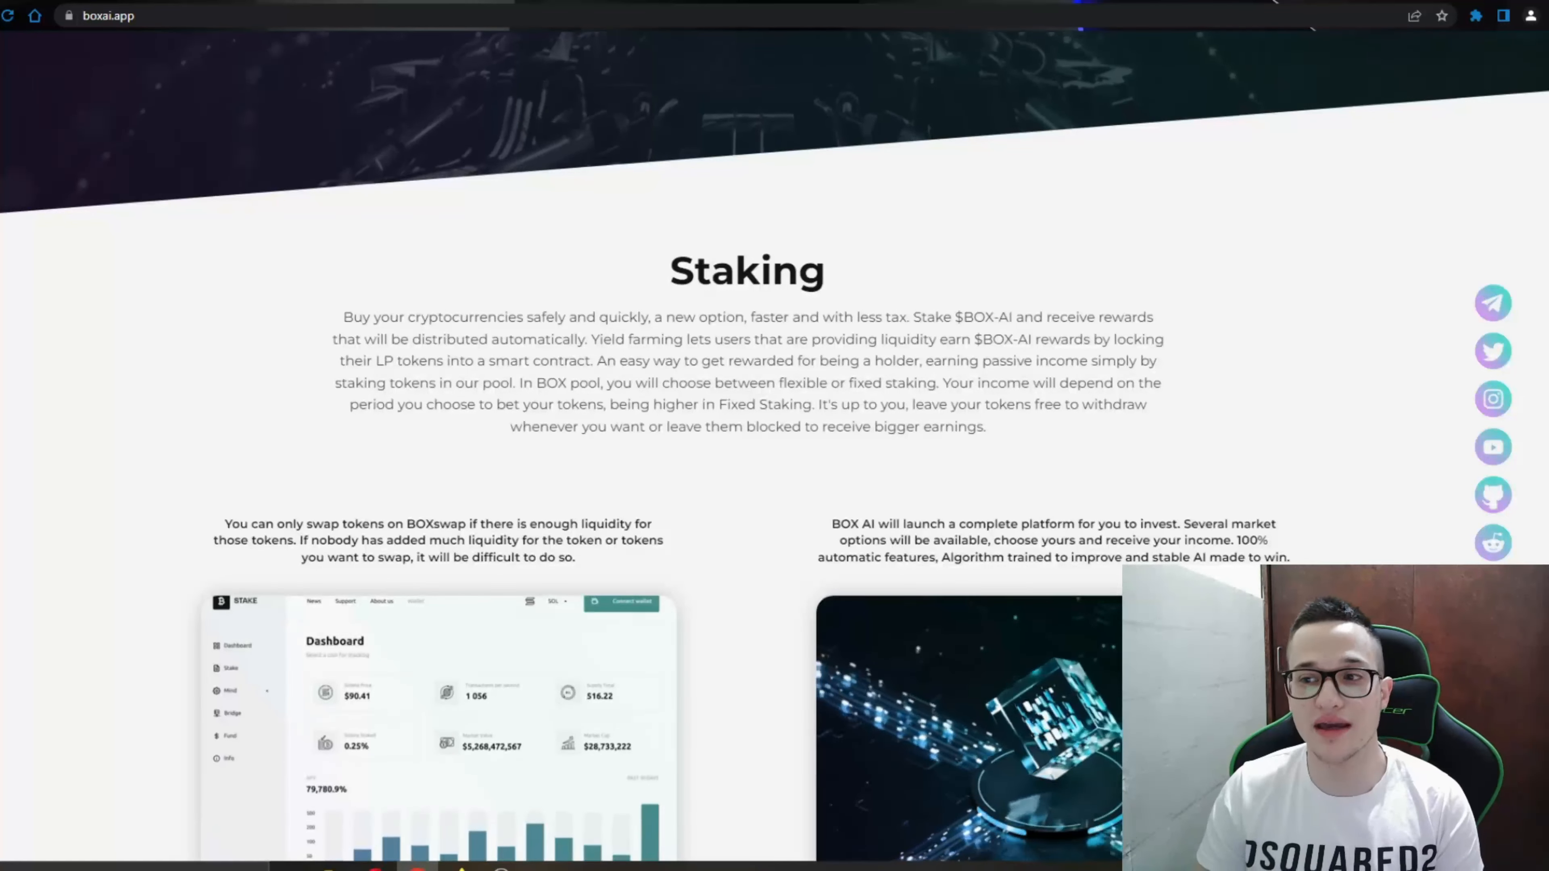
scroll(down, 3)
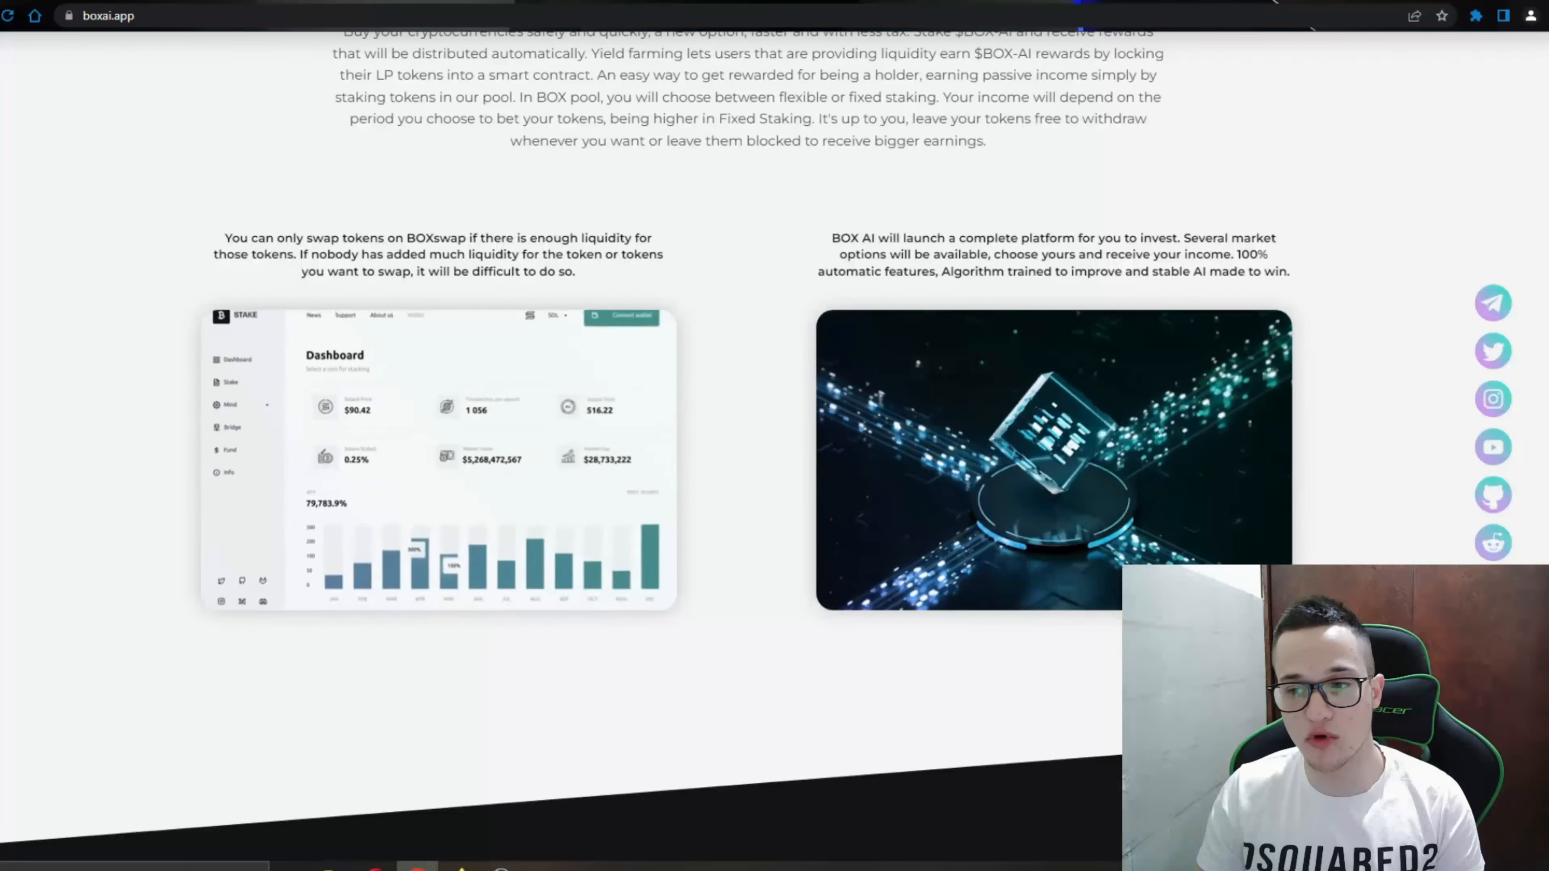
Step: Scroll past the Tokenomics figures (5M supply, 80BNB softcap, distribution table) to the Listings logos
scroll(down, 3)
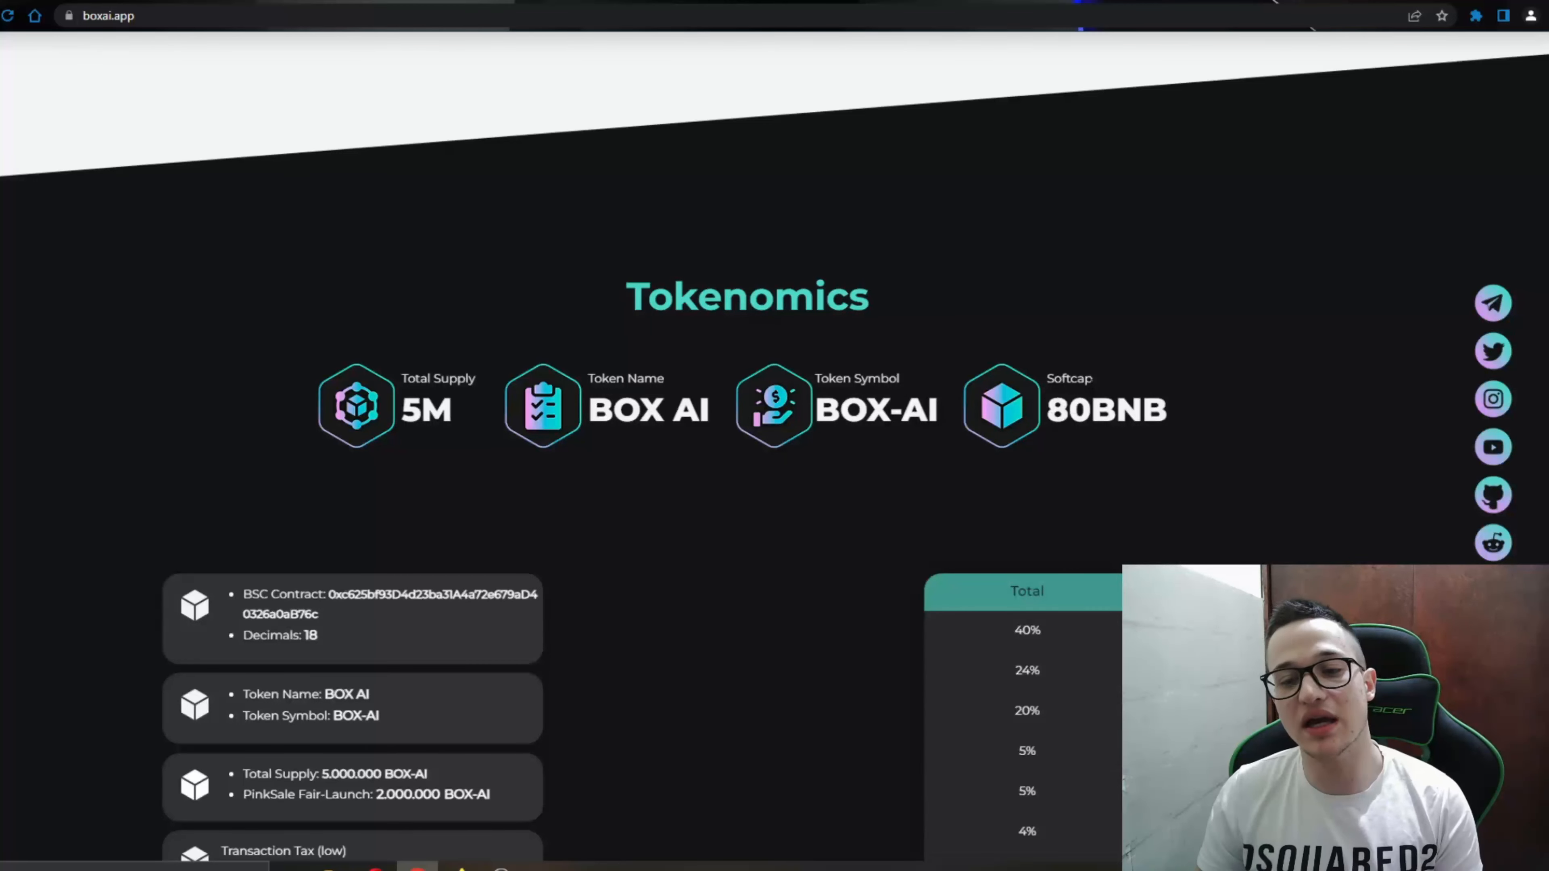
mouse_move(1182, 423)
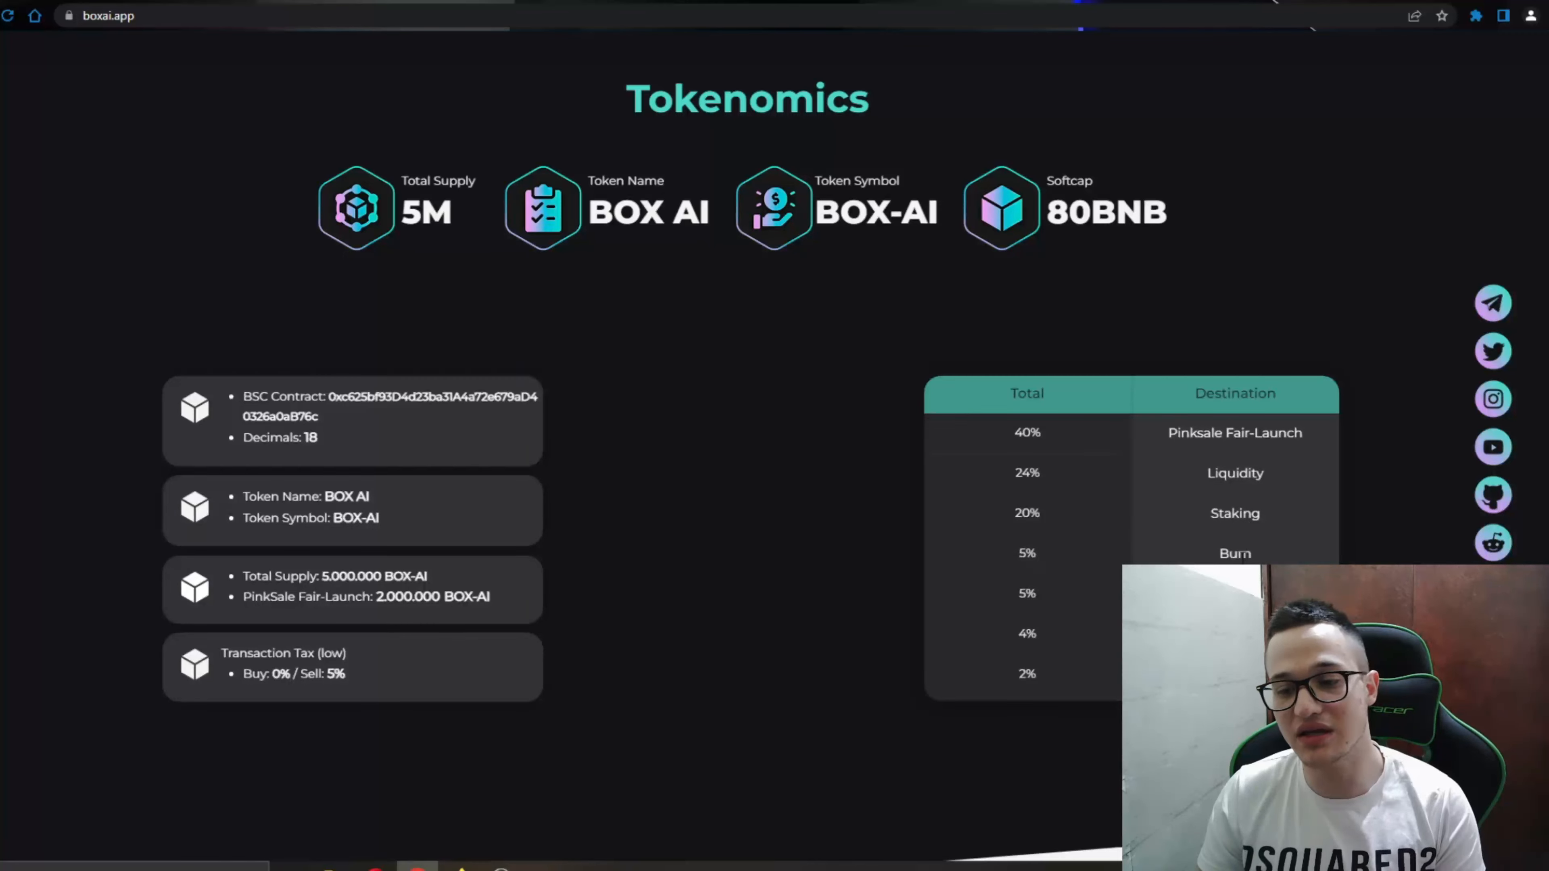
scroll(down, 3)
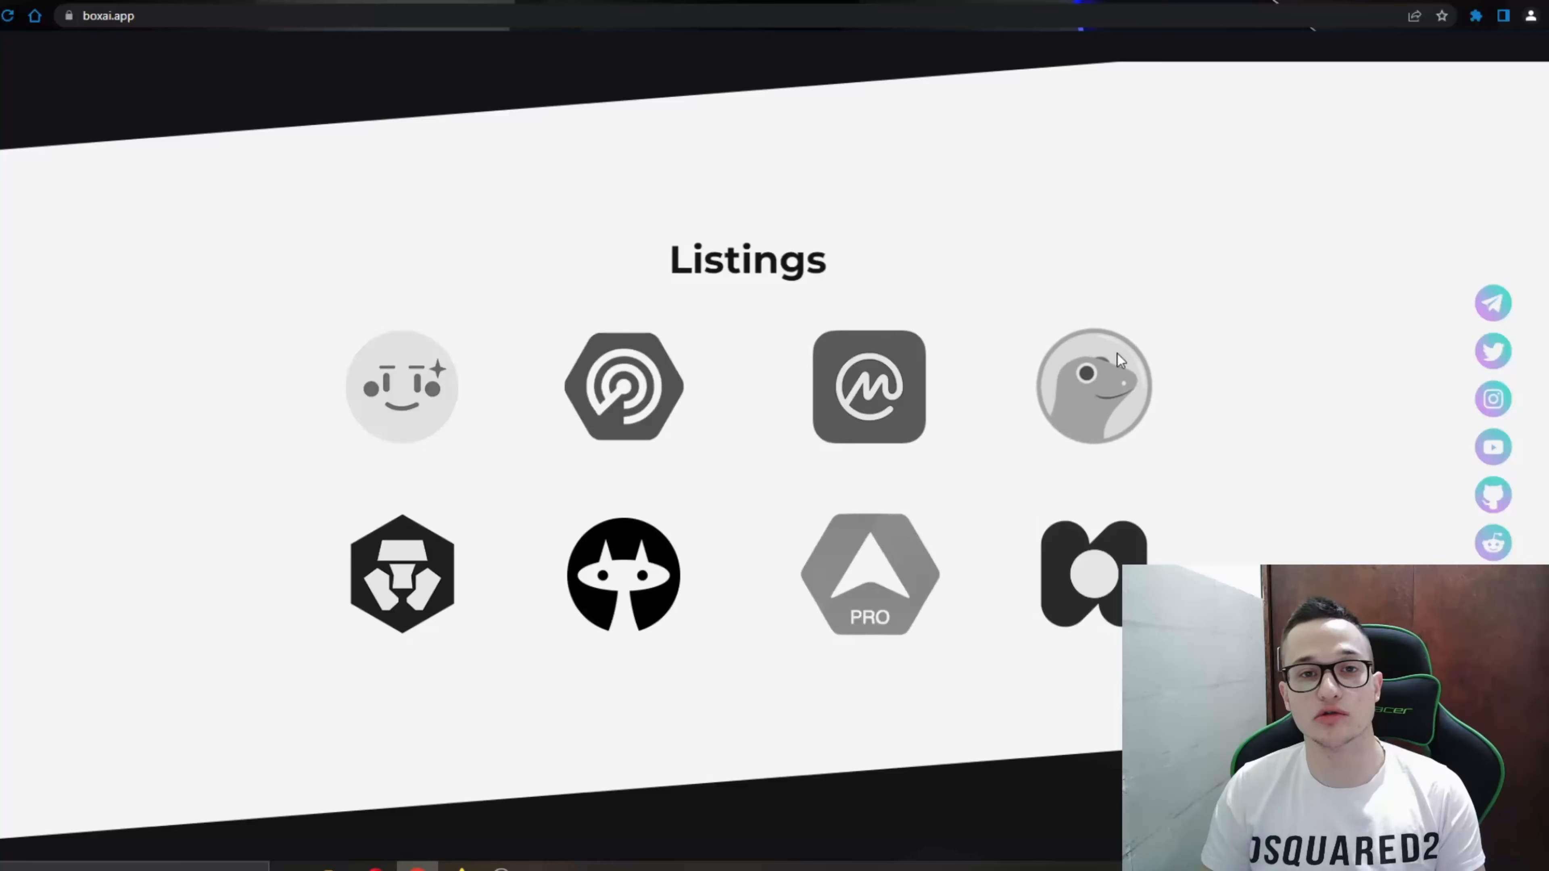
Step: Scroll through the six Roadmap step cards running to 2024
scroll(down, 3)
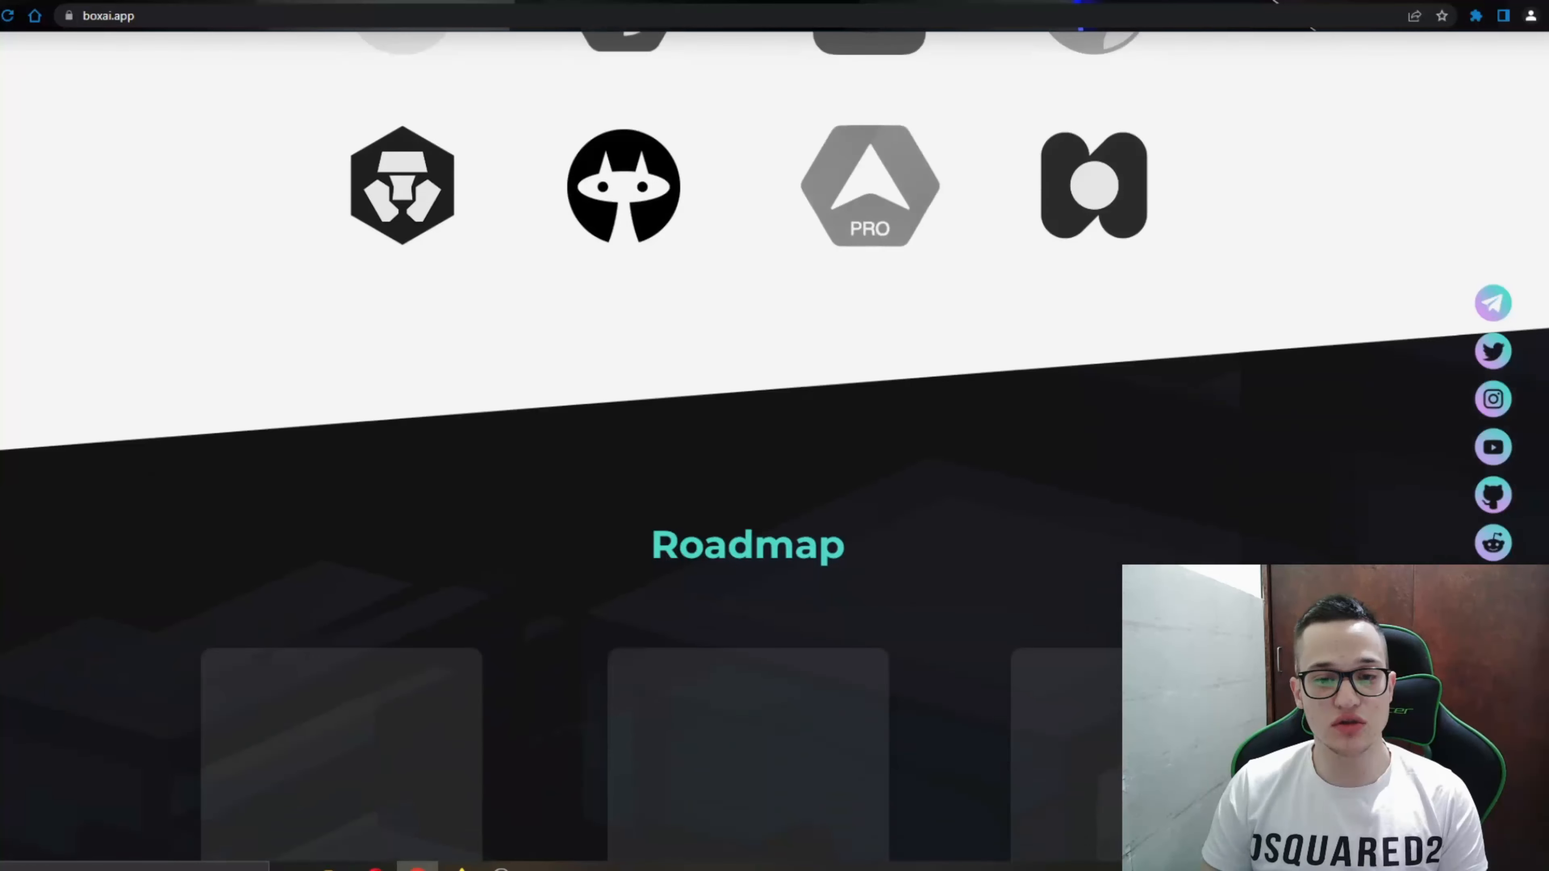
scroll(down, 3)
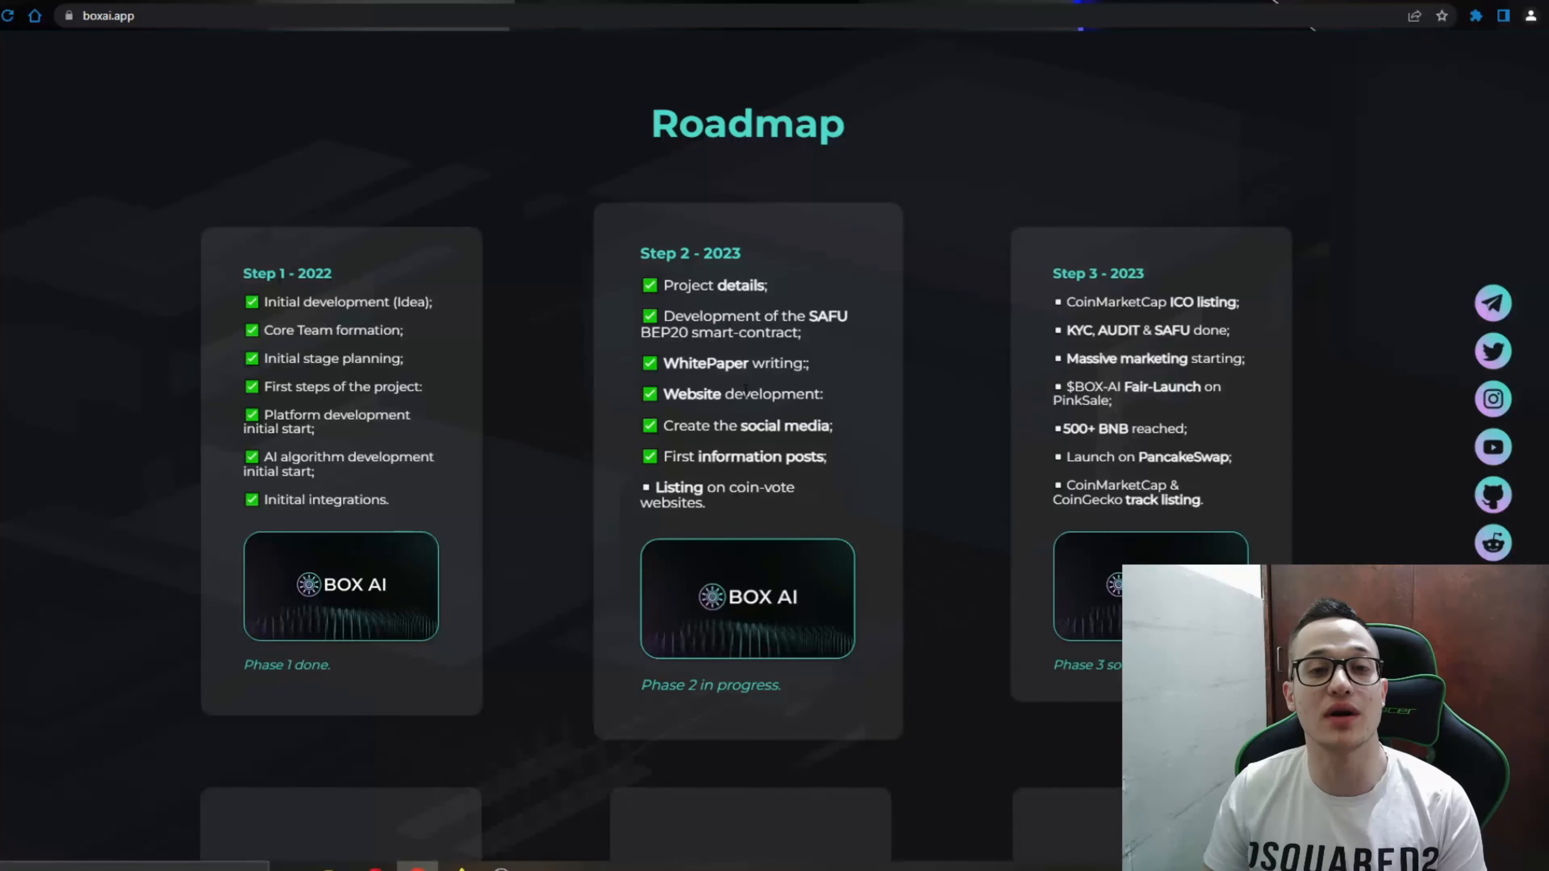
scroll(down, 3)
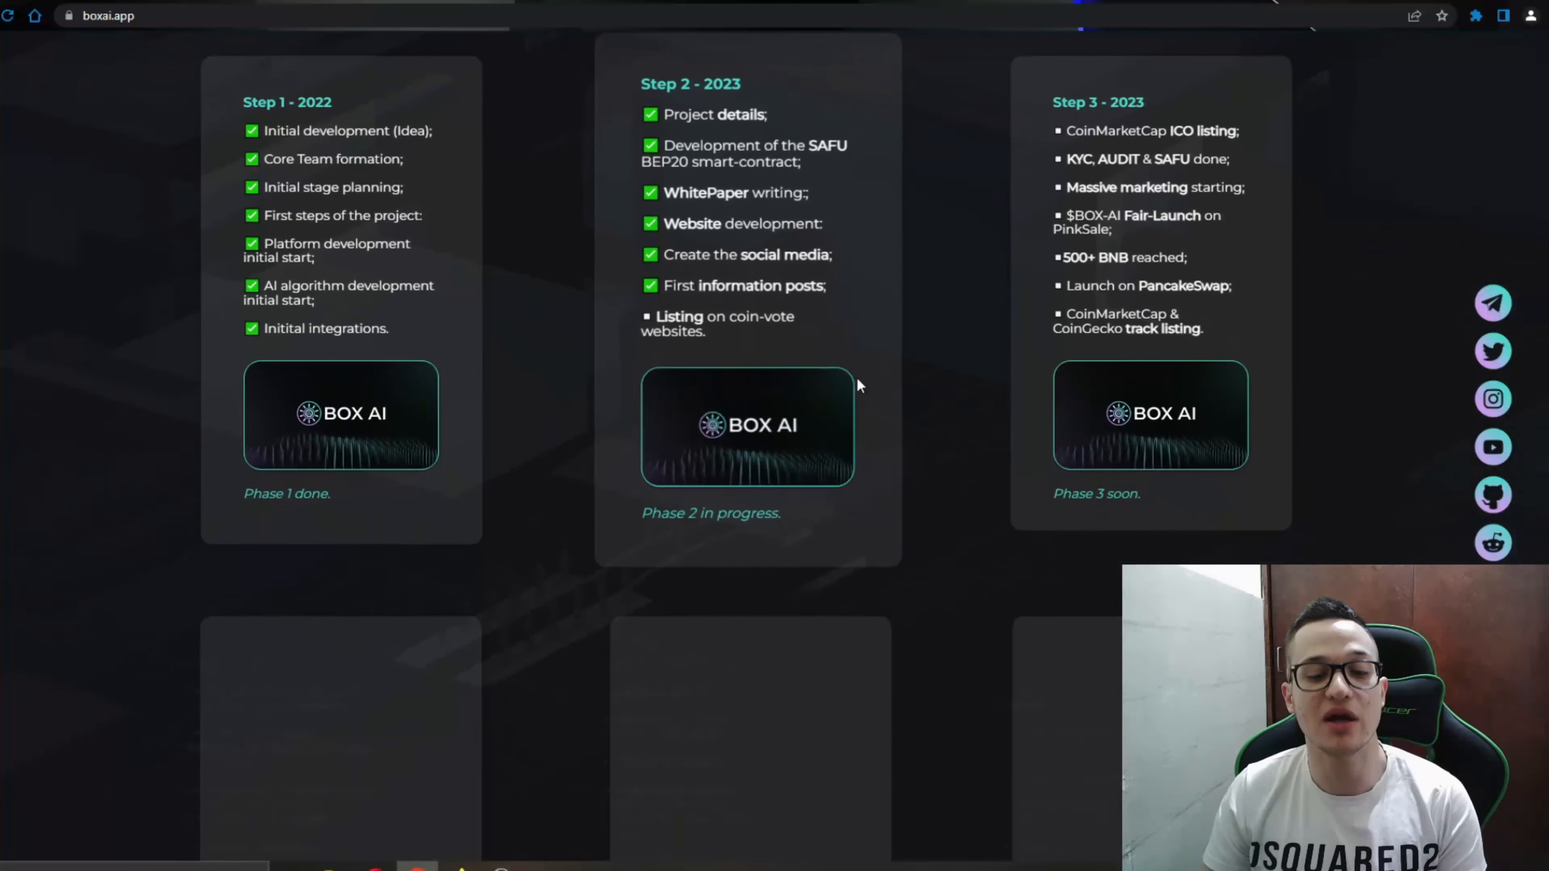
scroll(down, 3)
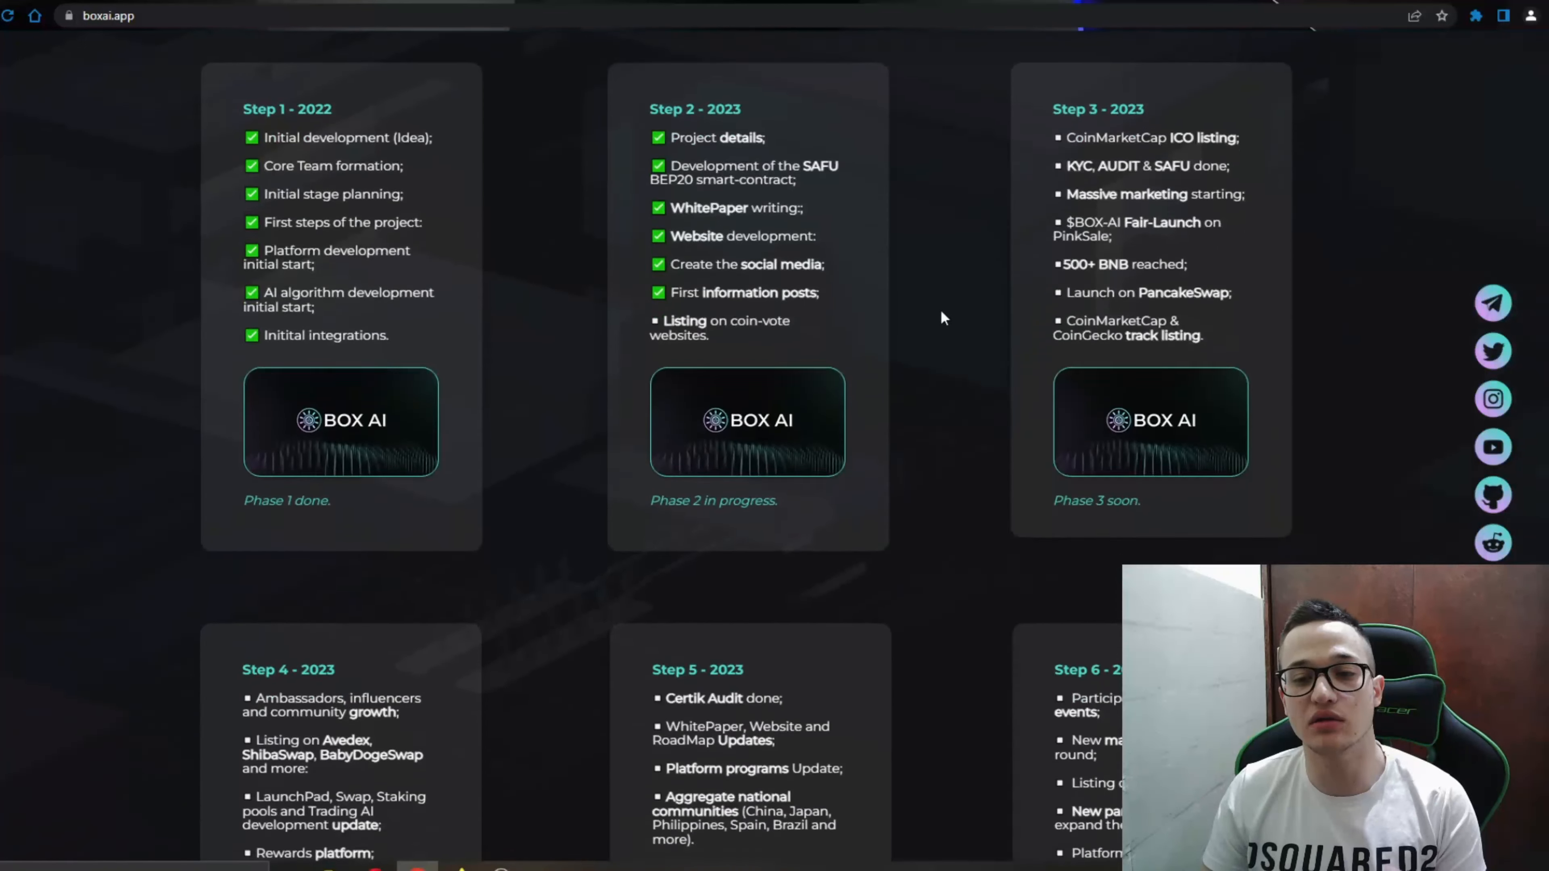
scroll(down, 3)
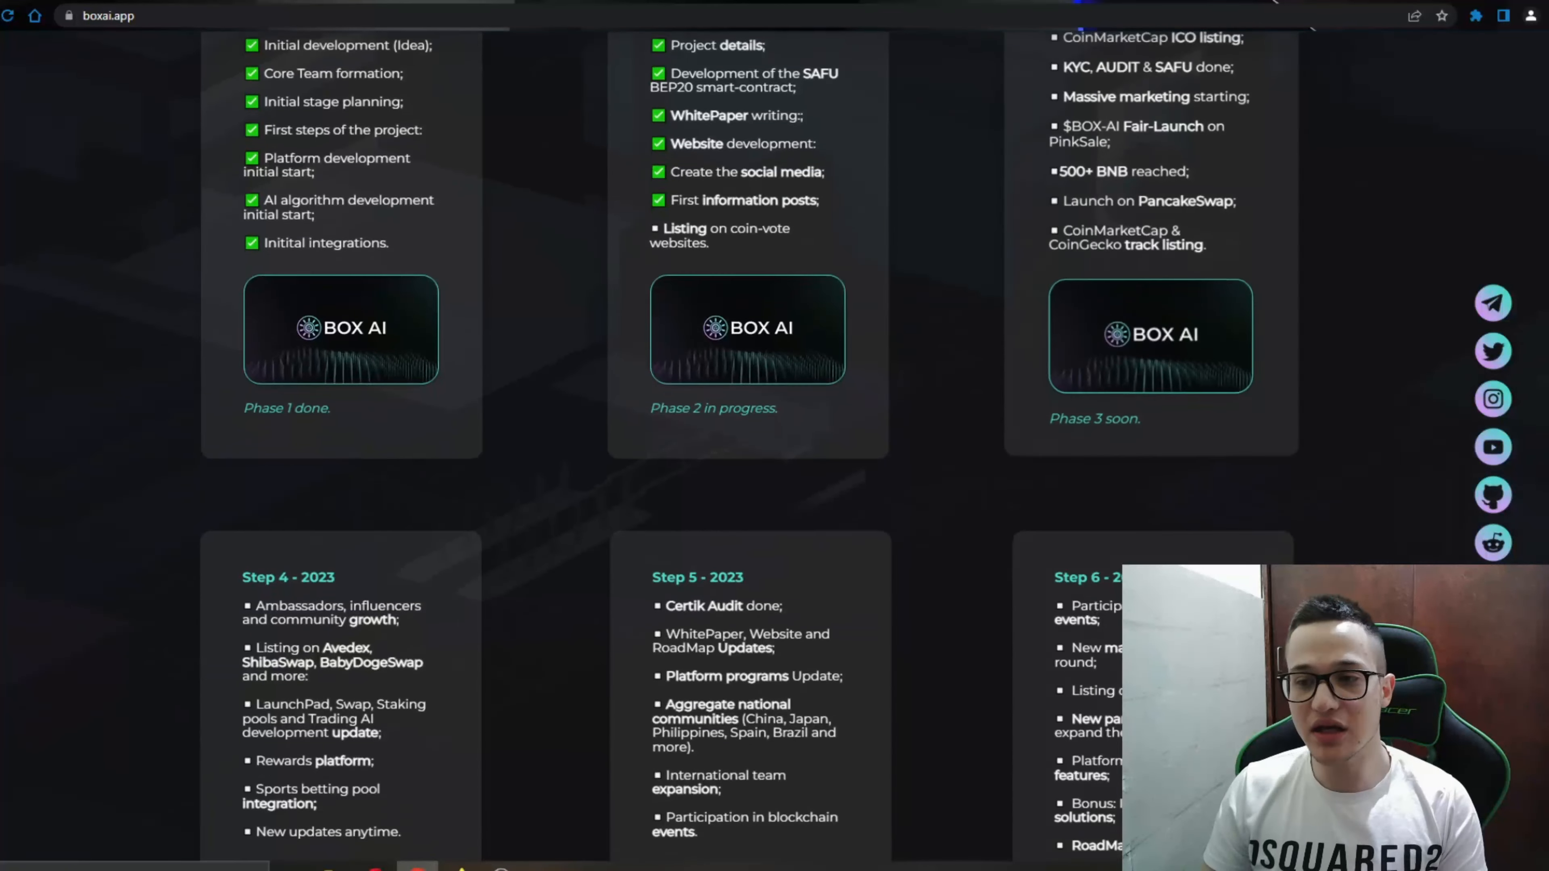
scroll(down, 3)
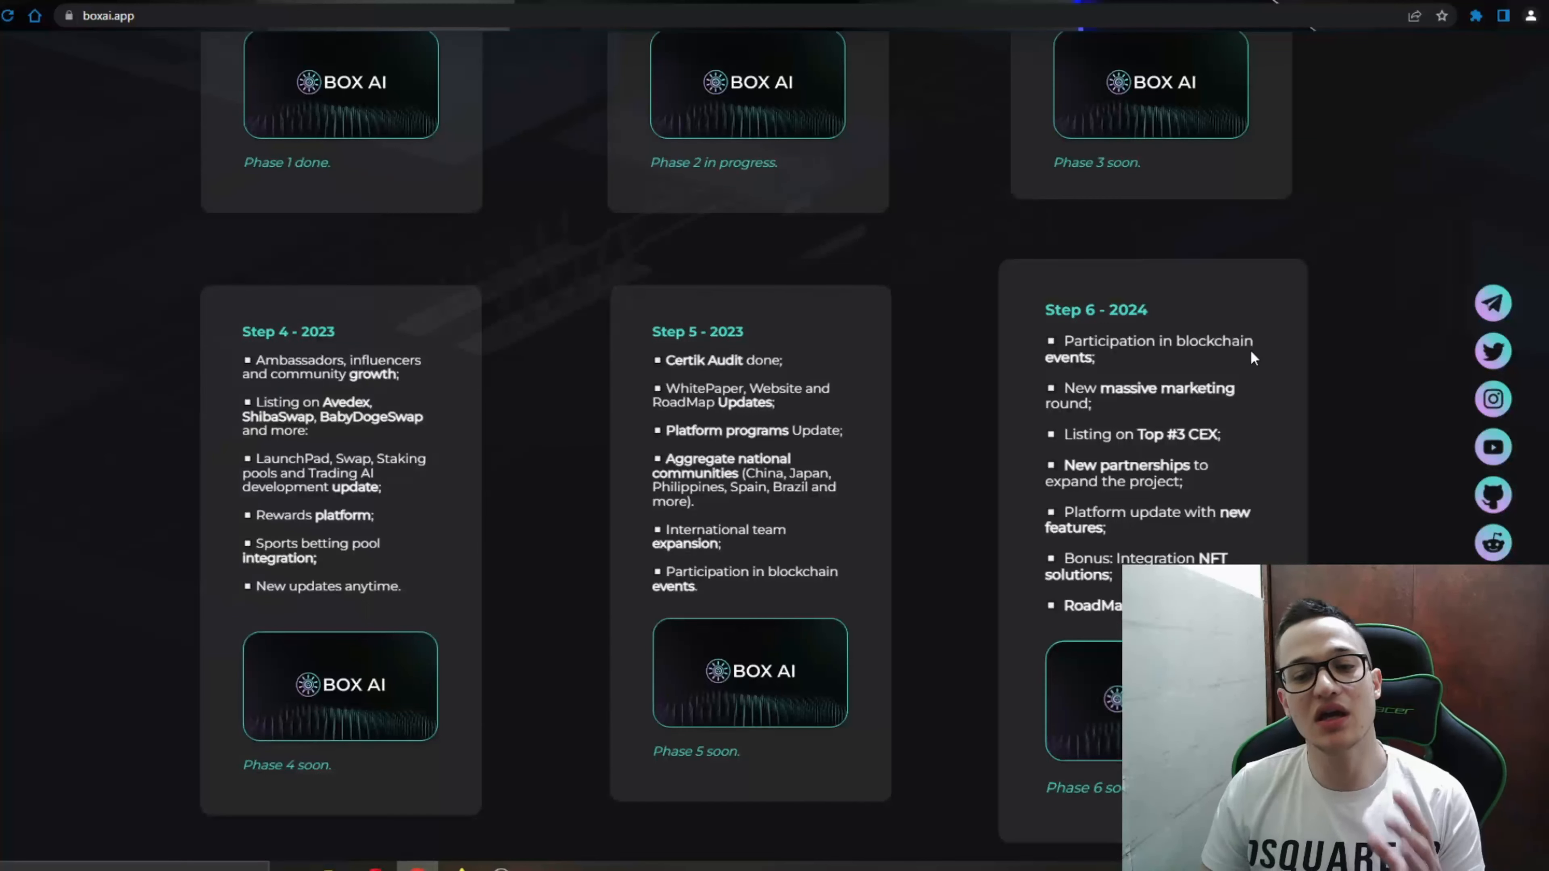
mouse_move(1159, 413)
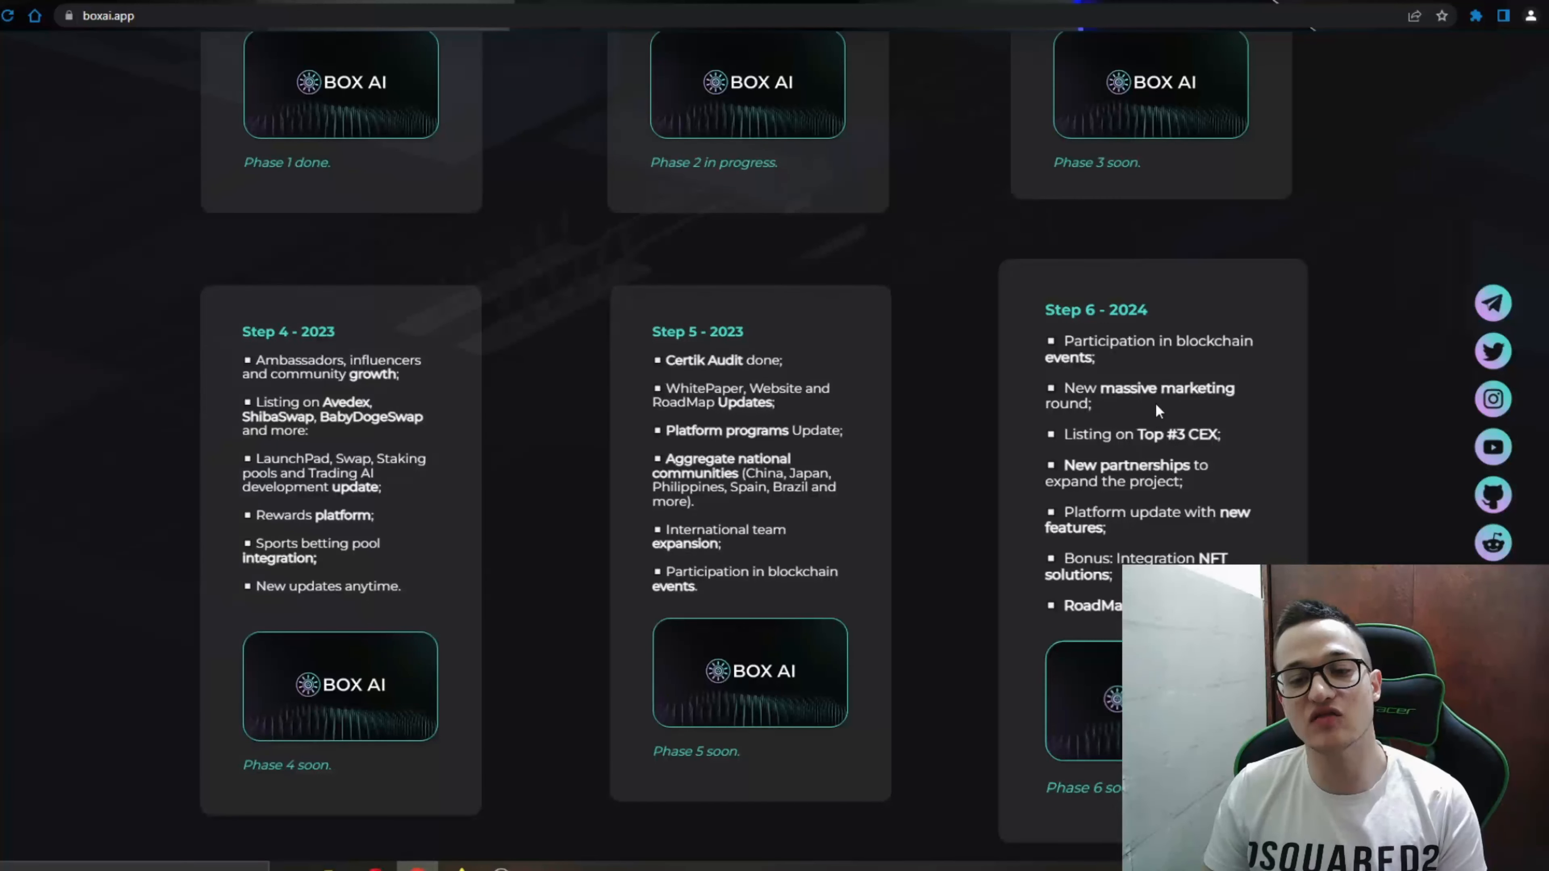
Step: Continue down to the Know our BOX AI section and the site footer
scroll(down, 3)
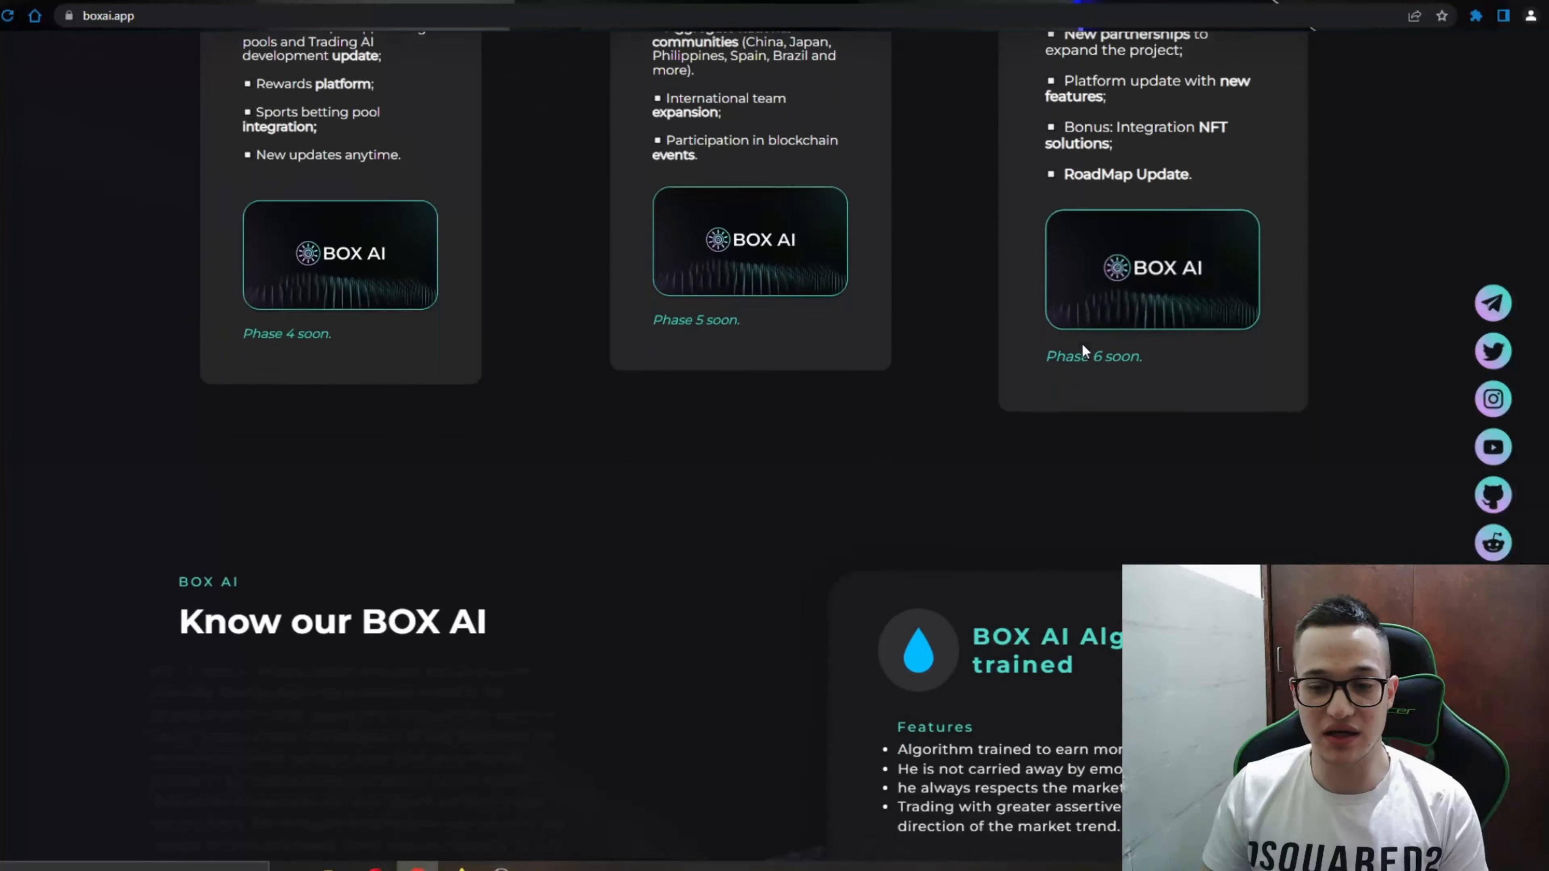
scroll(down, 3)
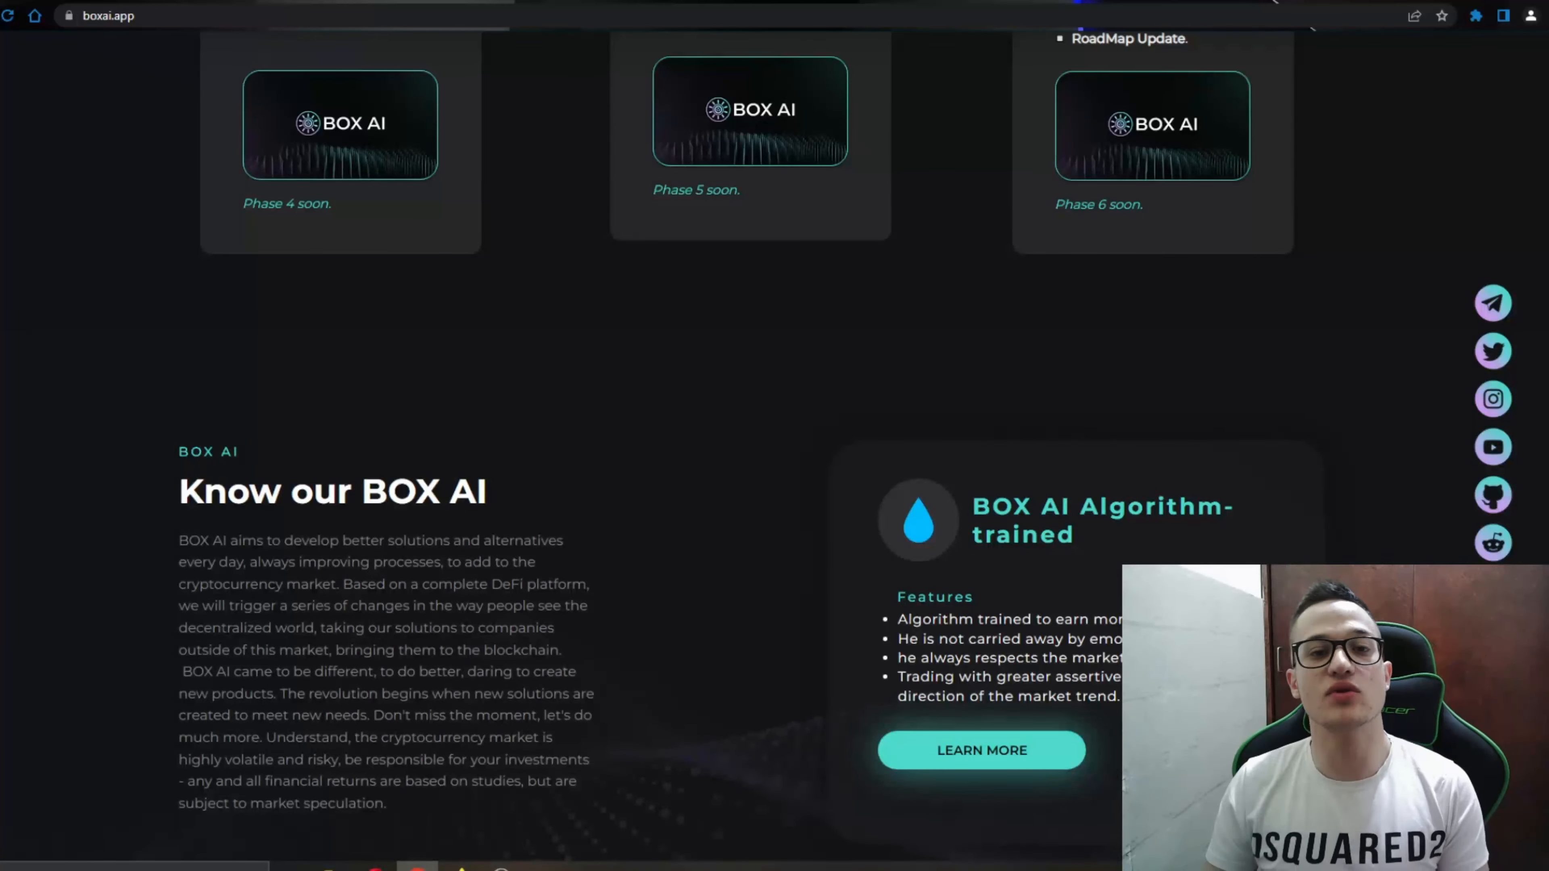
scroll(down, 3)
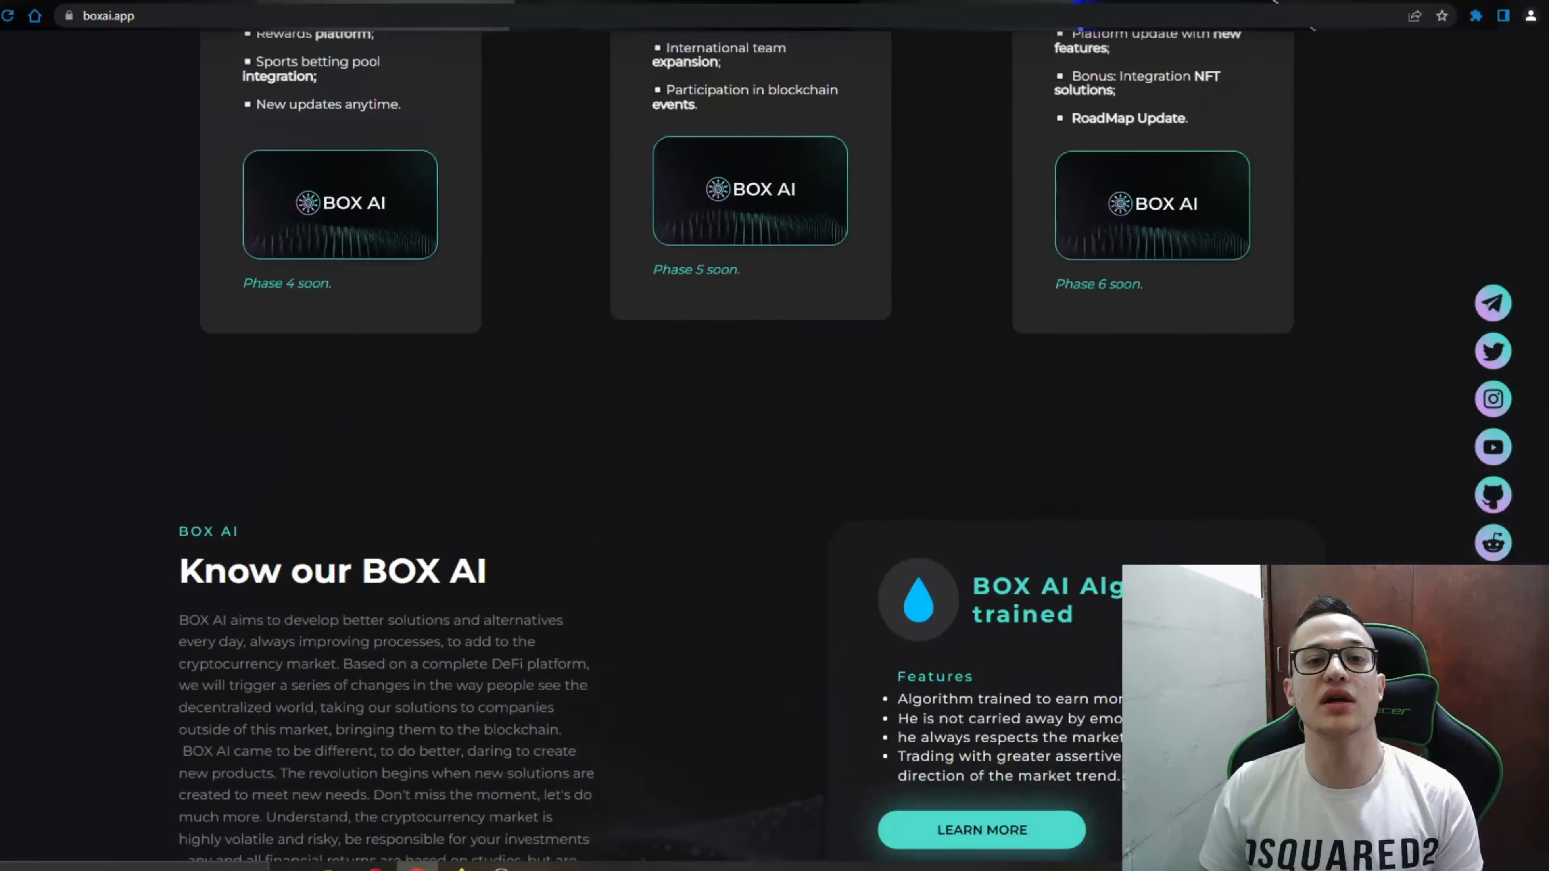
scroll(down, 3)
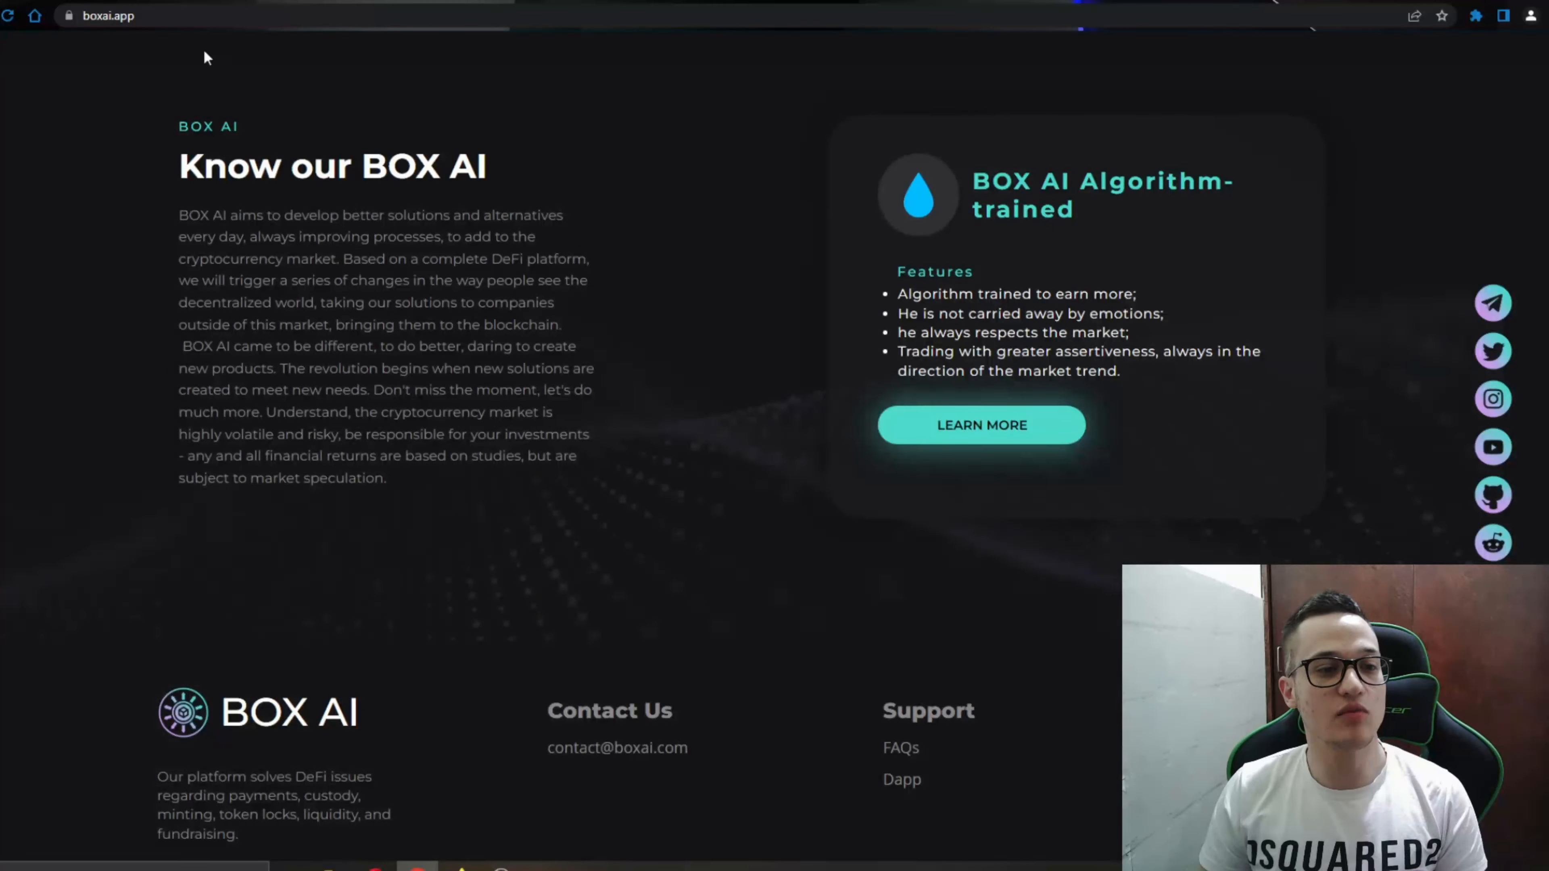
scroll(down, 3)
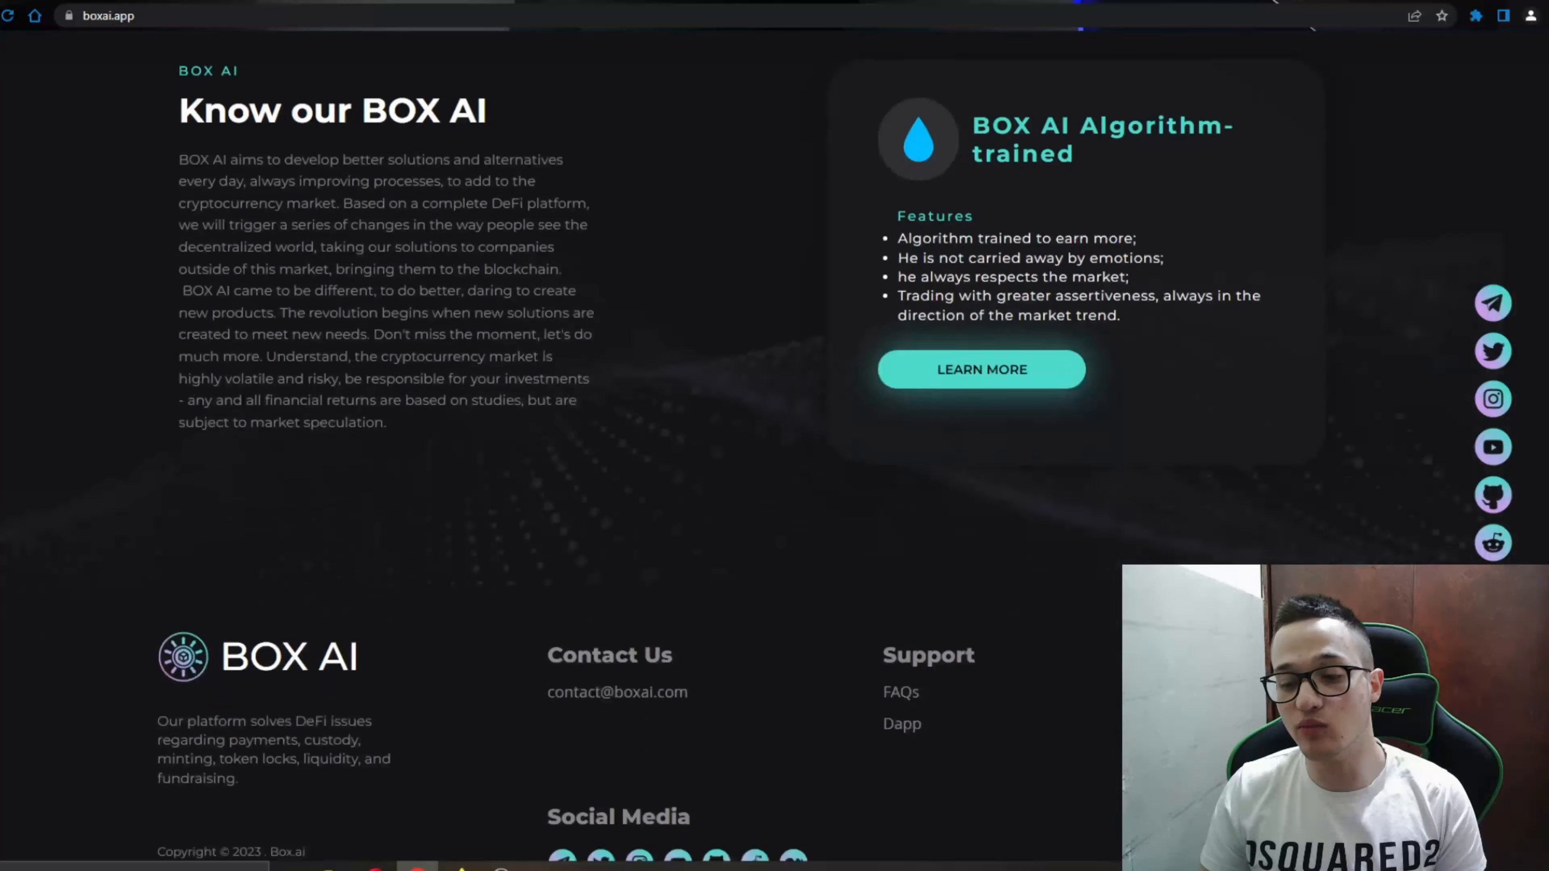
scroll(down, 3)
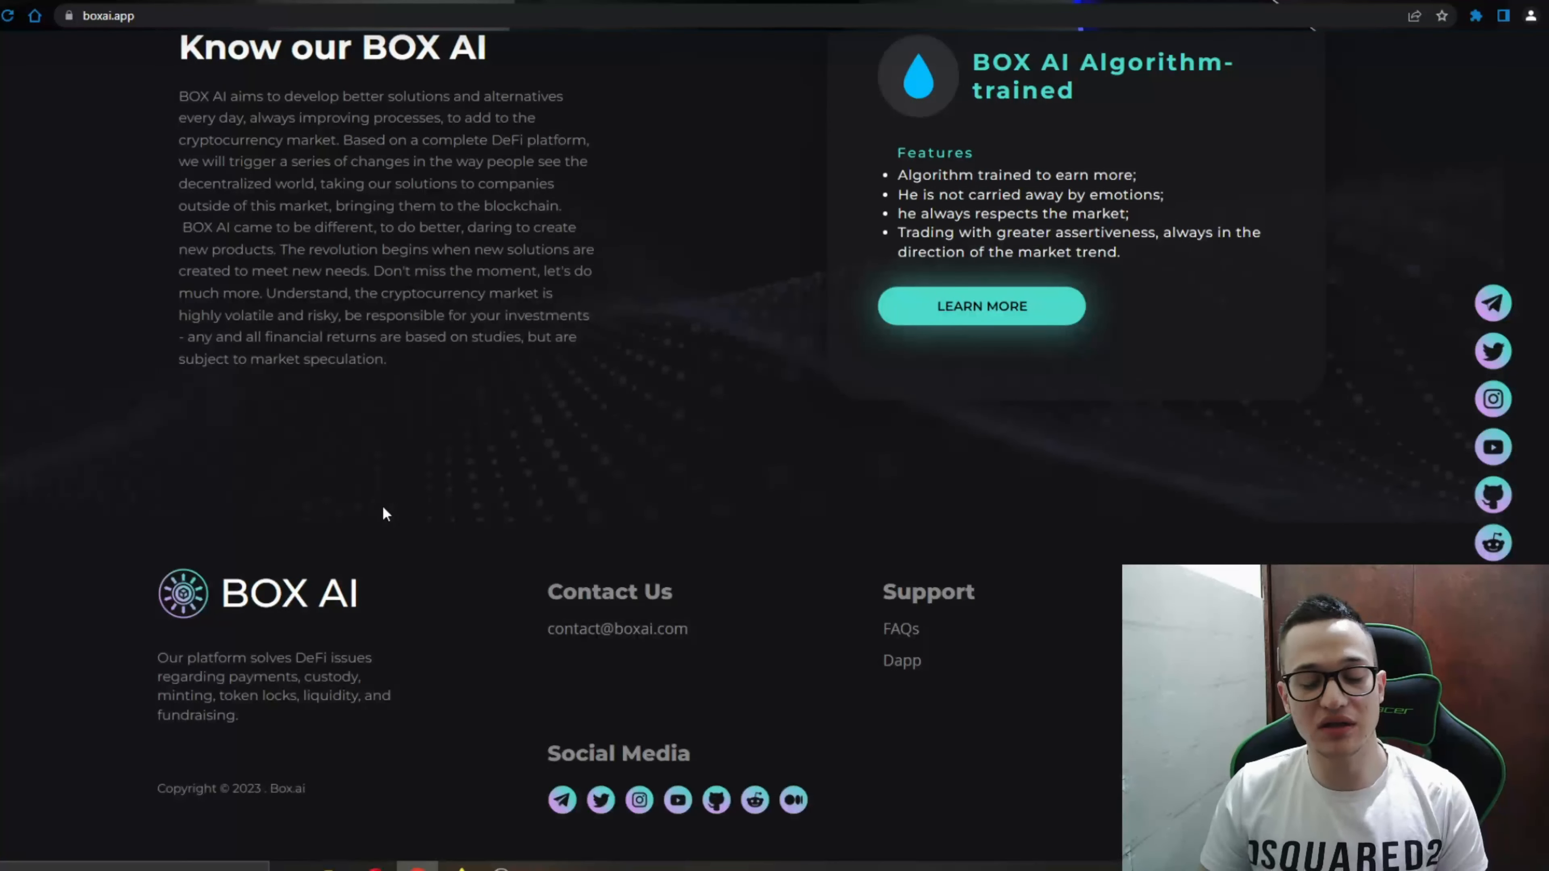
mouse_move(1506, 527)
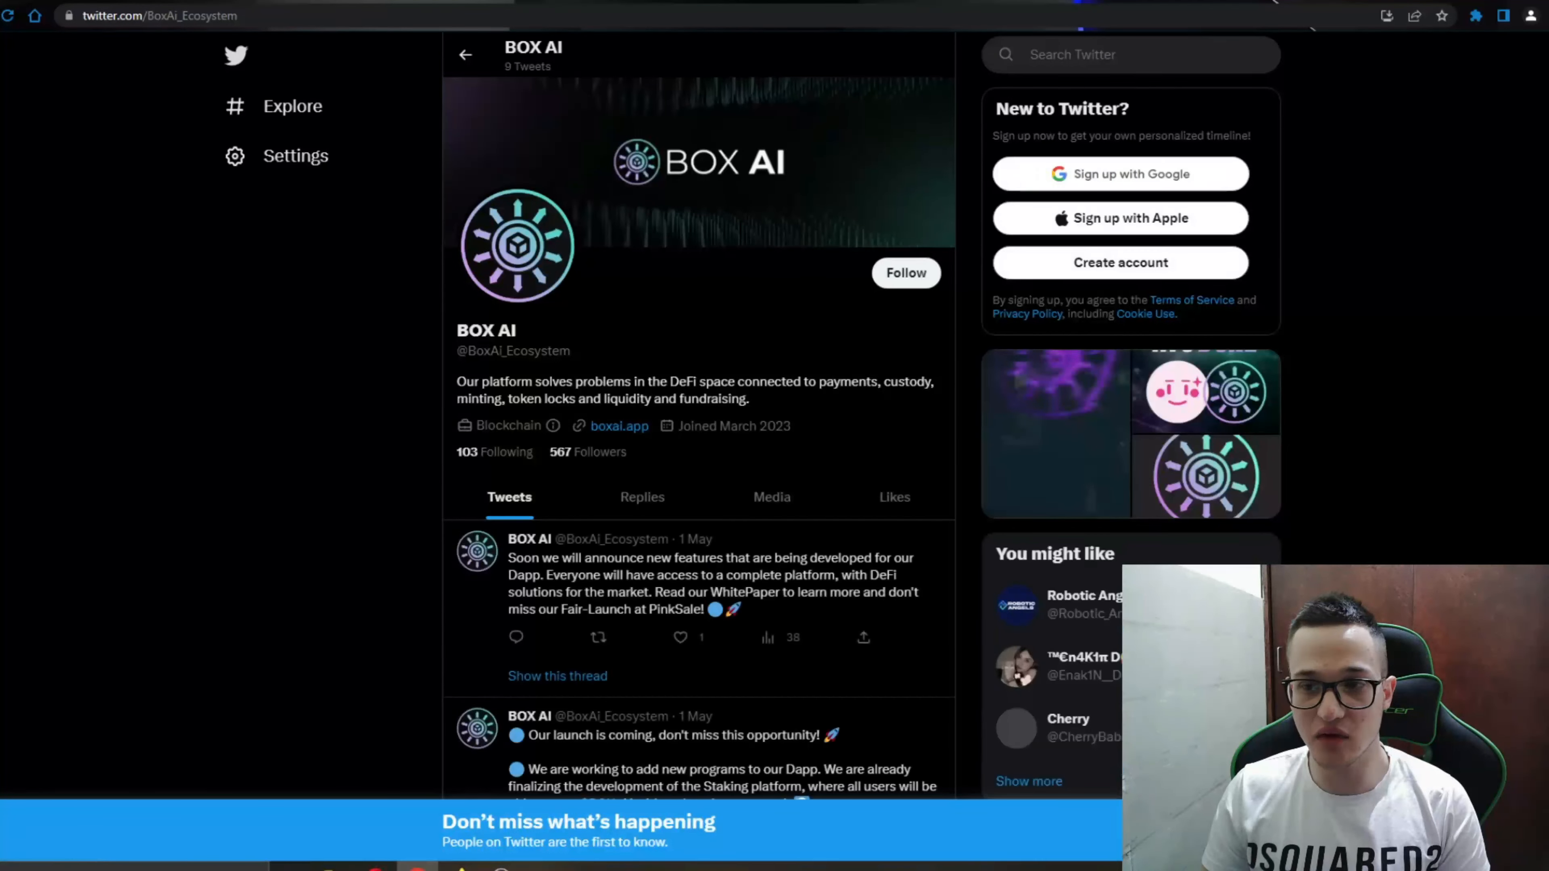
Step: Scroll the BOX AI Twitter profile to read its May launch tweets
scroll(down, 3)
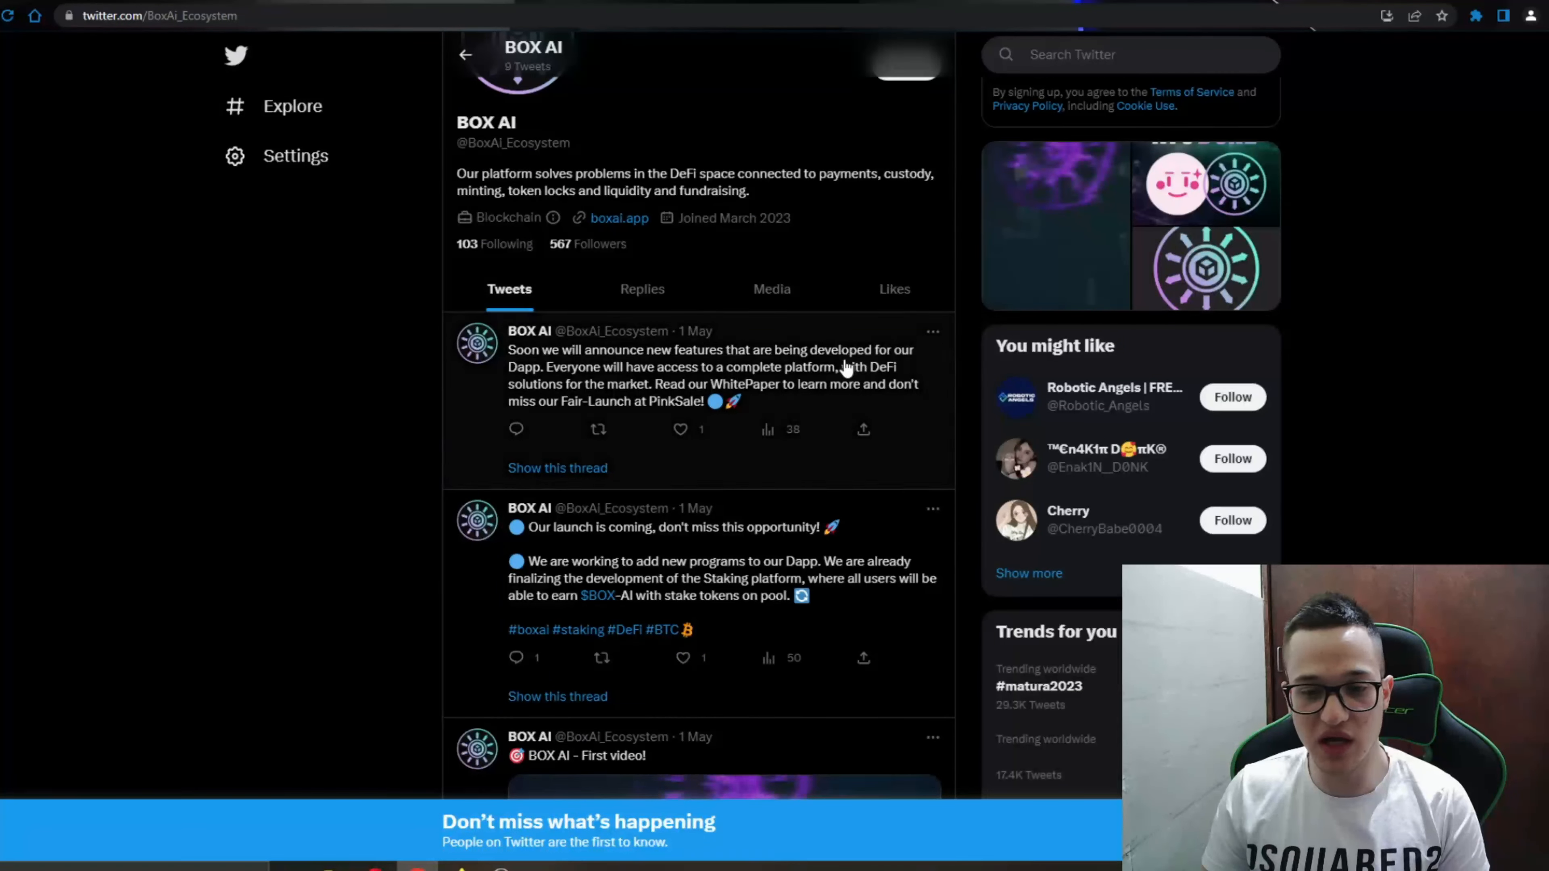
scroll(down, 3)
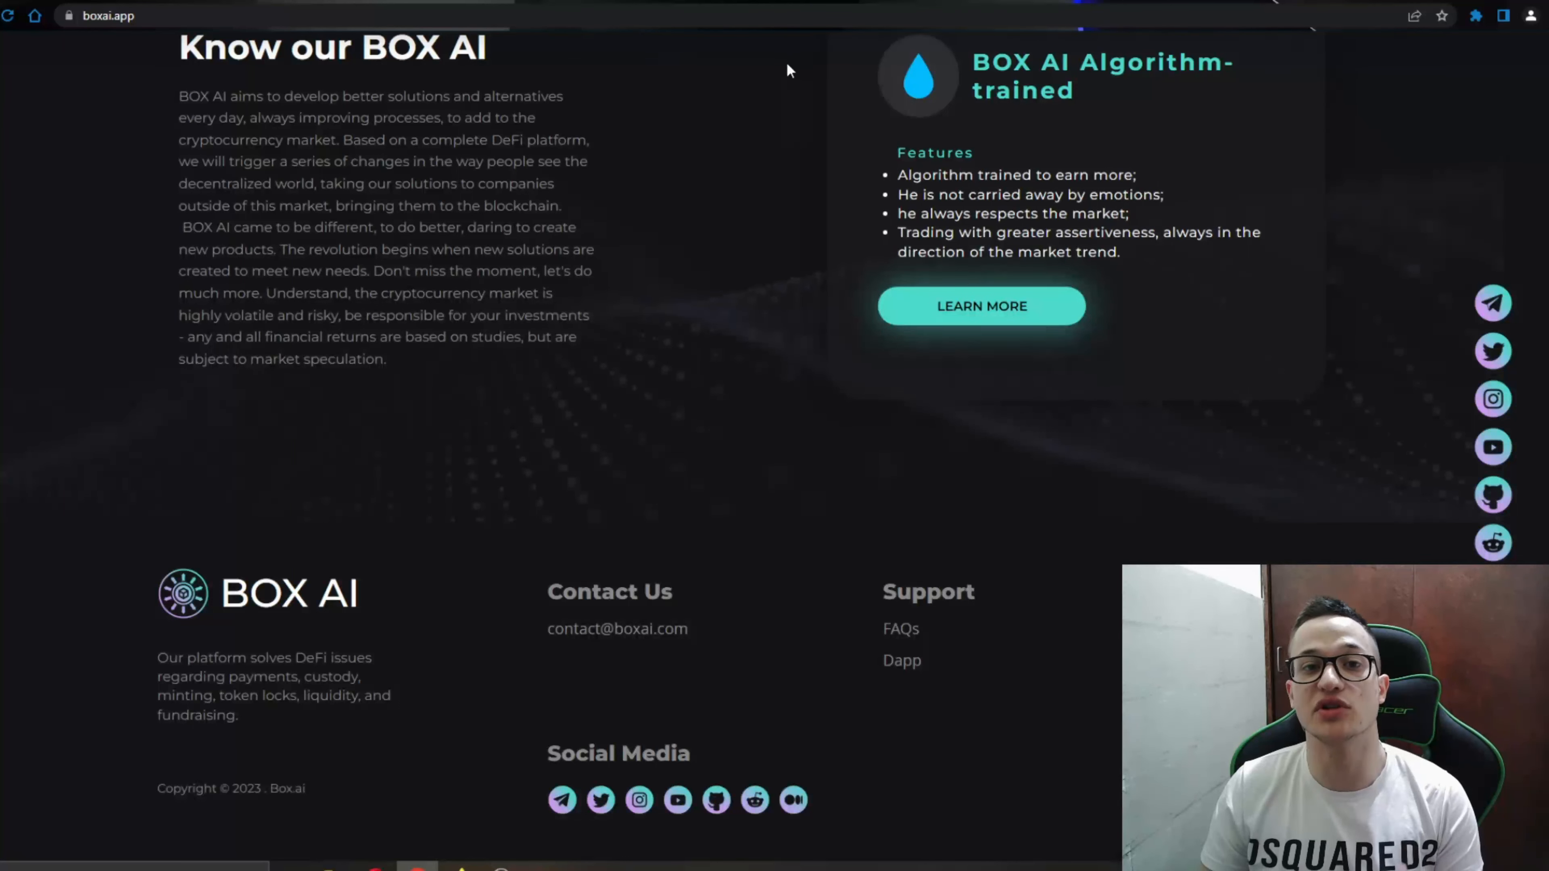
mouse_move(1493, 448)
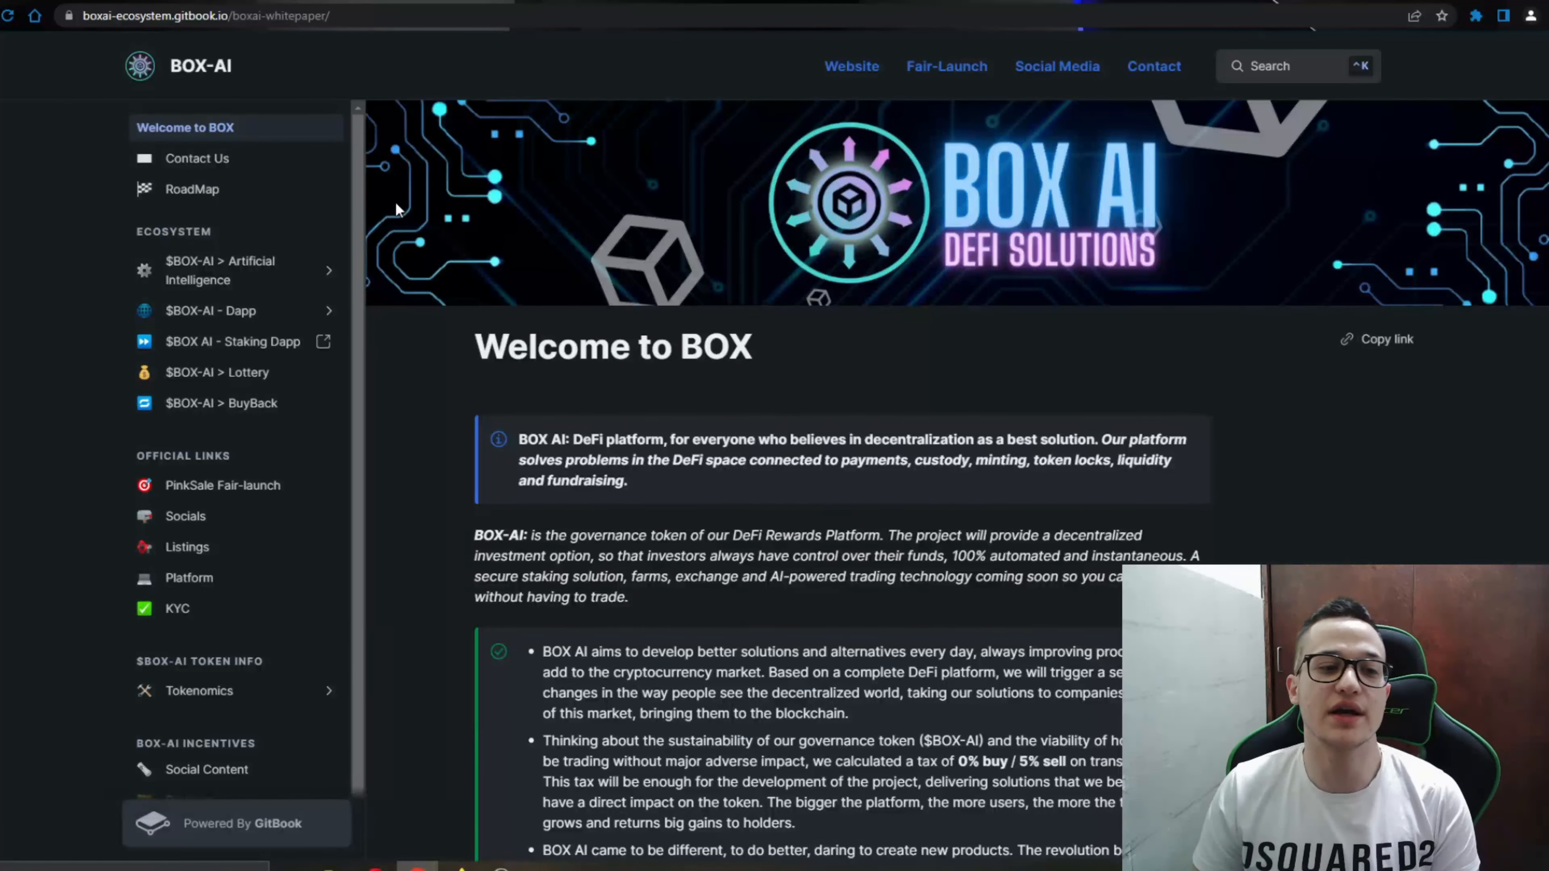
mouse_move(237, 270)
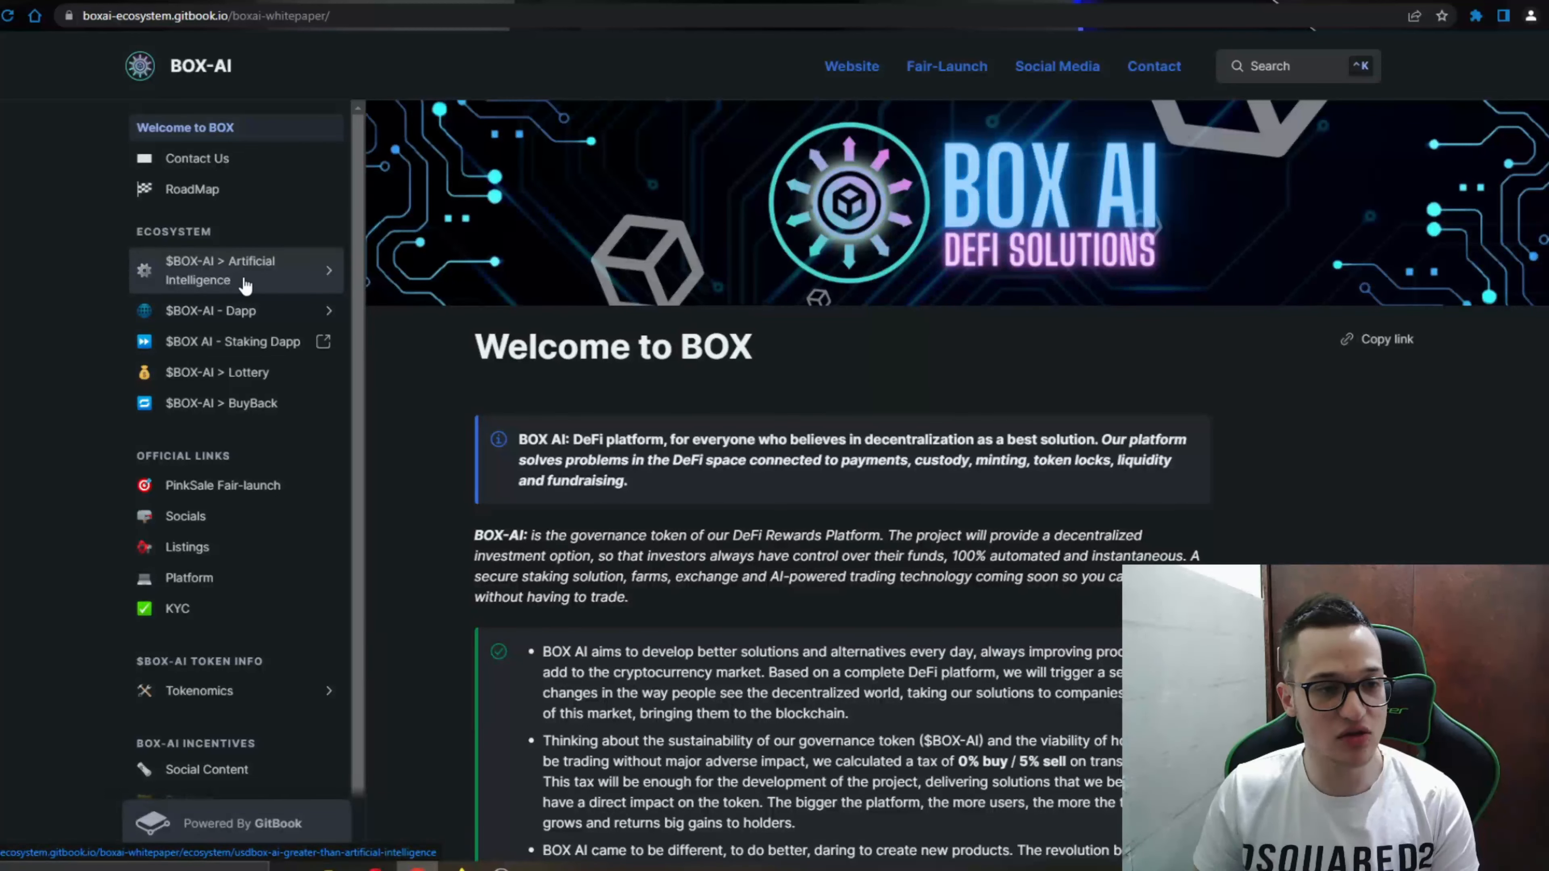
Step: Open the whitepaper's Artificial Intelligence Core page, then its BuyBack page, from the sidebar
click(222, 269)
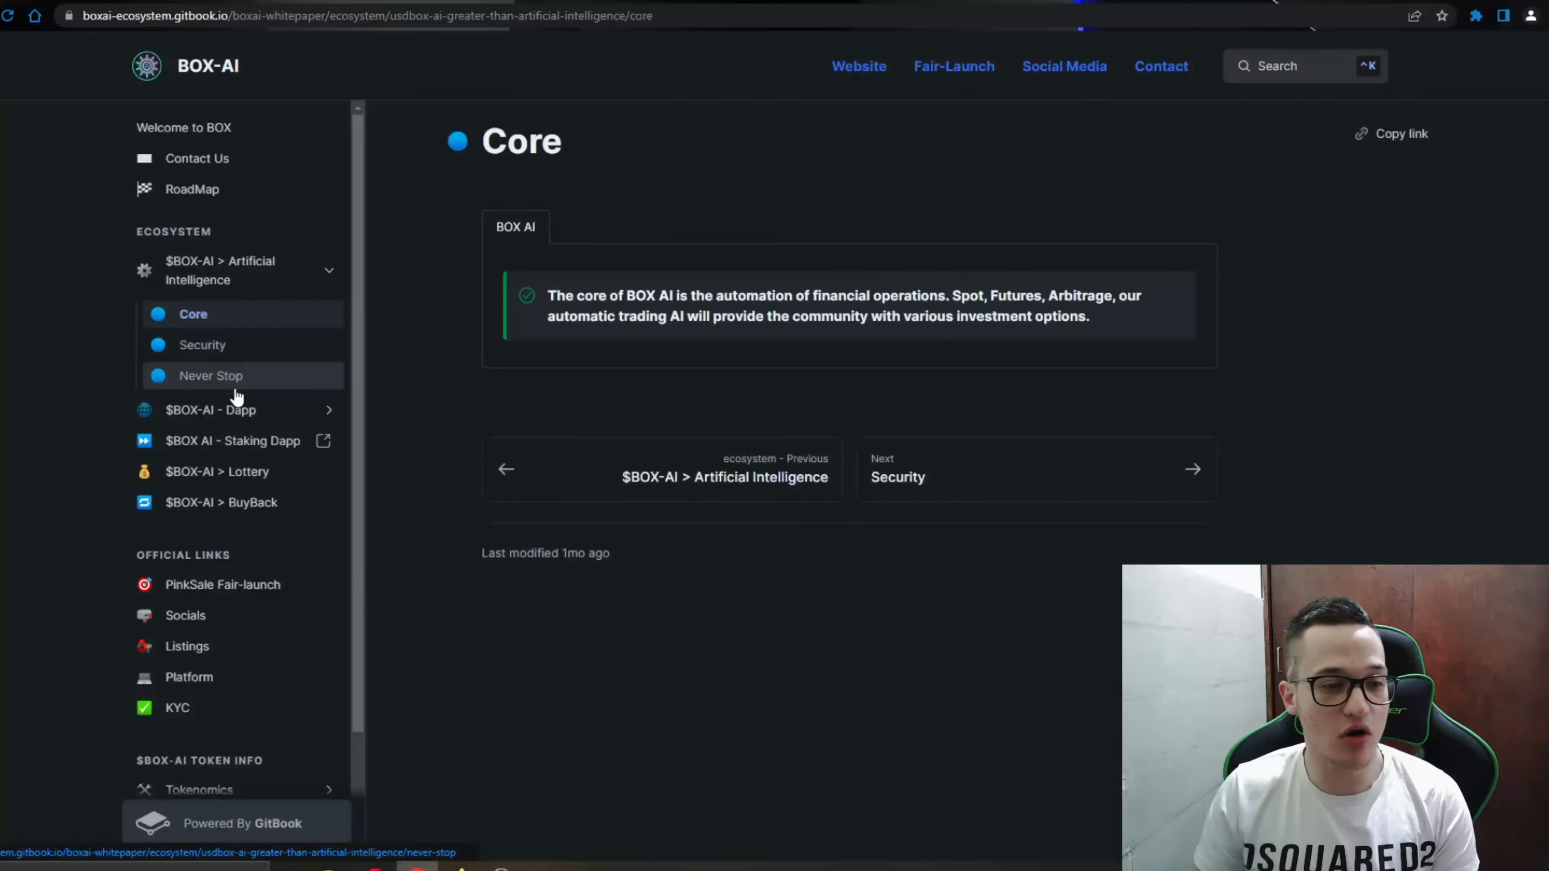
click(221, 502)
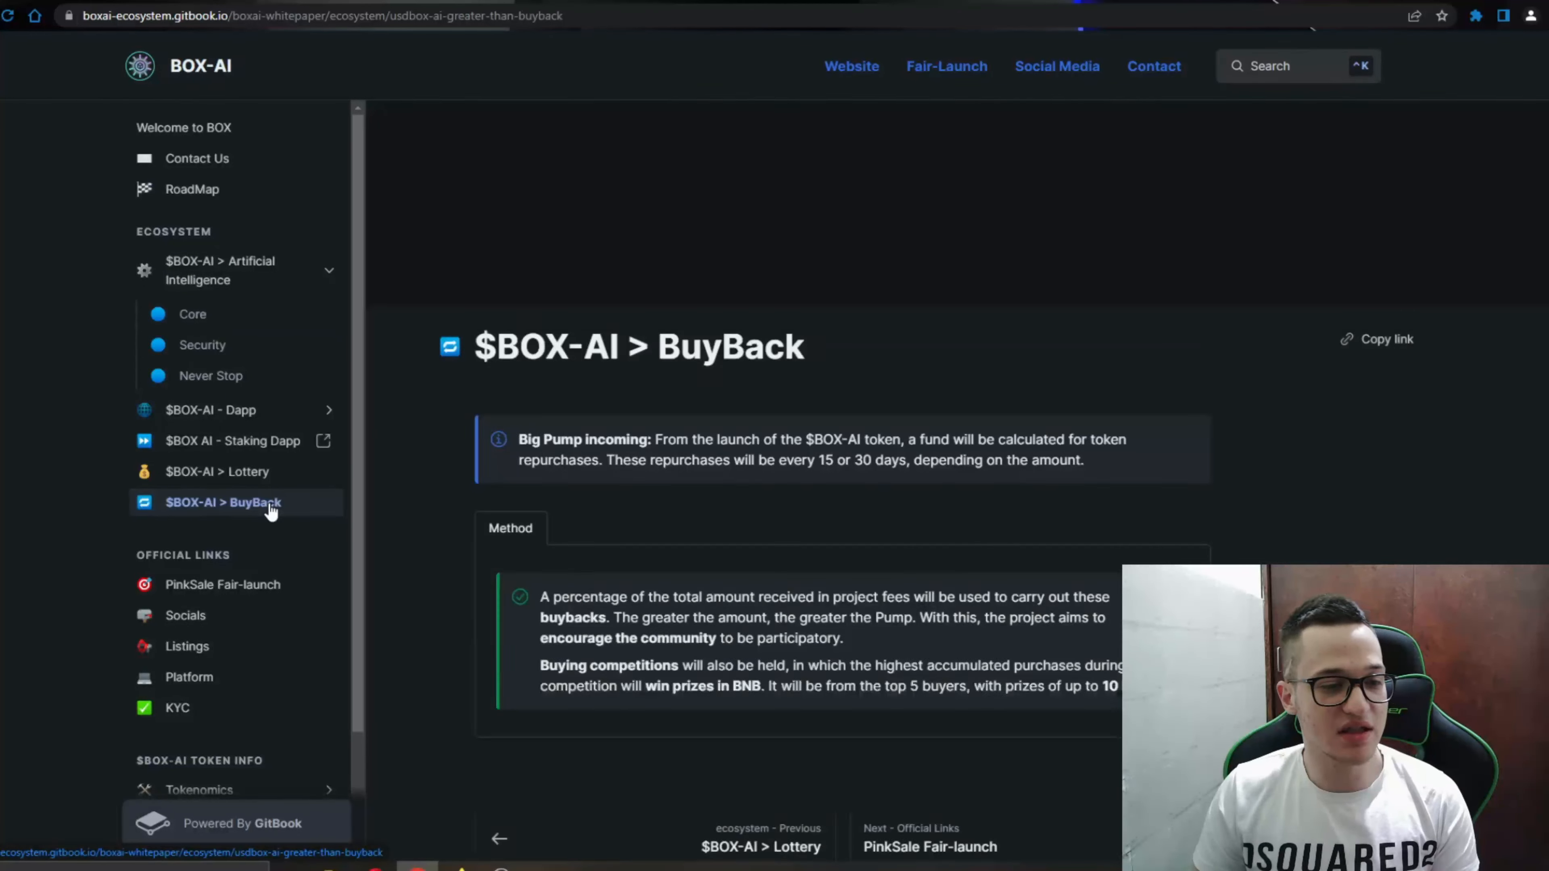
click(217, 471)
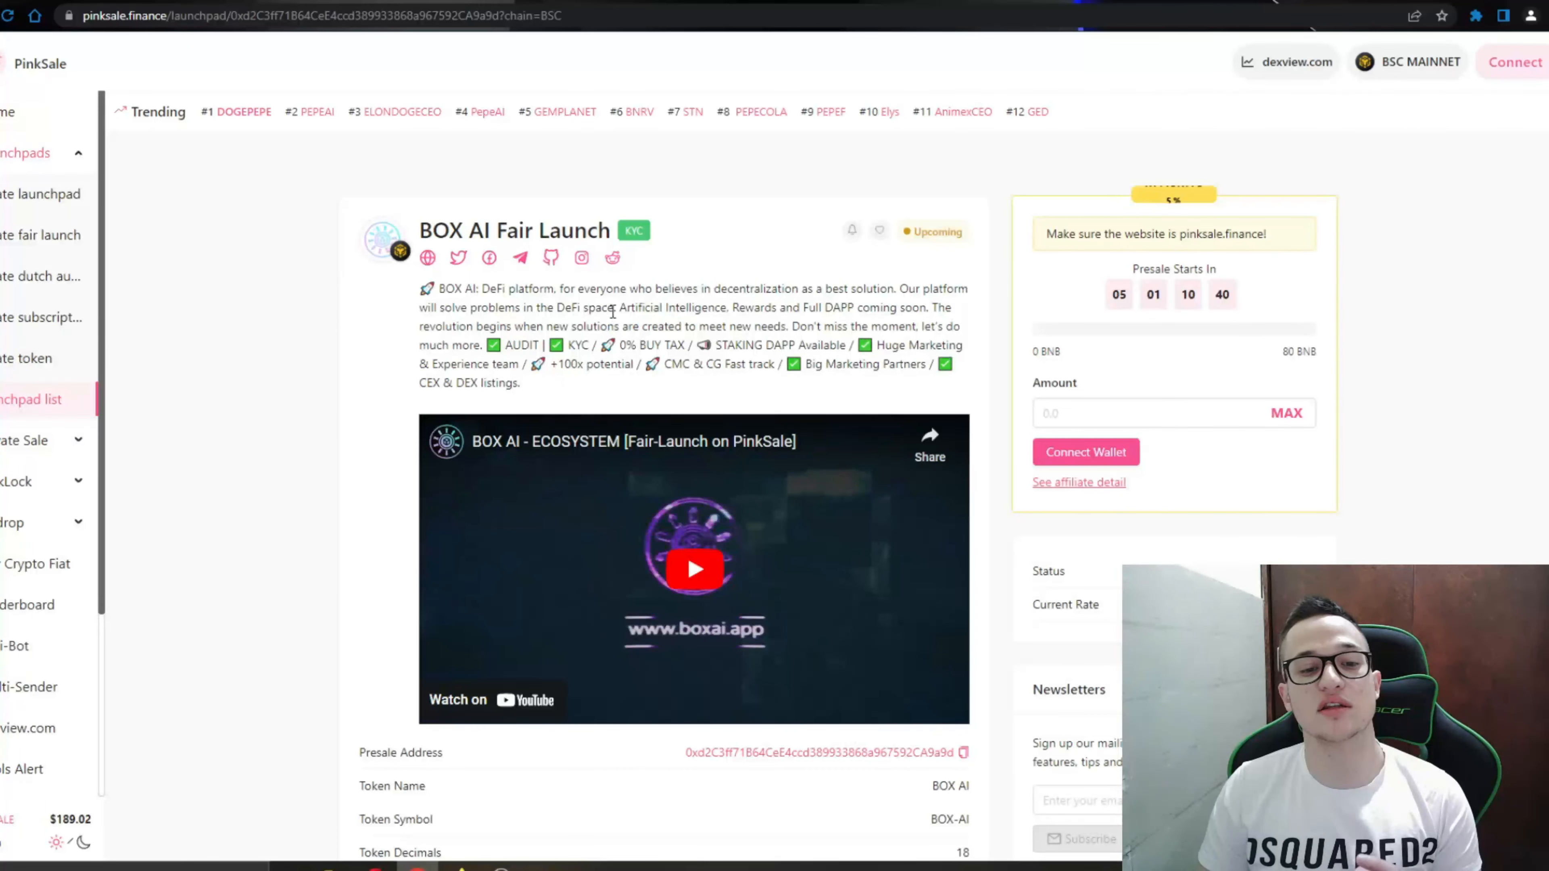
Step: Scroll through the Fair Launch pool's token info table and presale dates
scroll(down, 3)
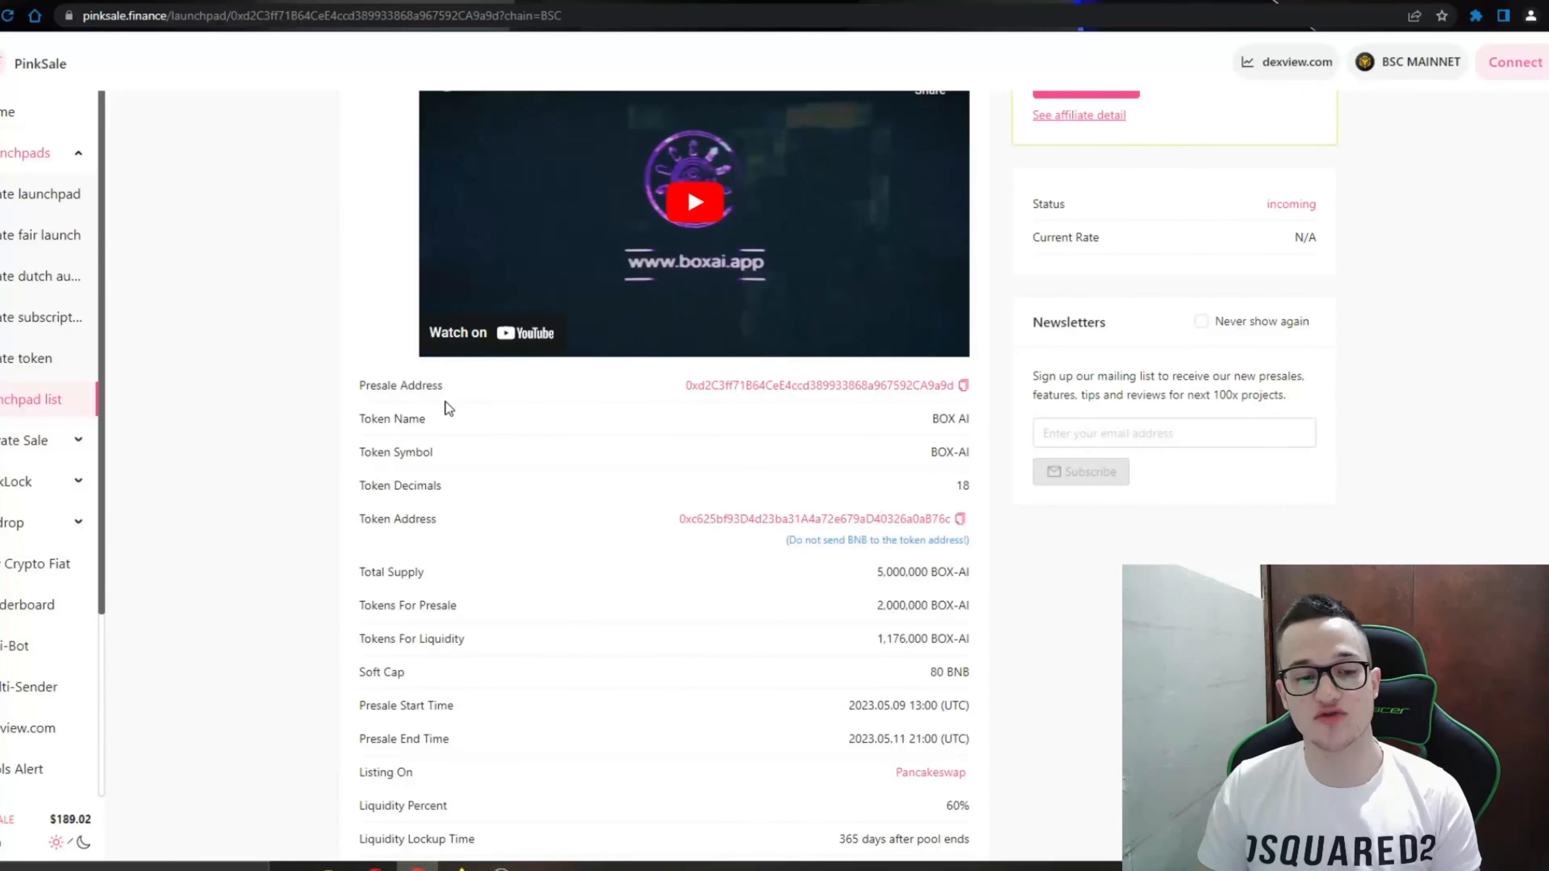
mouse_move(700, 427)
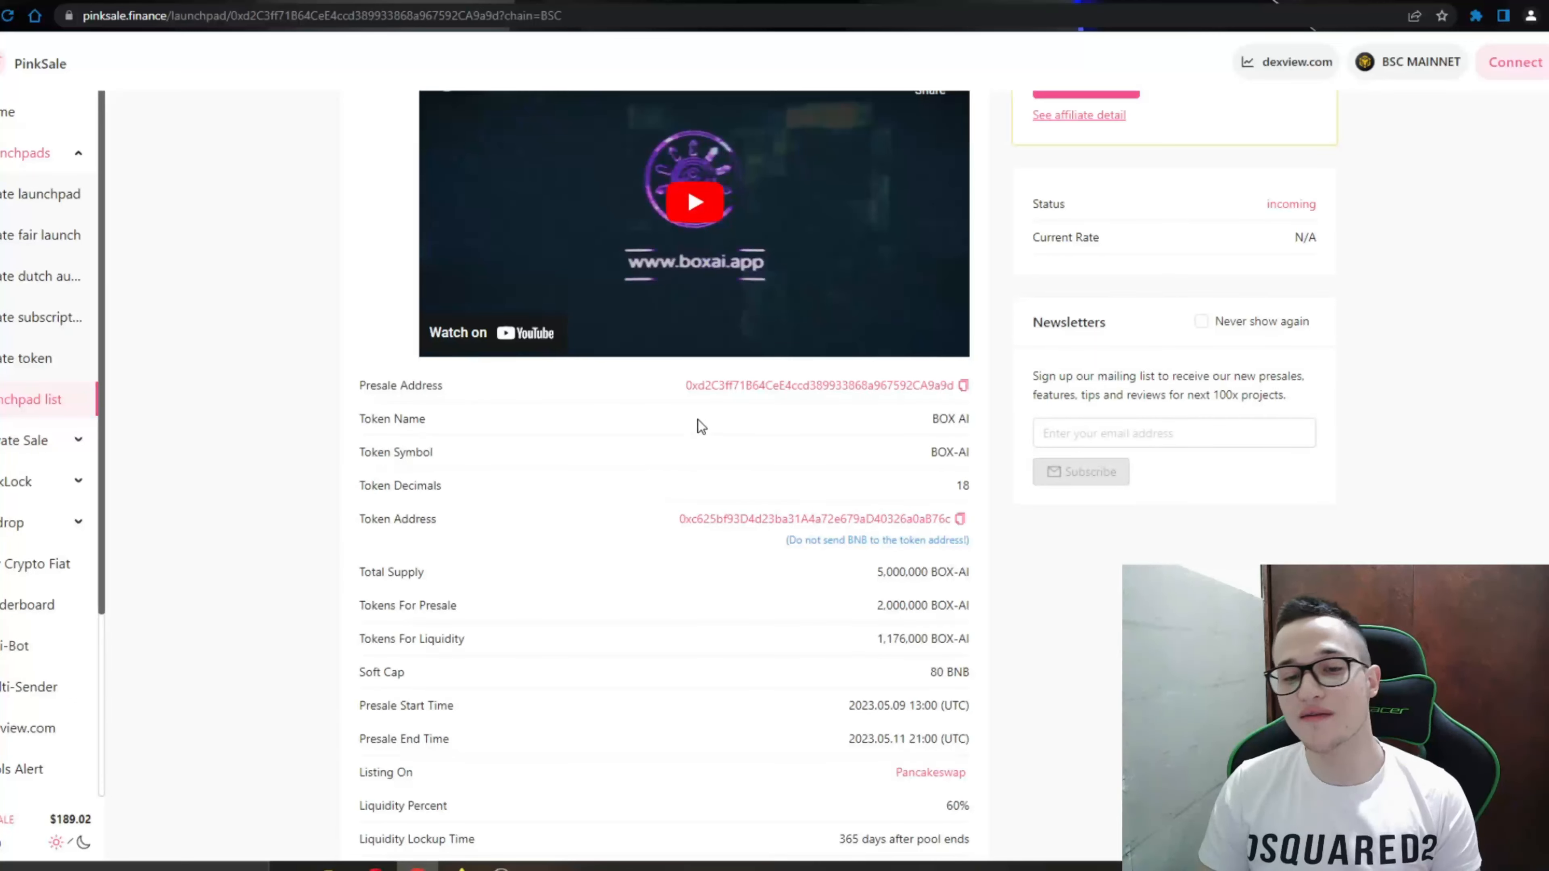
scroll(down, 3)
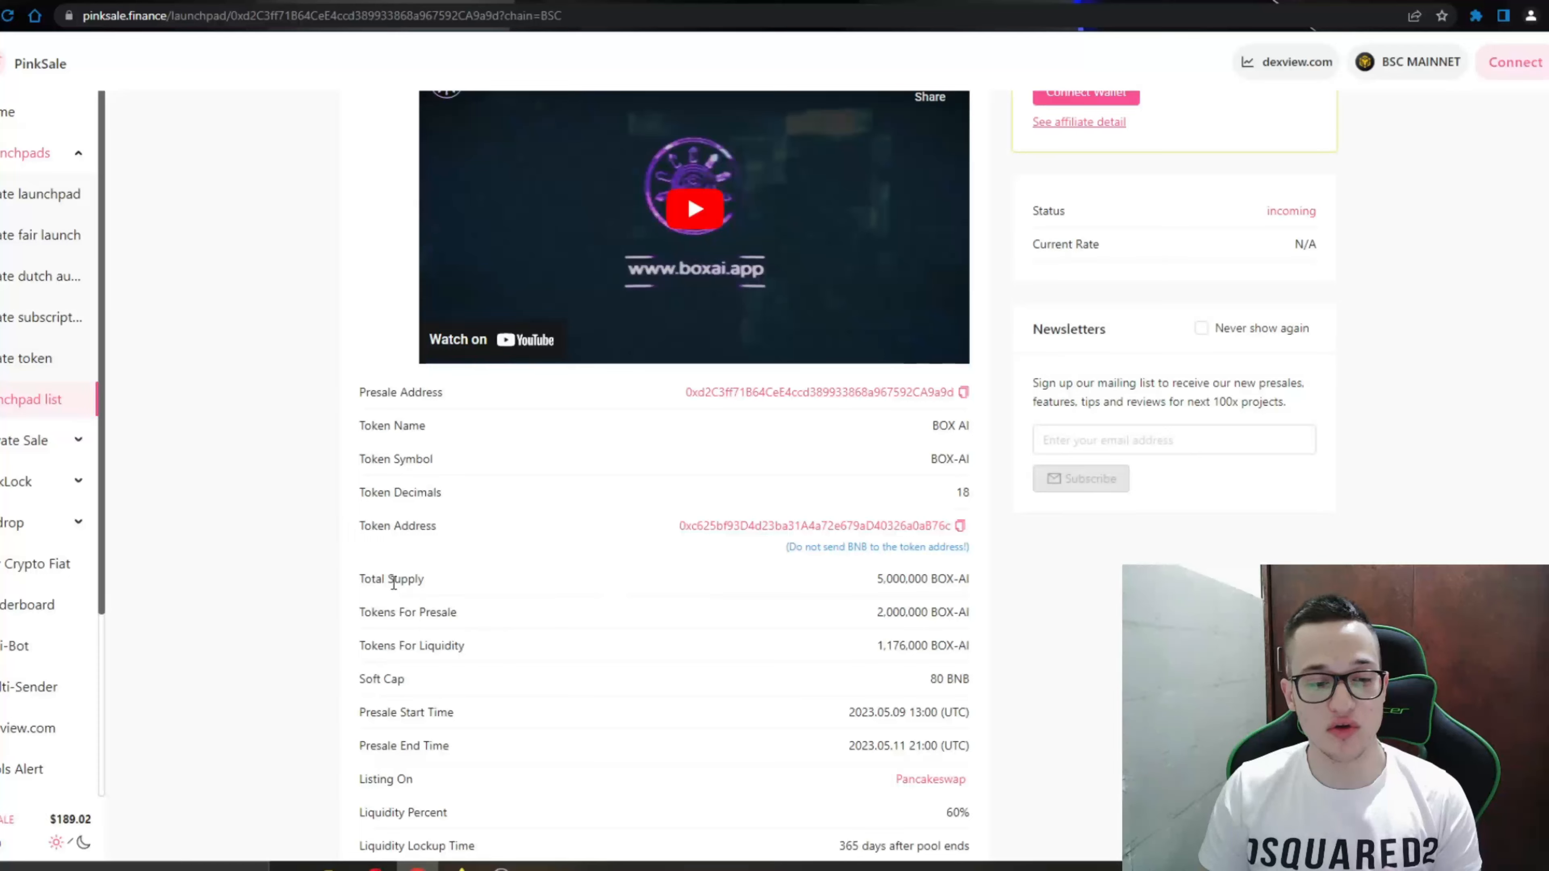
scroll(down, 3)
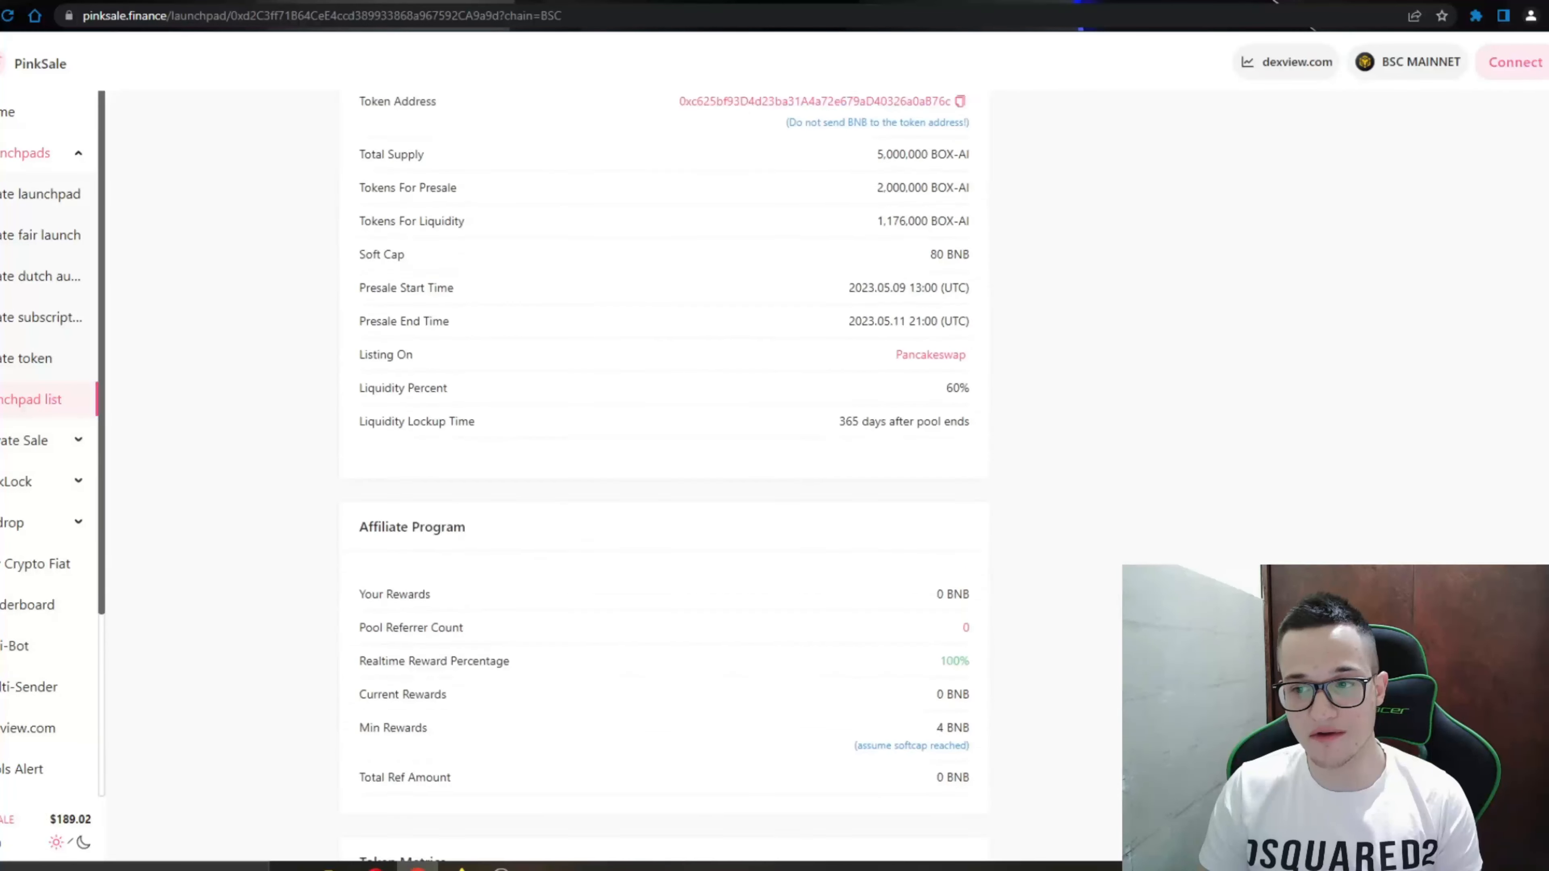
scroll(up, 3)
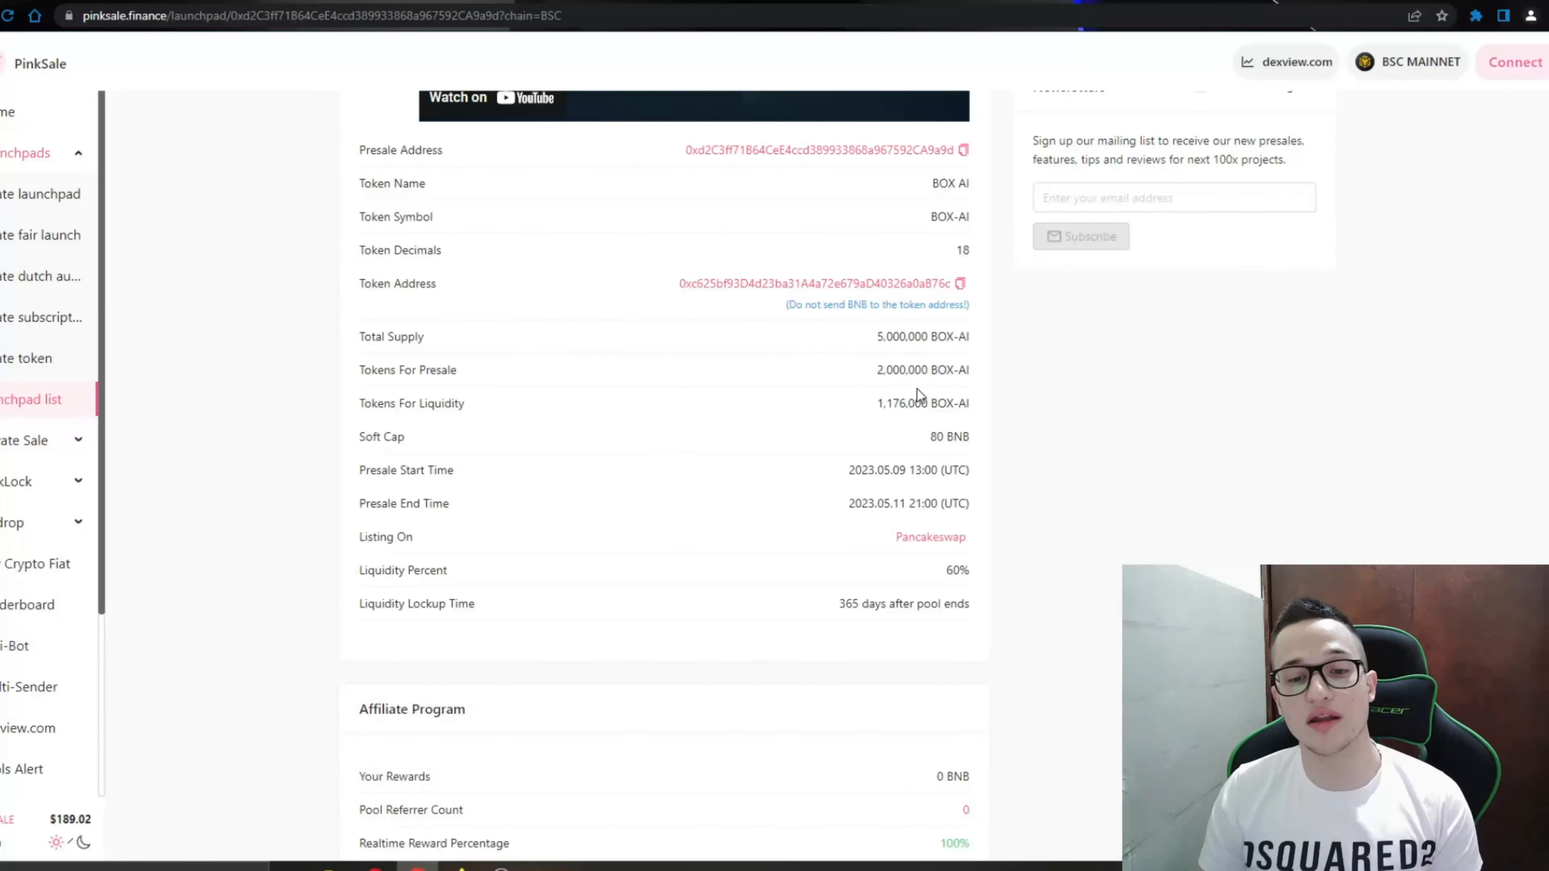
mouse_move(378, 396)
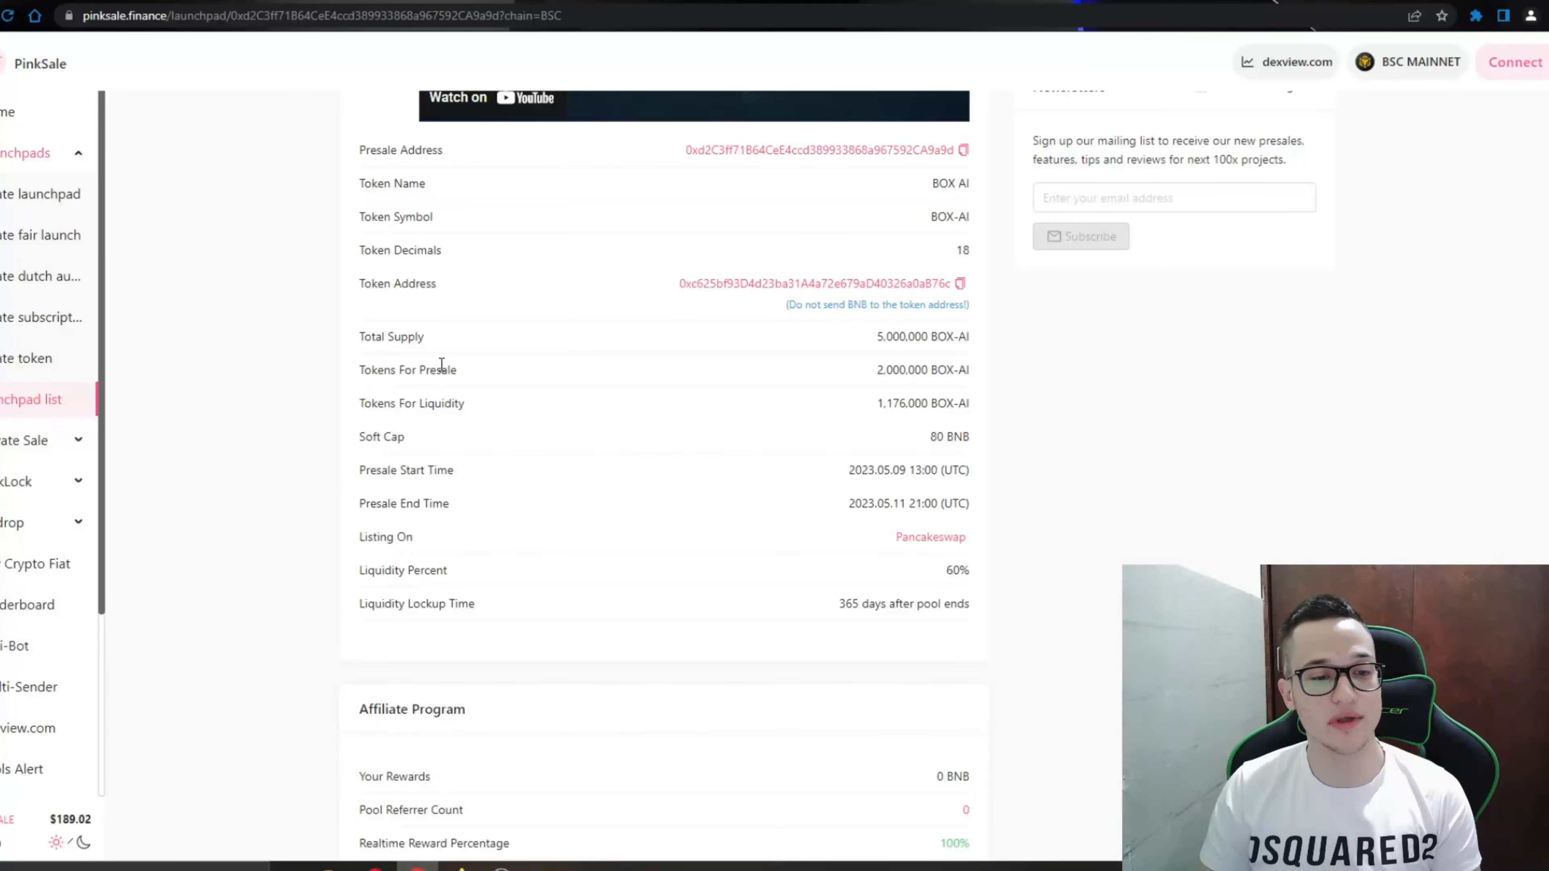
mouse_move(402, 577)
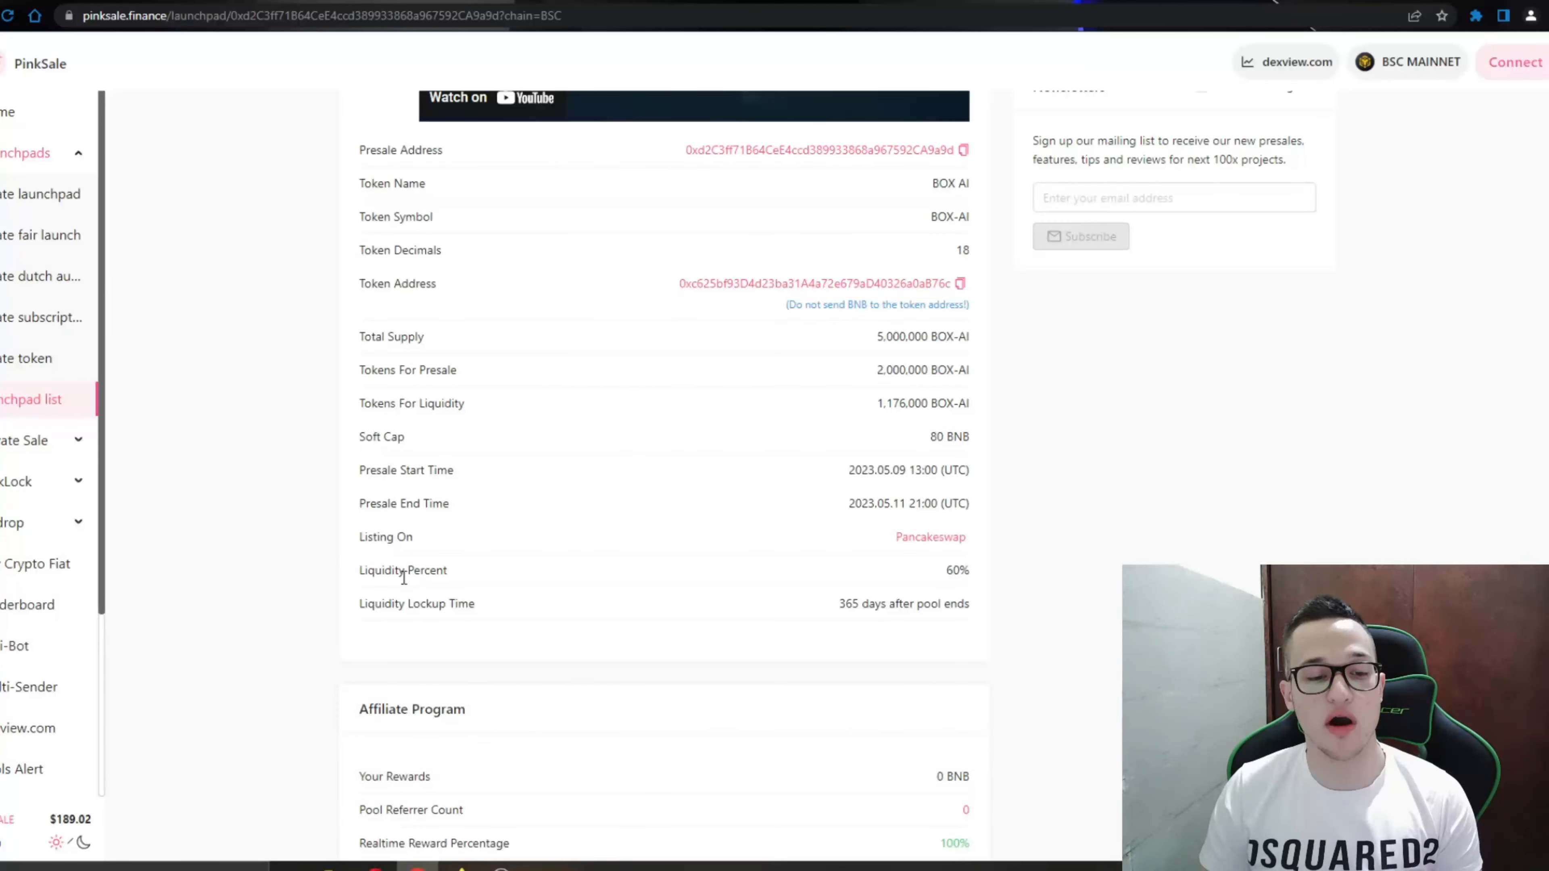
Step: Scroll on to the Affiliate Program and Token Metrics sections
scroll(down, 3)
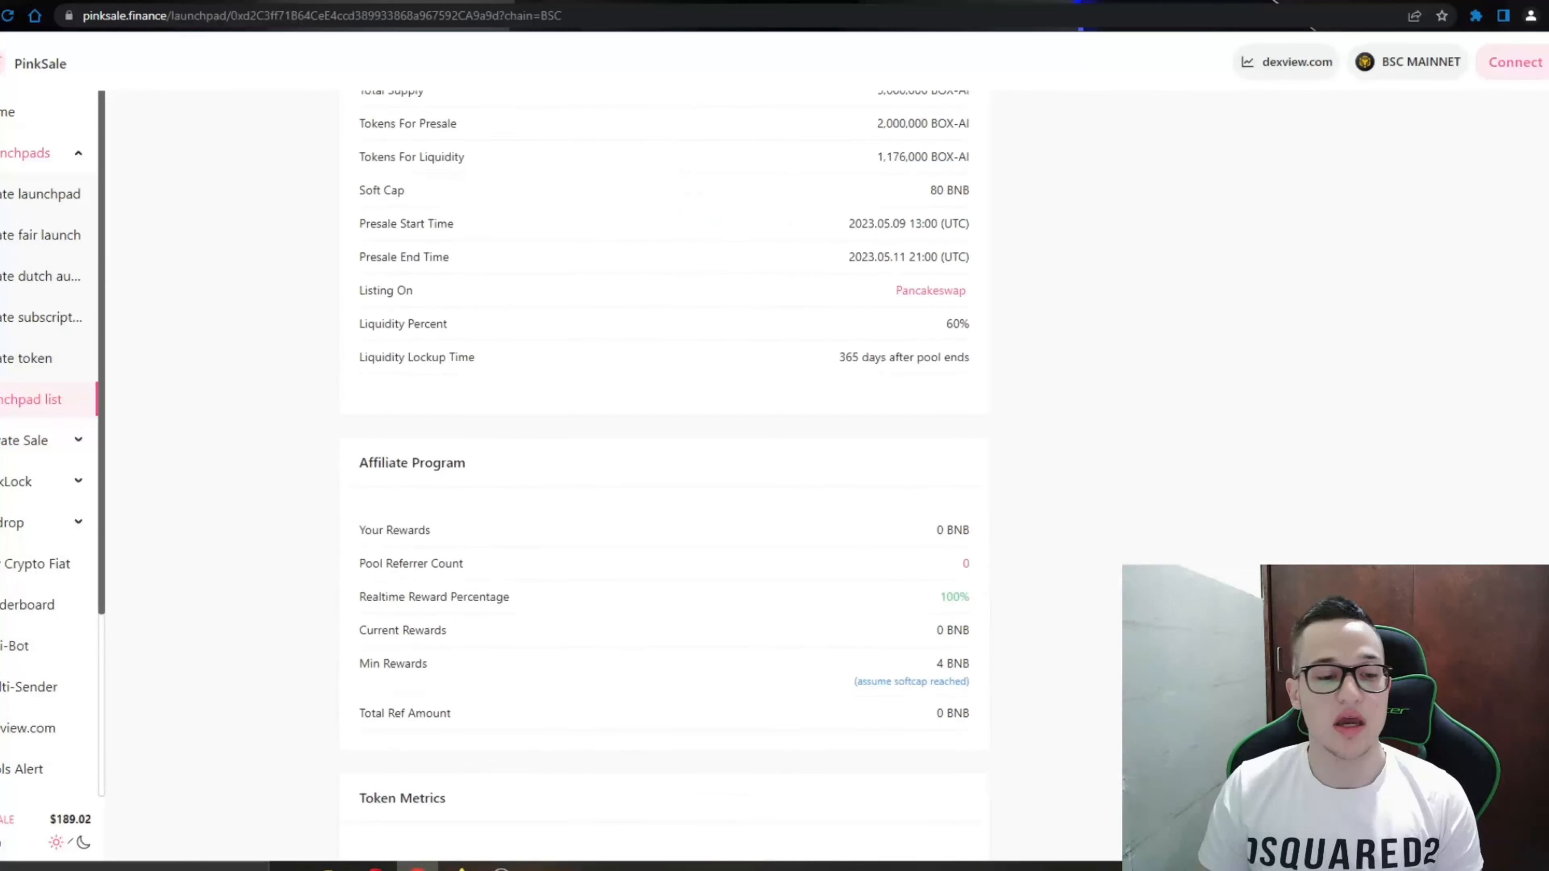
scroll(down, 3)
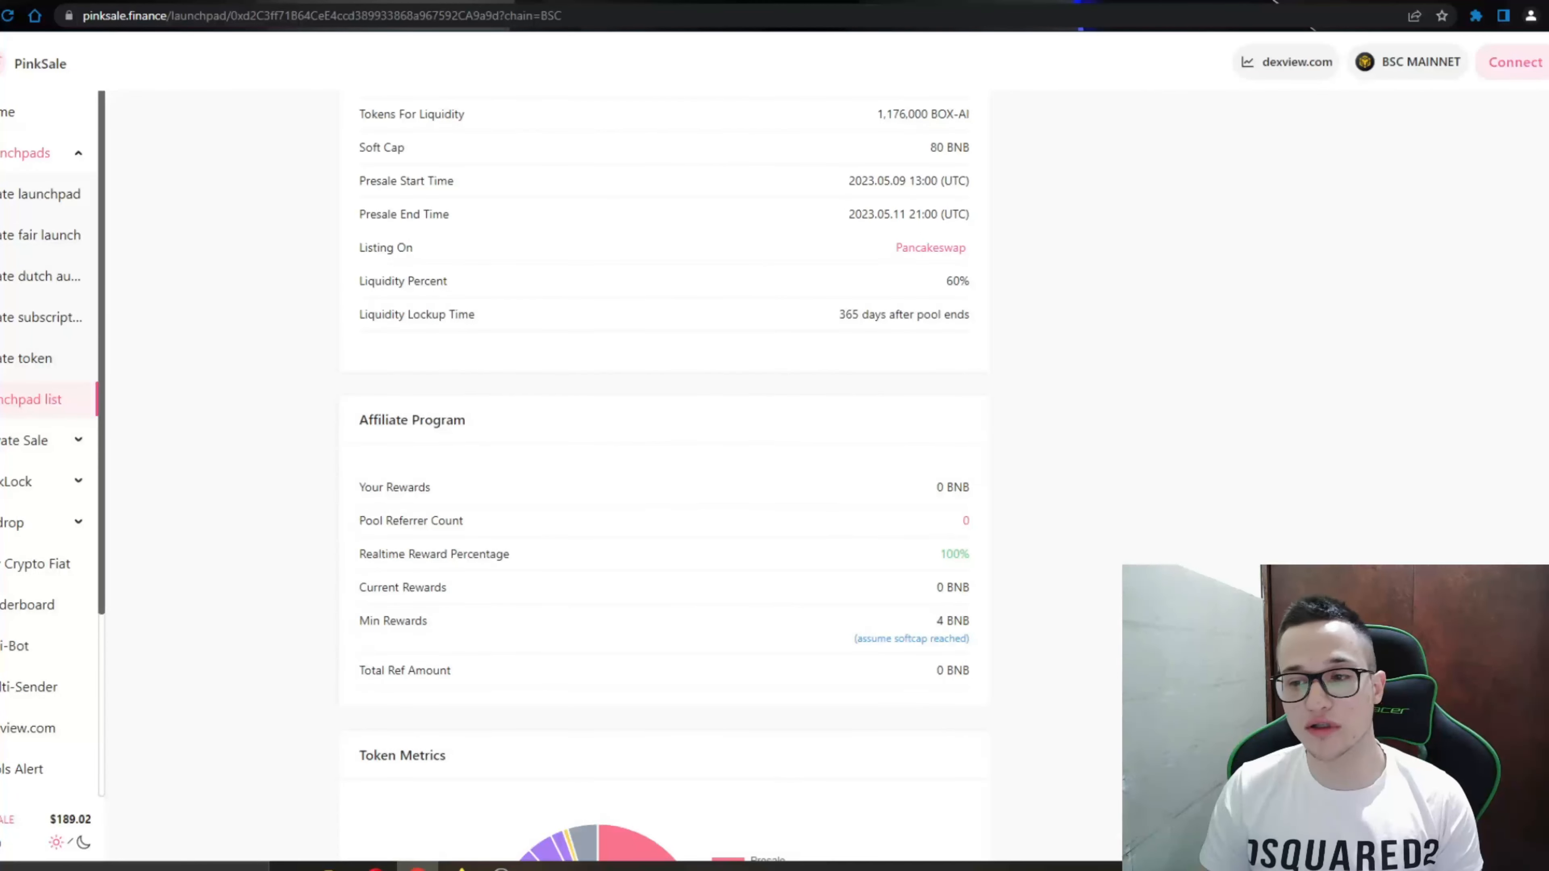
scroll(down, 3)
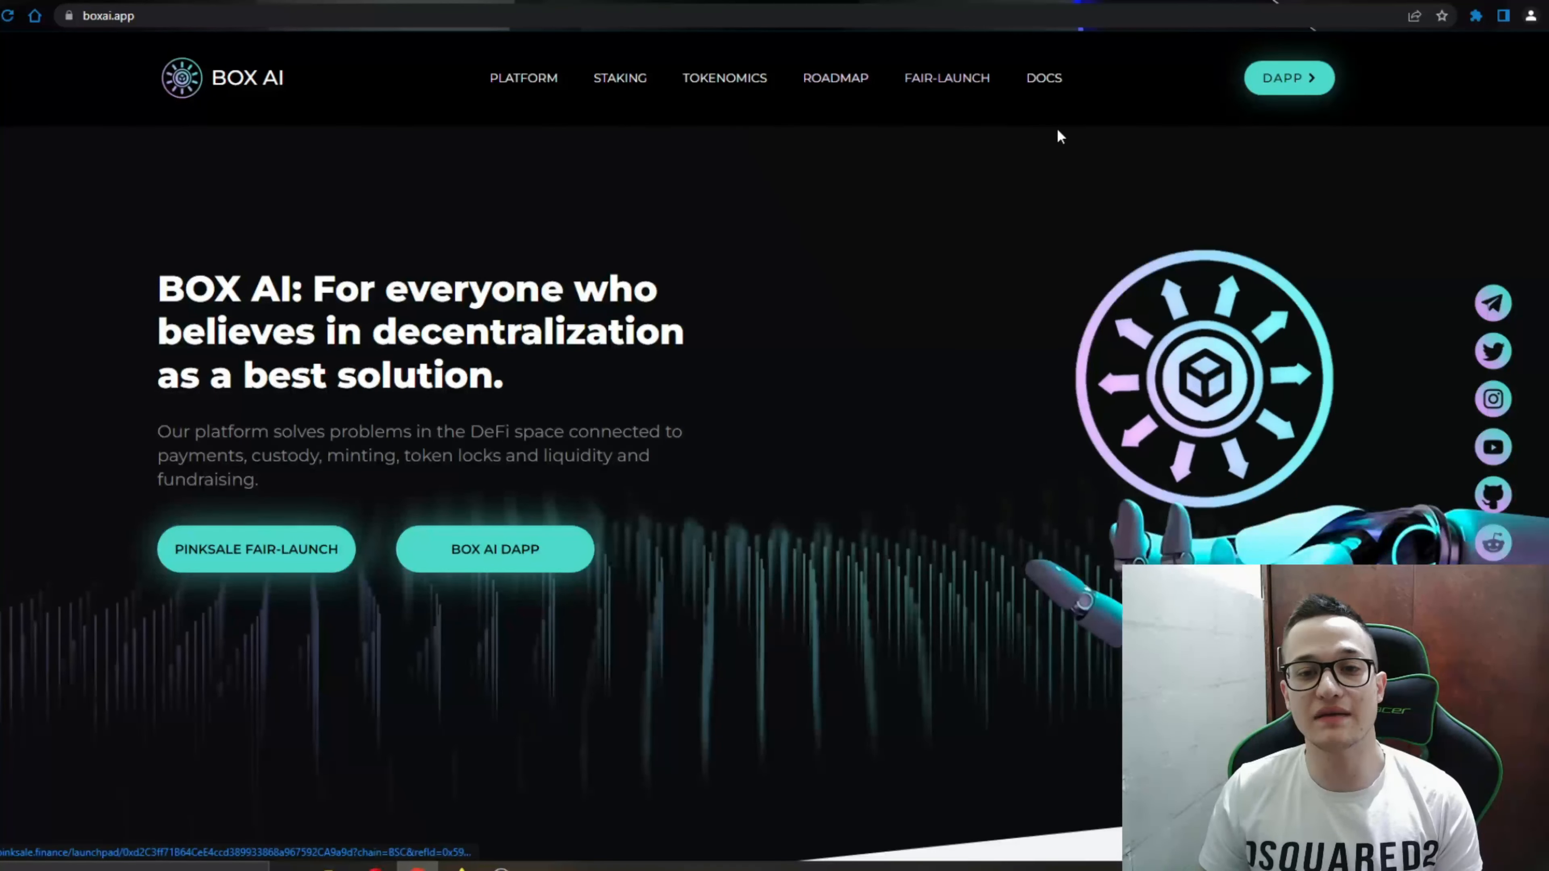
mouse_move(1002, 168)
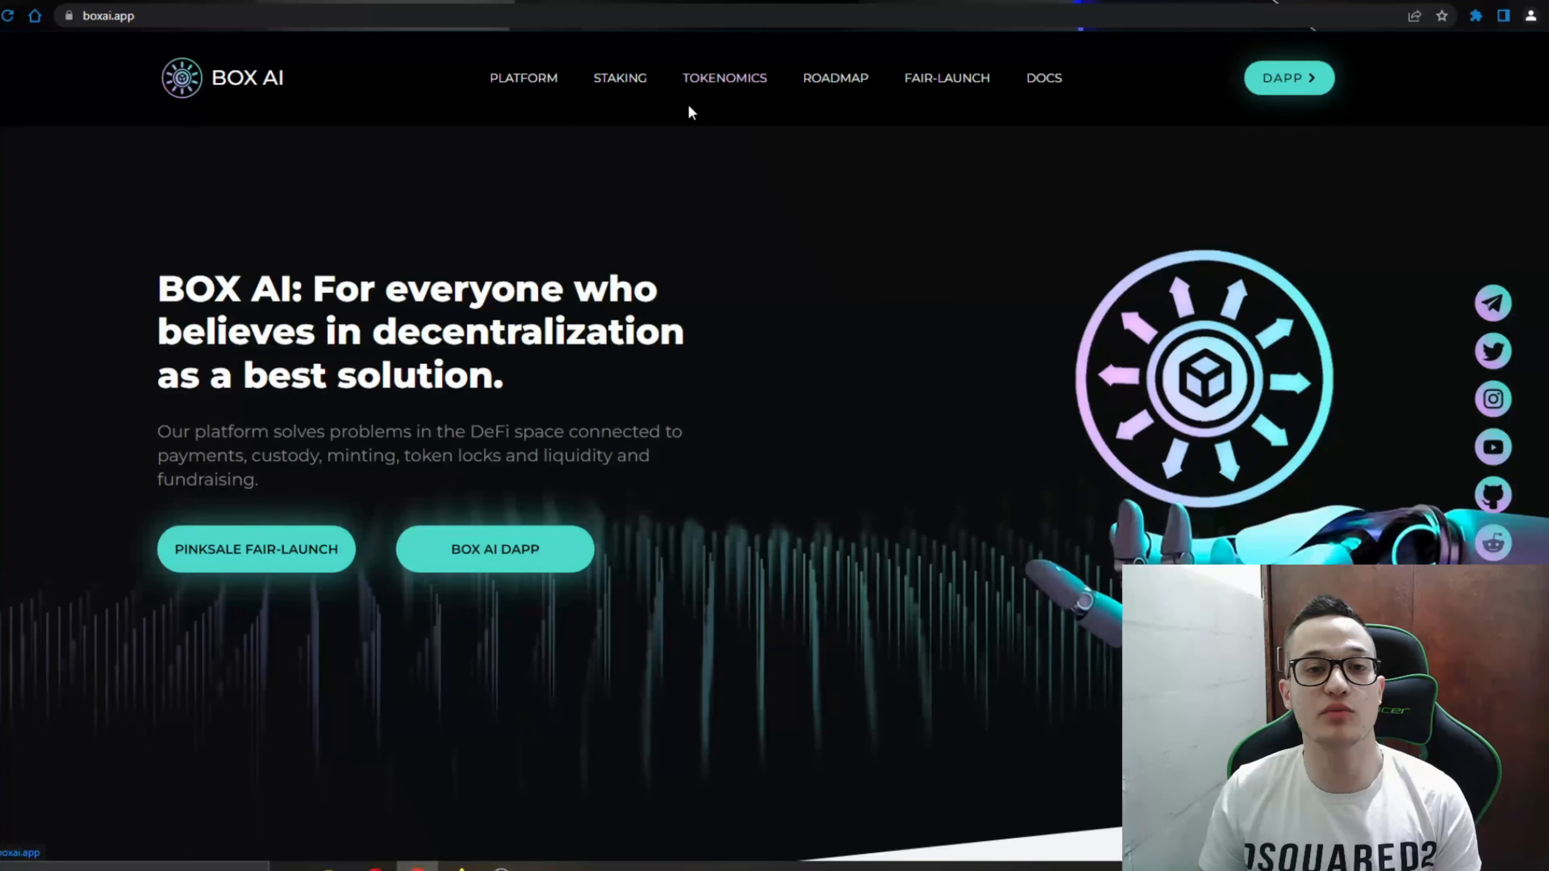
mouse_move(626, 128)
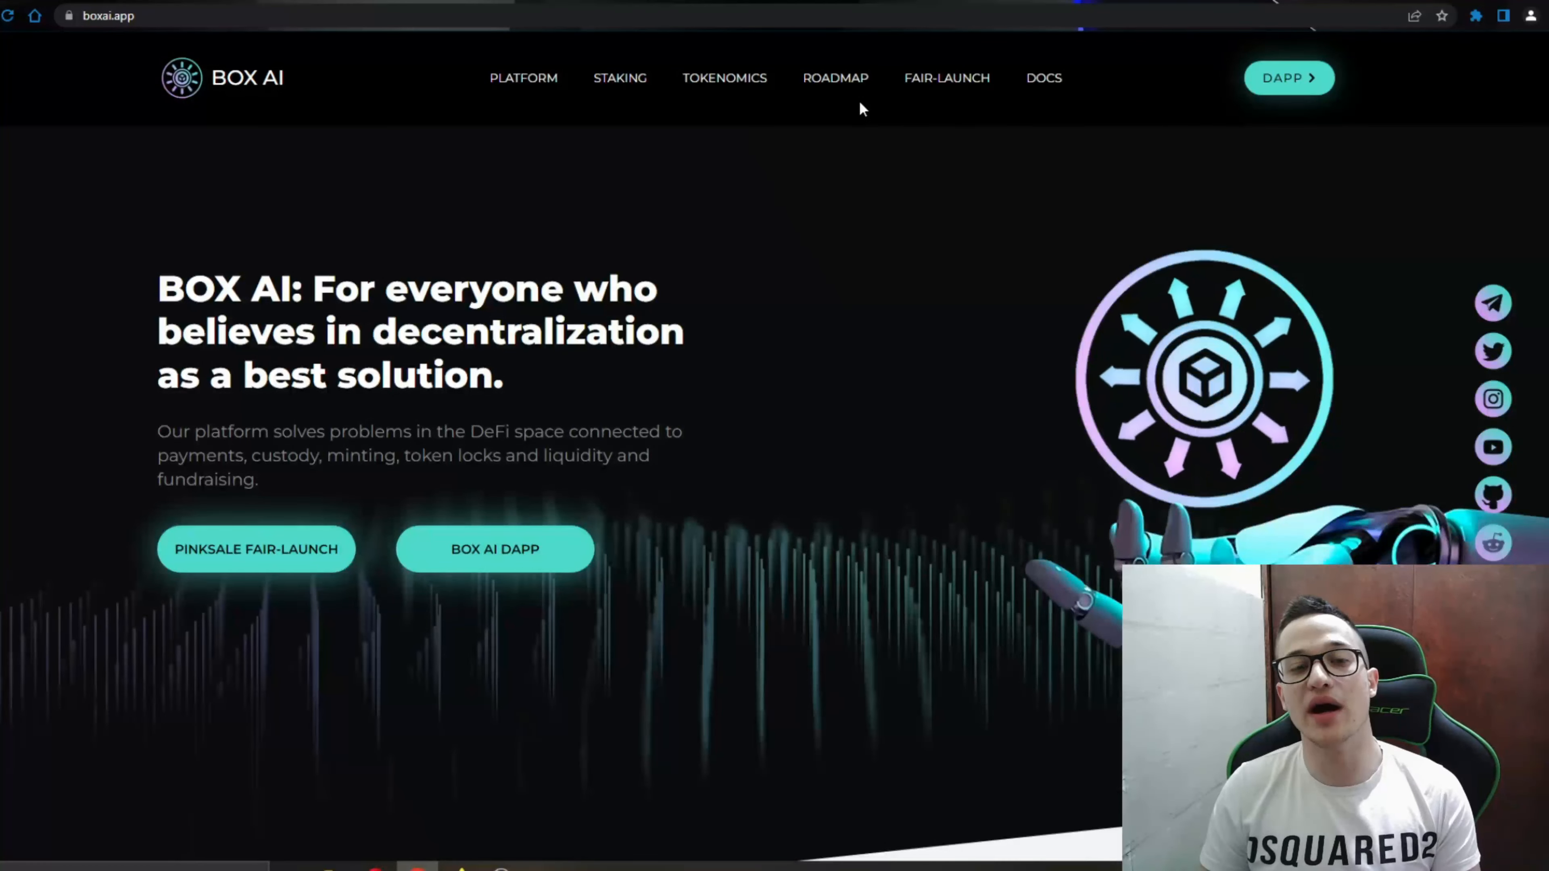
mouse_move(788, 126)
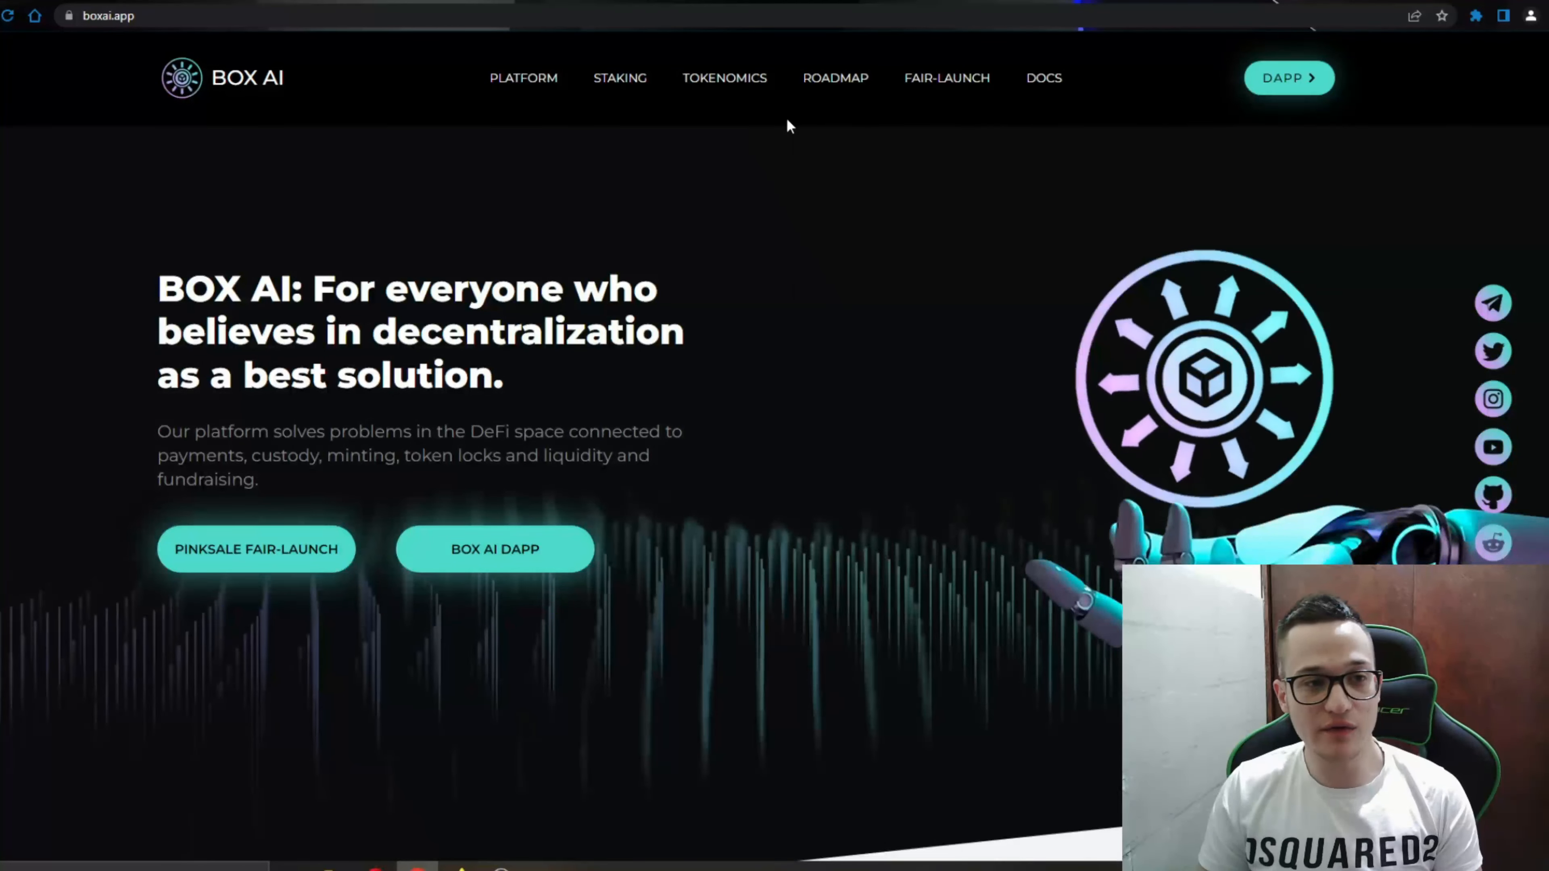
mouse_move(830, 115)
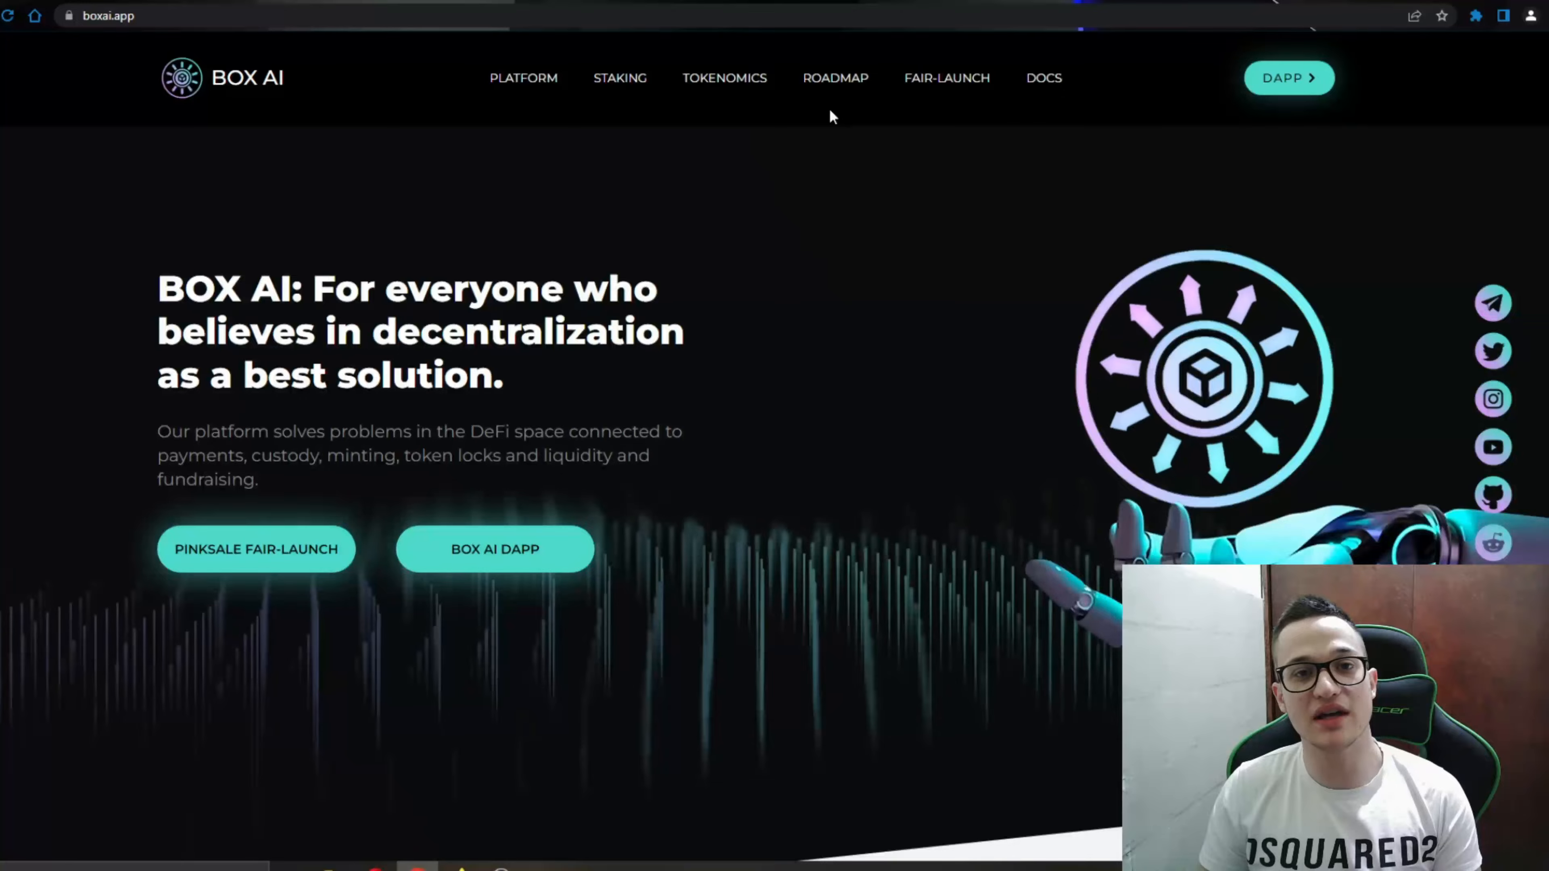